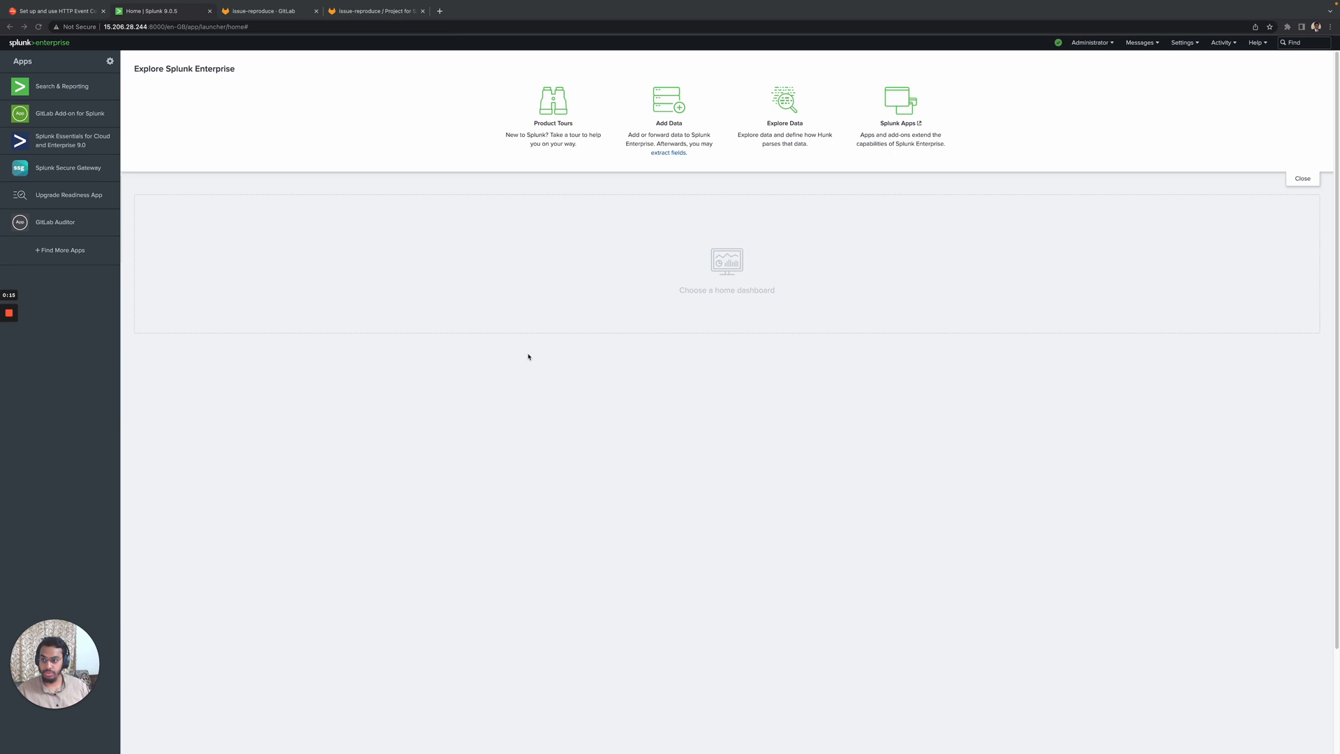
mouse_move(553, 349)
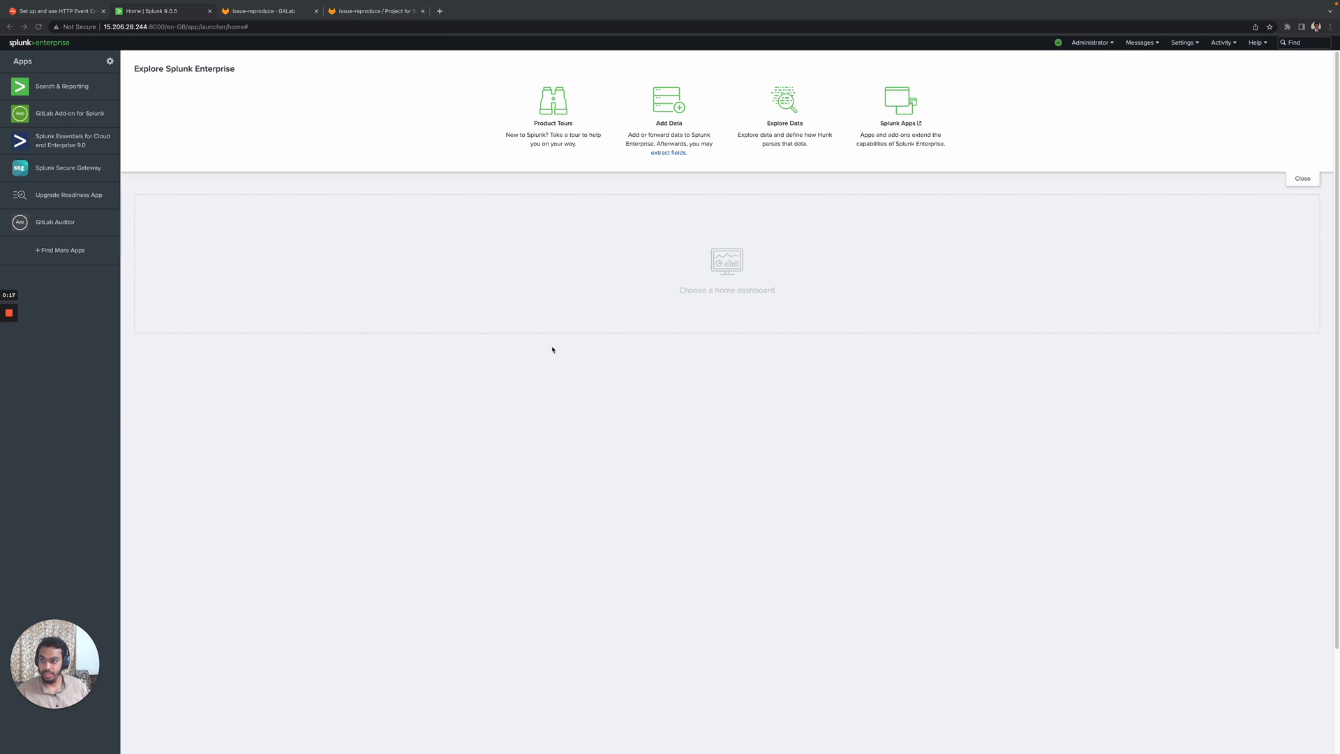
mouse_move(551, 334)
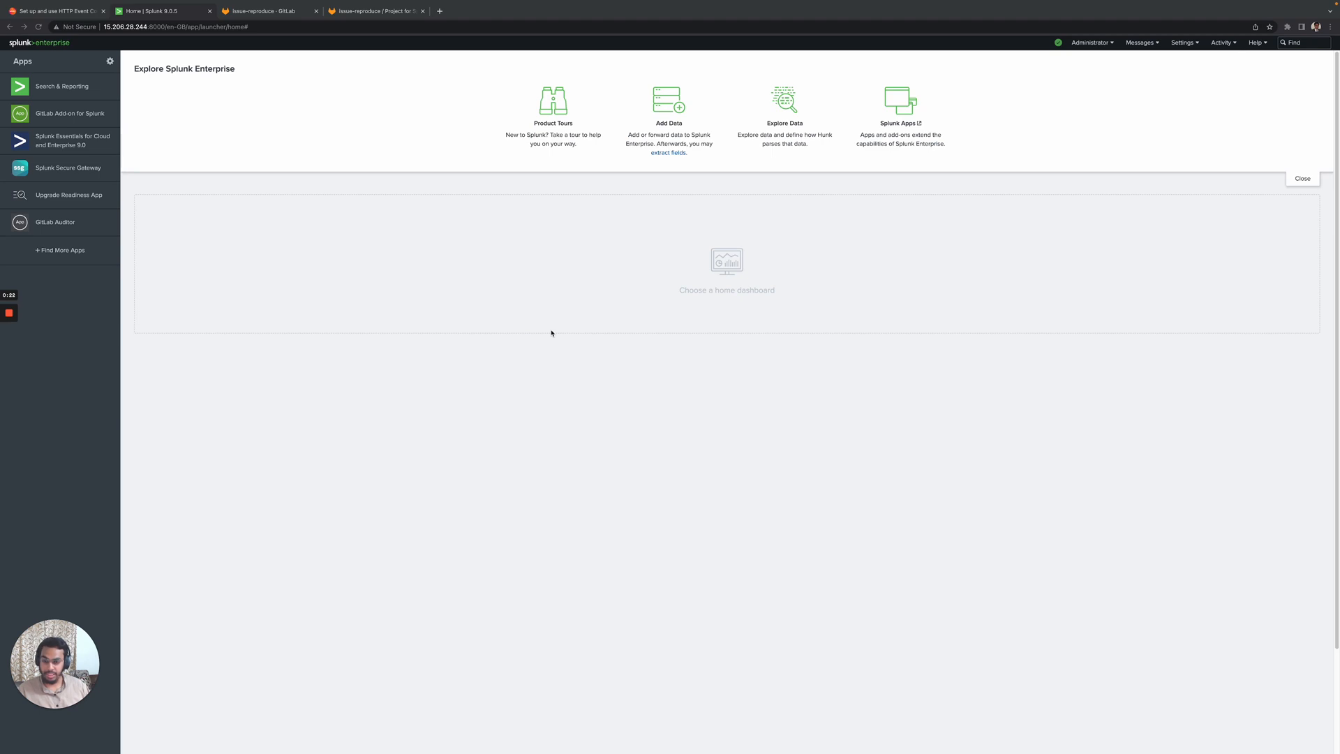
mouse_move(483, 326)
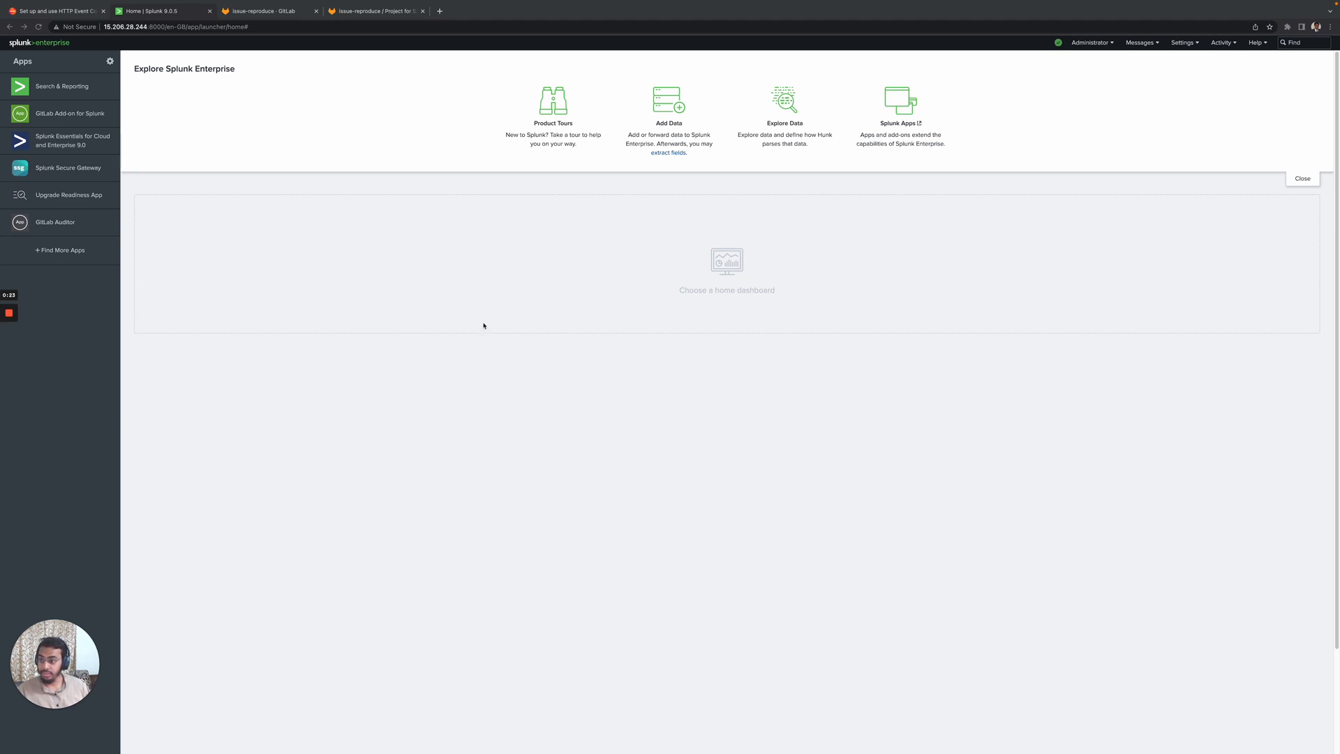
mouse_move(269, 93)
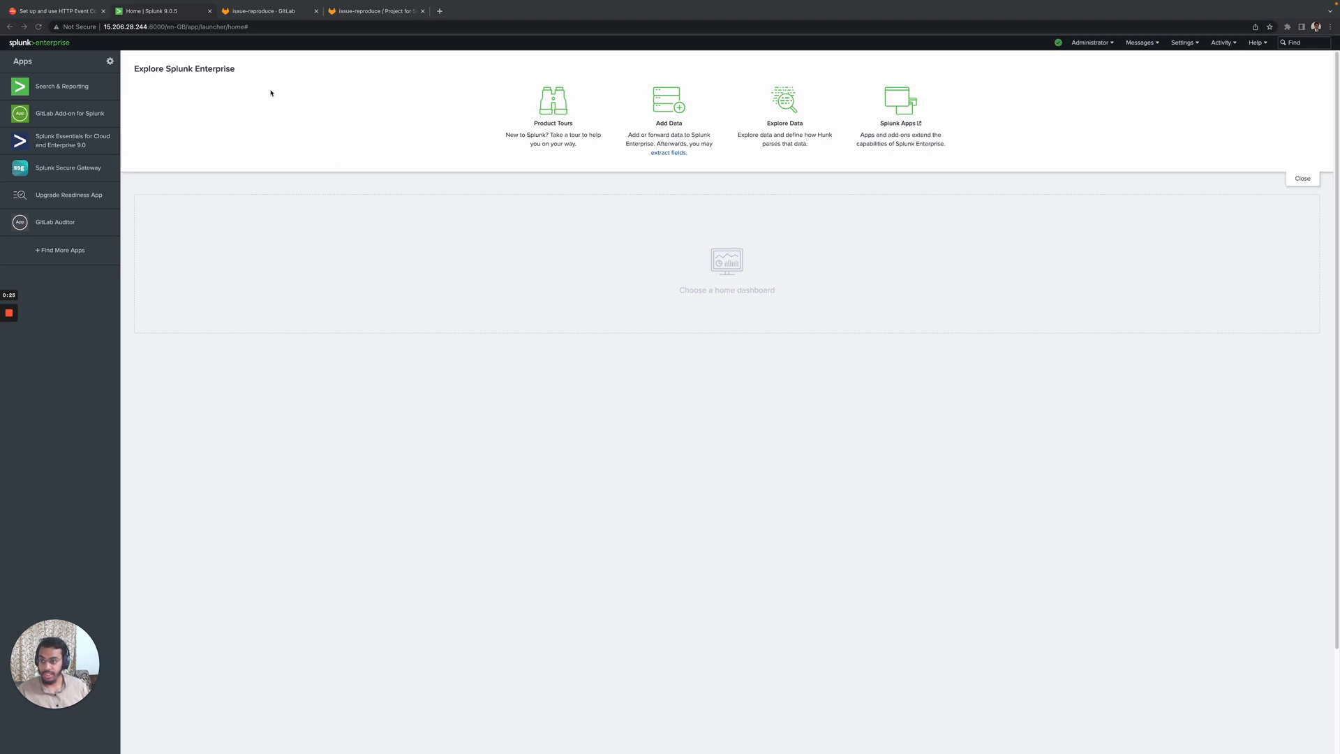
mouse_move(155, 74)
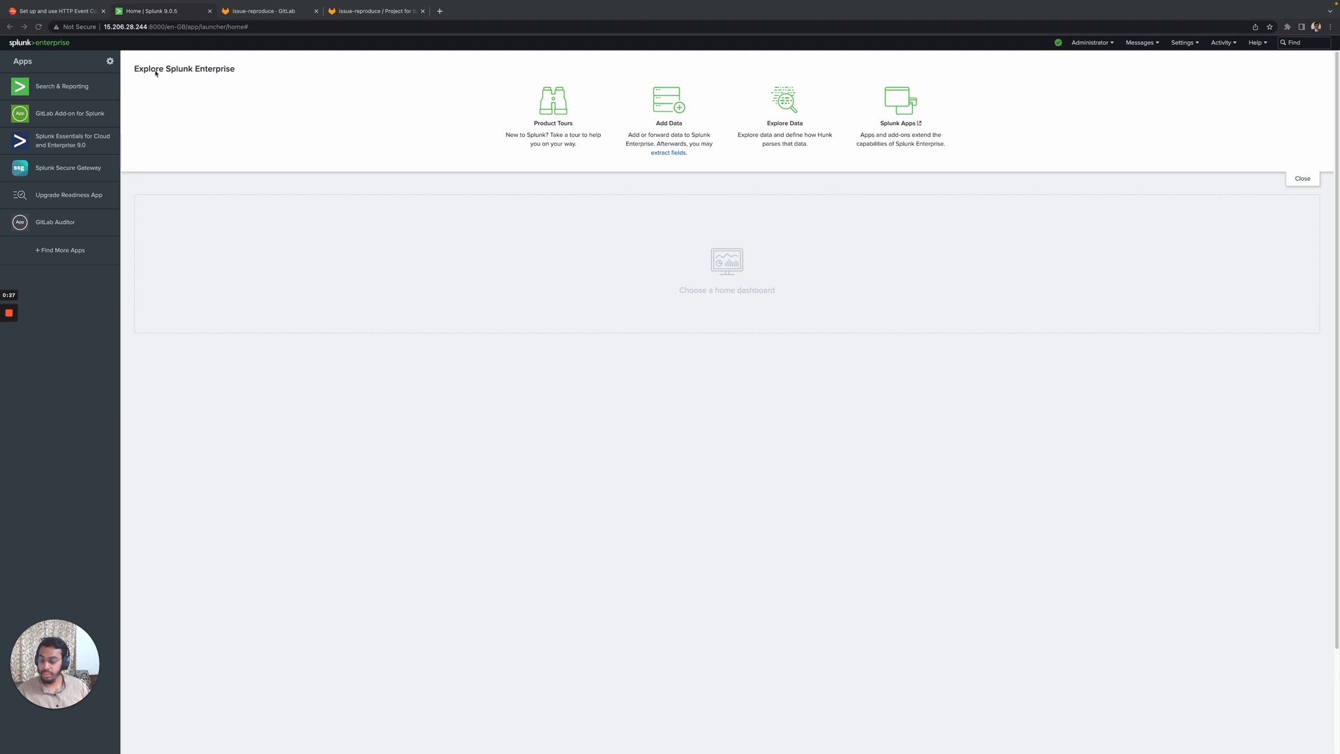
mouse_move(222, 43)
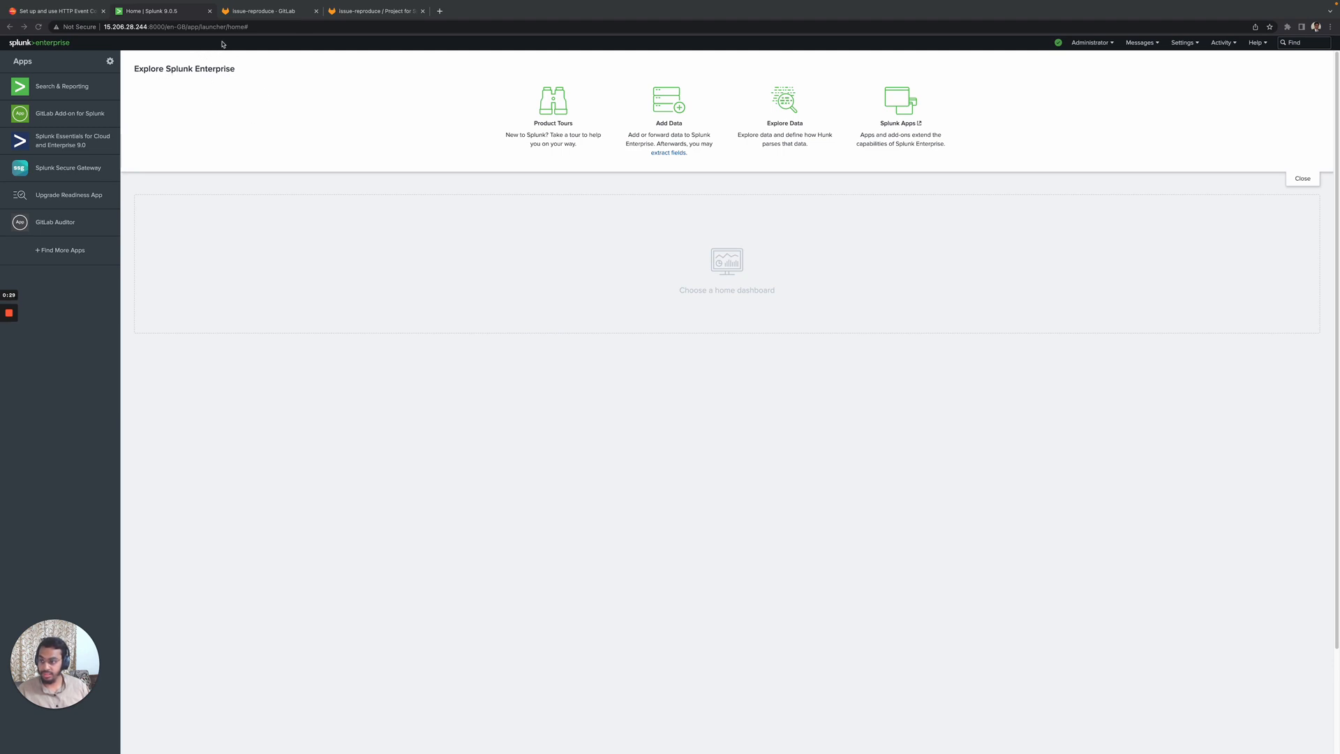
mouse_move(343, 131)
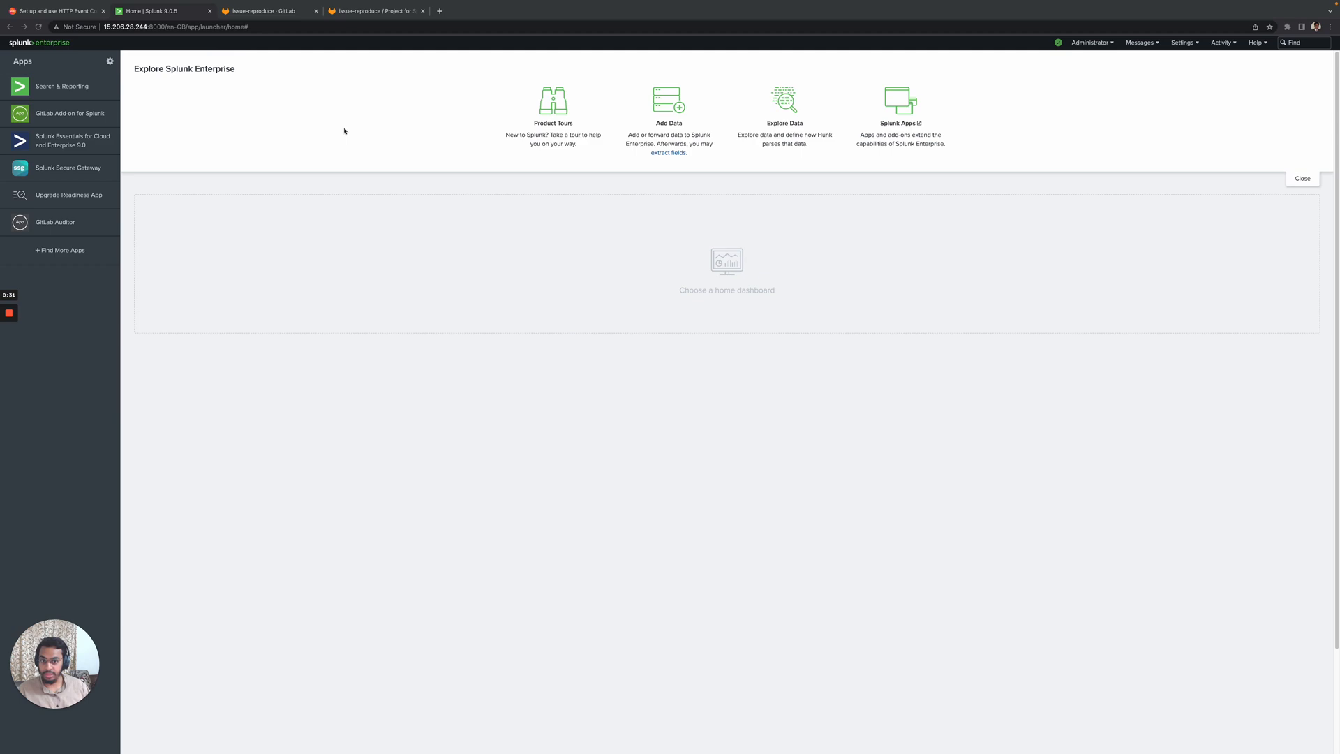
- Navigate from Splunk home through Settings > Data inputs to the HTTP Event Collector page
click(56, 10)
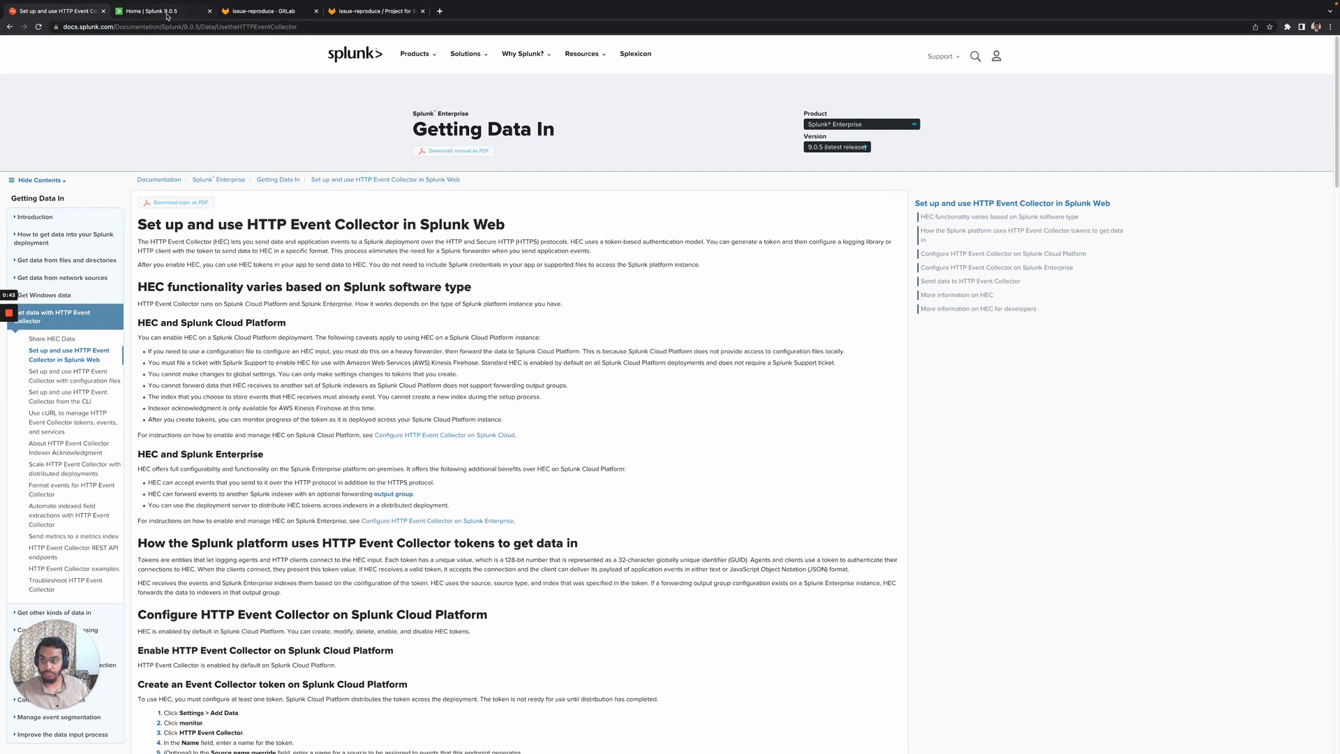
click(159, 9)
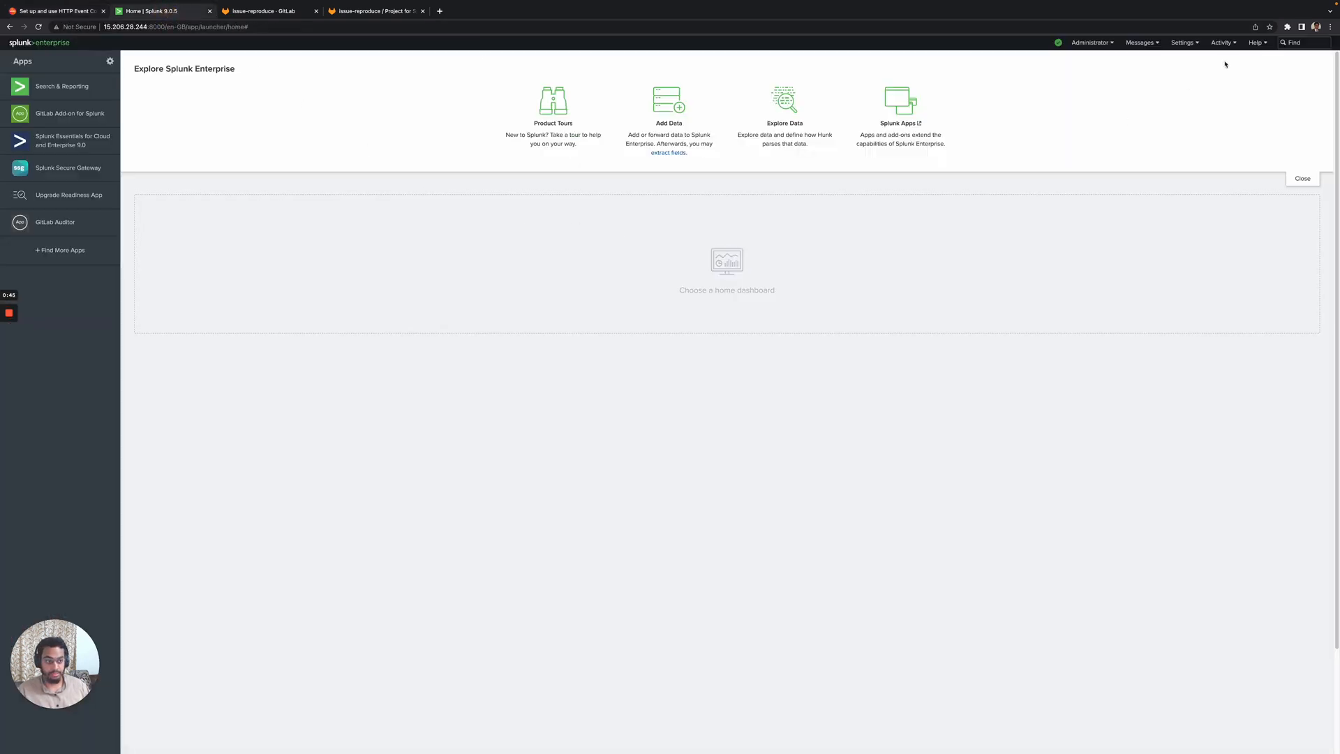
click(1183, 42)
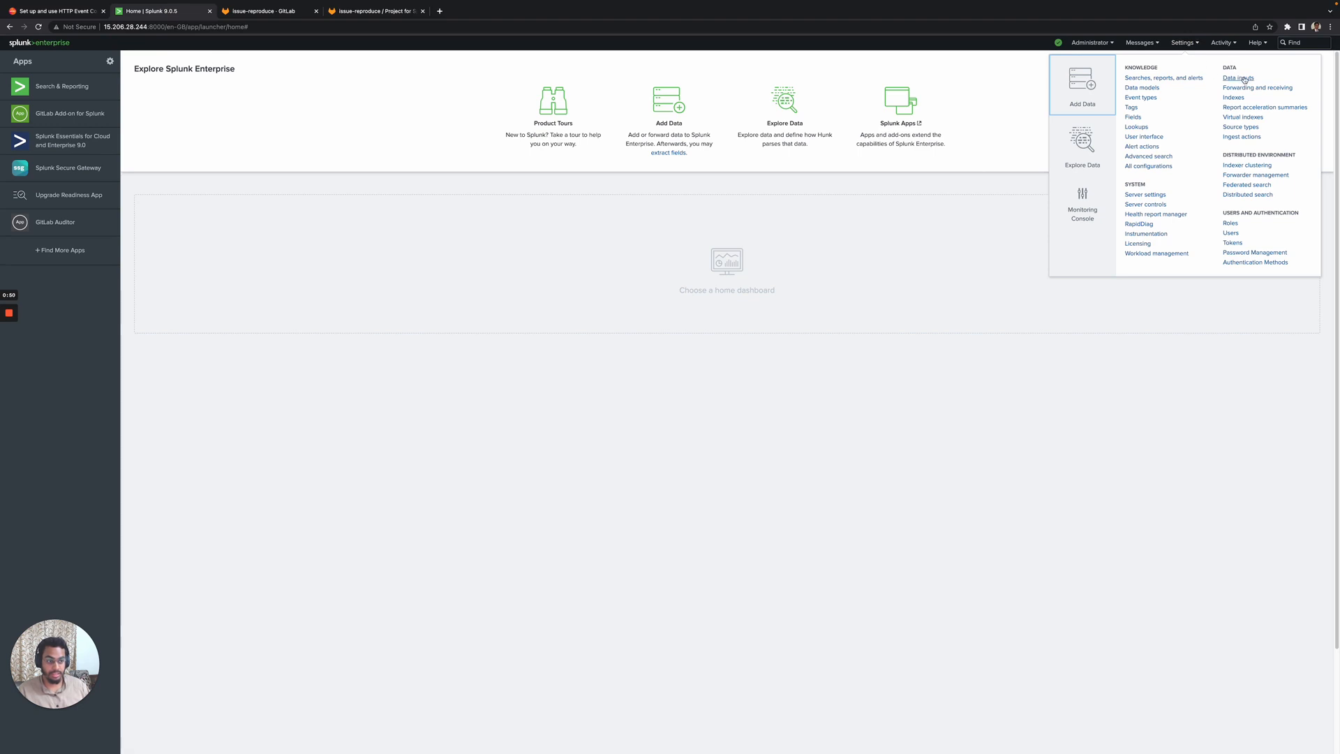
click(1237, 78)
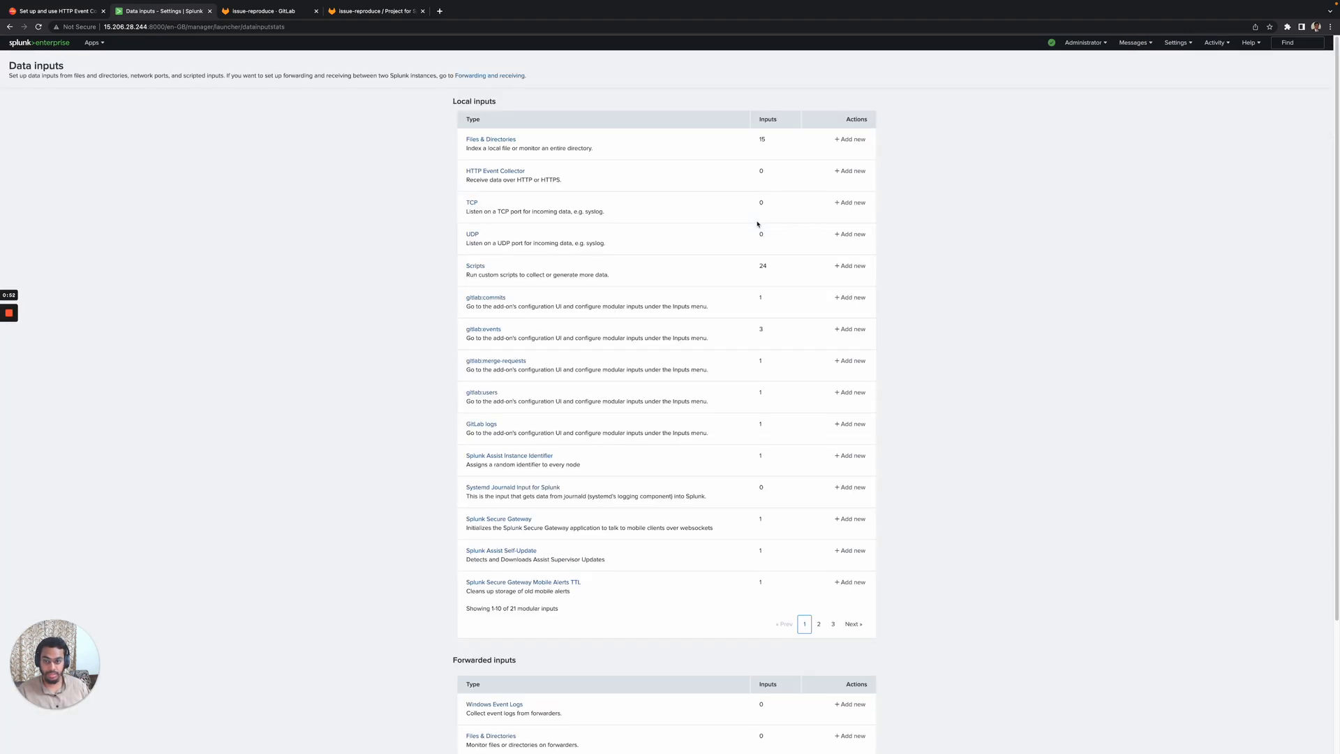
mouse_move(627, 177)
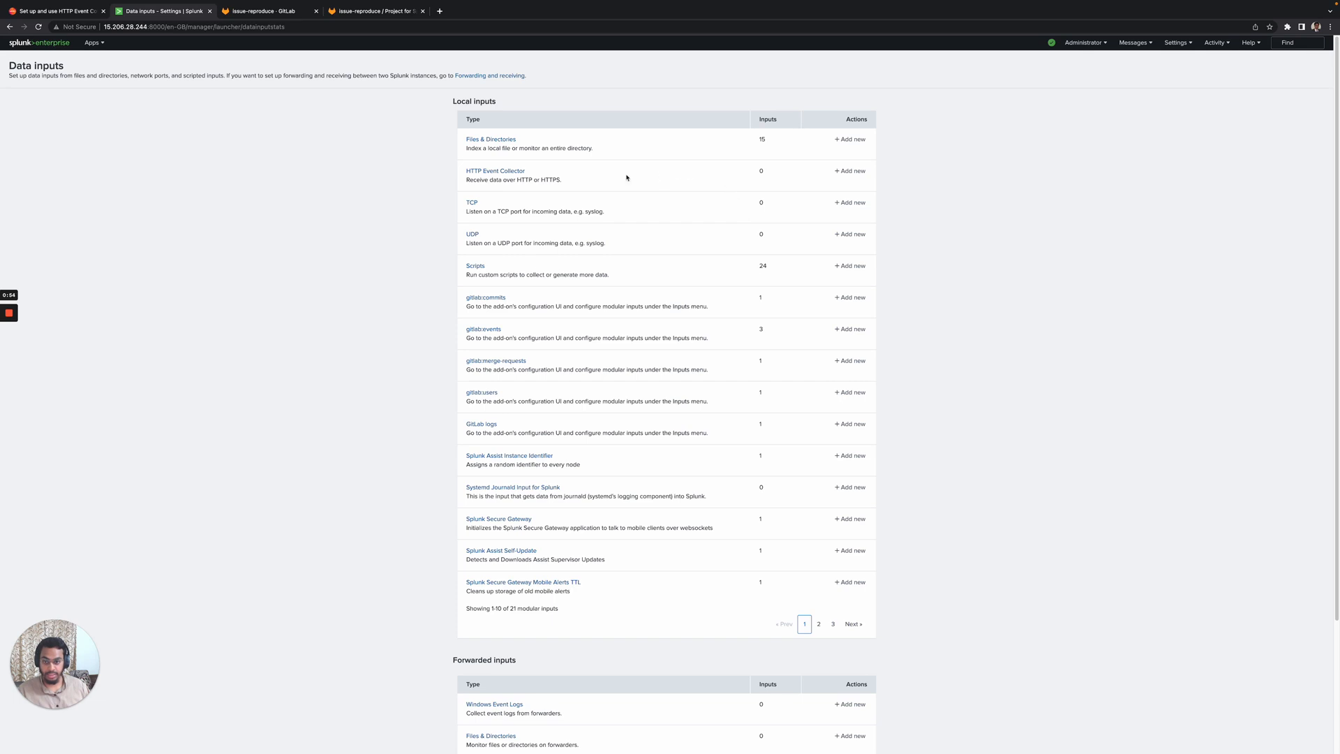
mouse_move(494, 170)
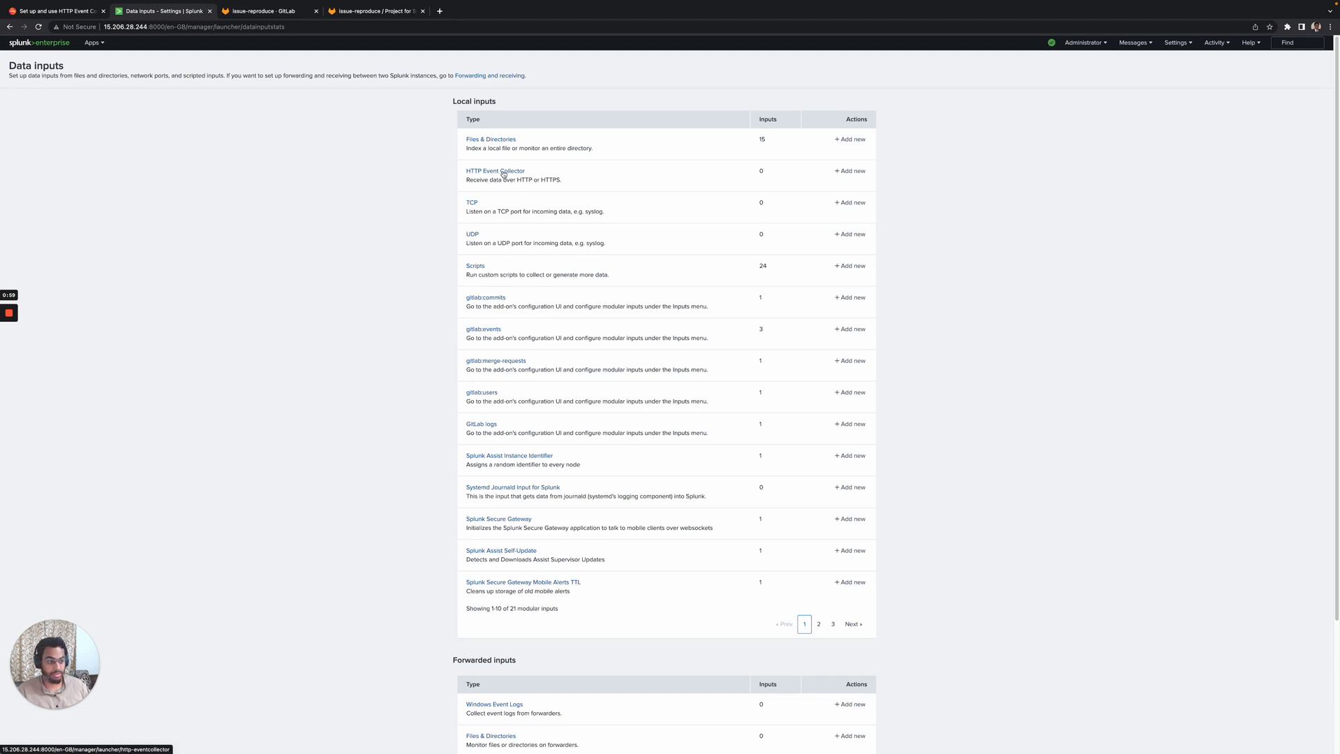
click(495, 171)
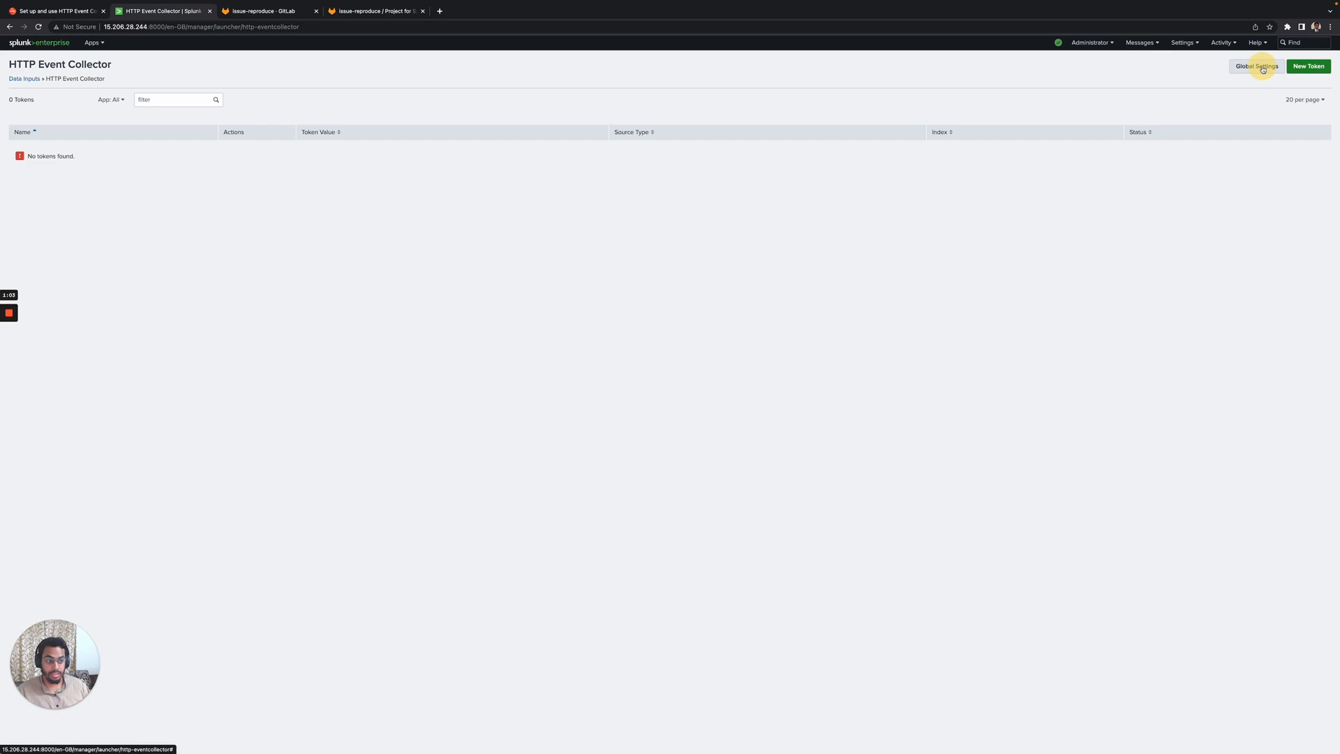
- Save the HEC Global Settings with All Tokens set to Enabled on port 8088
click(1256, 67)
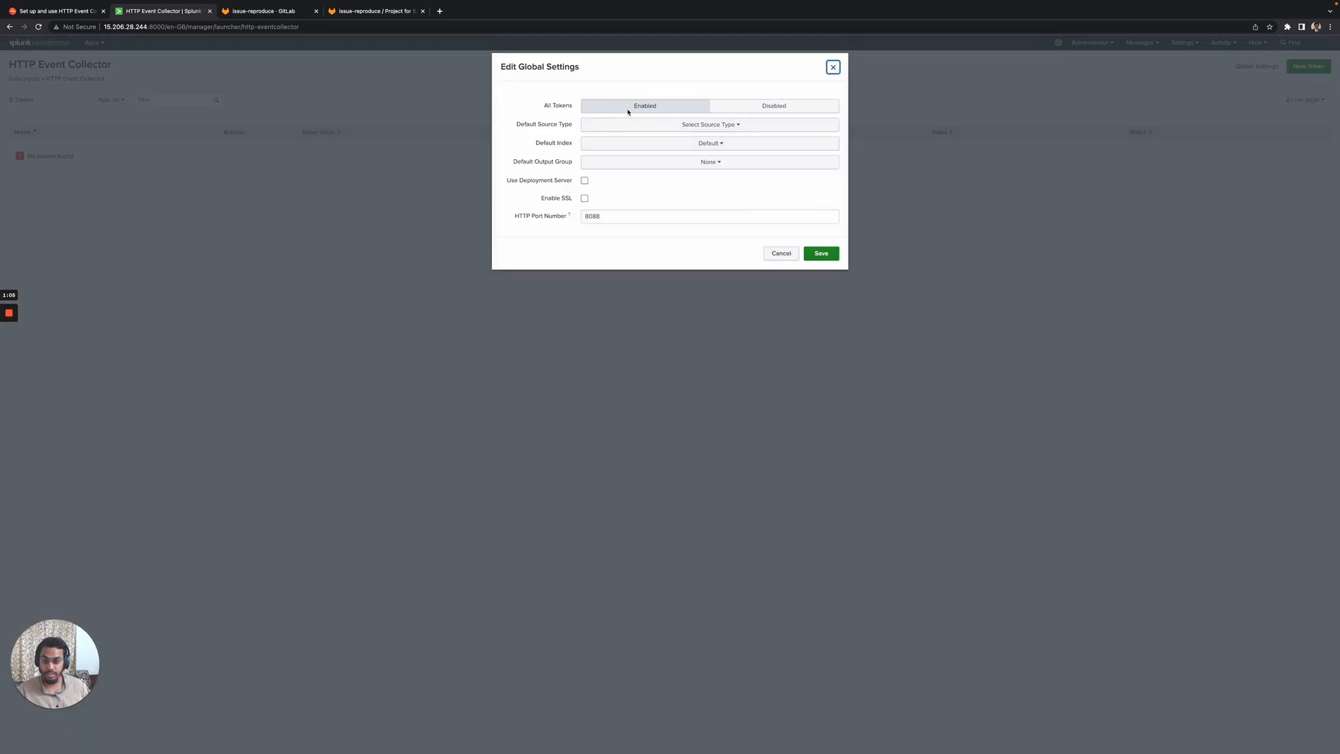
click(645, 105)
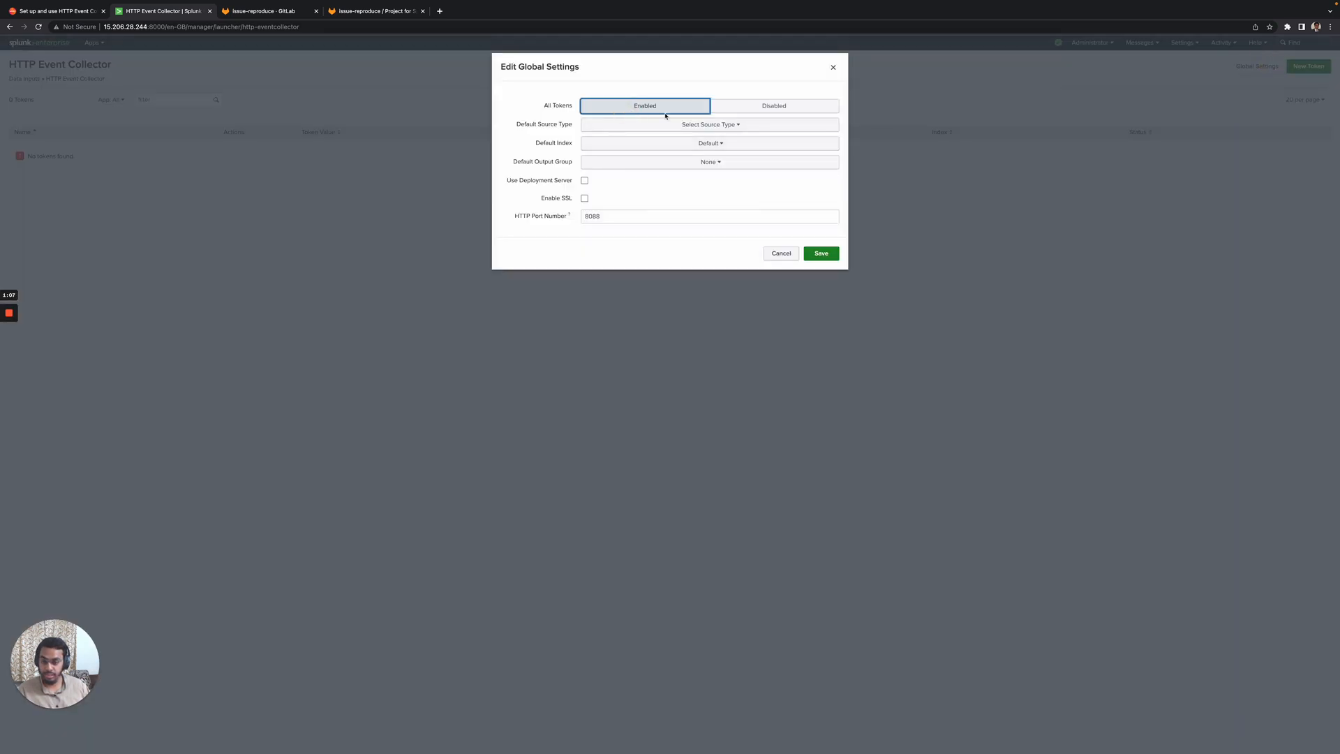
mouse_move(580, 225)
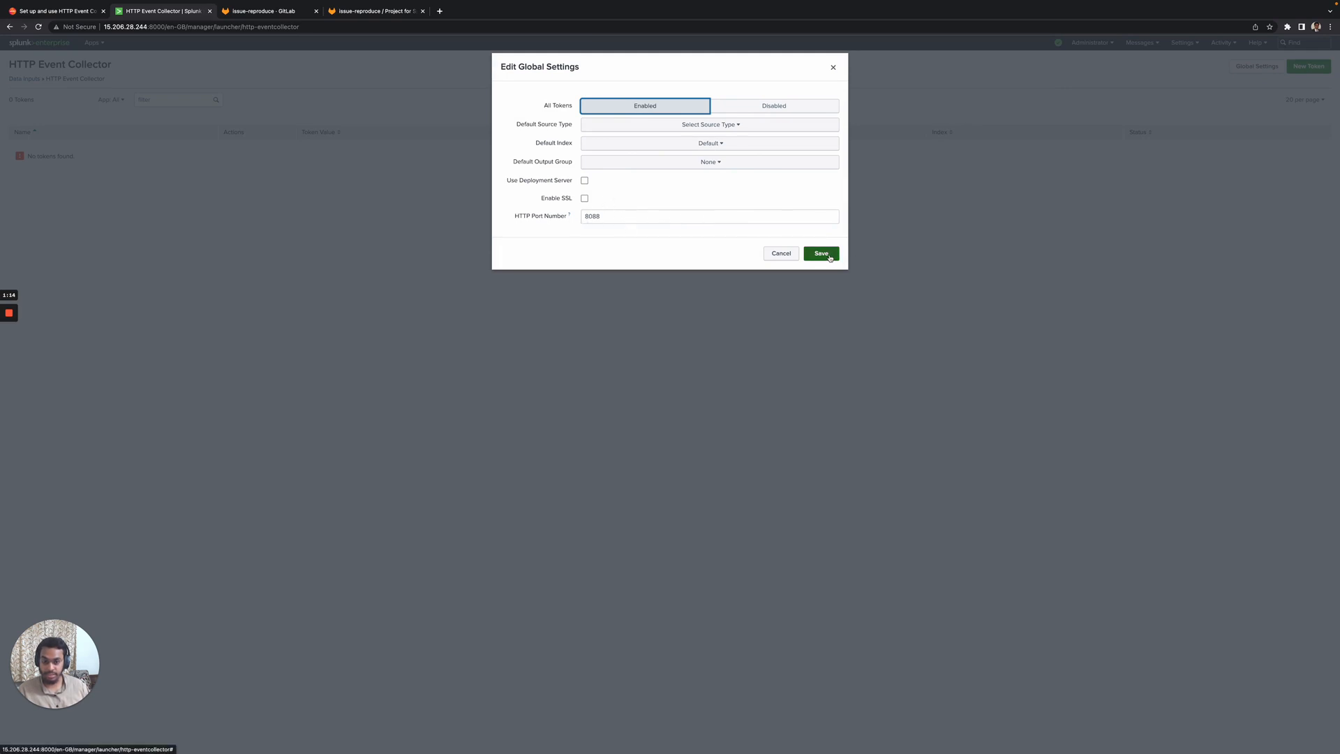
click(819, 252)
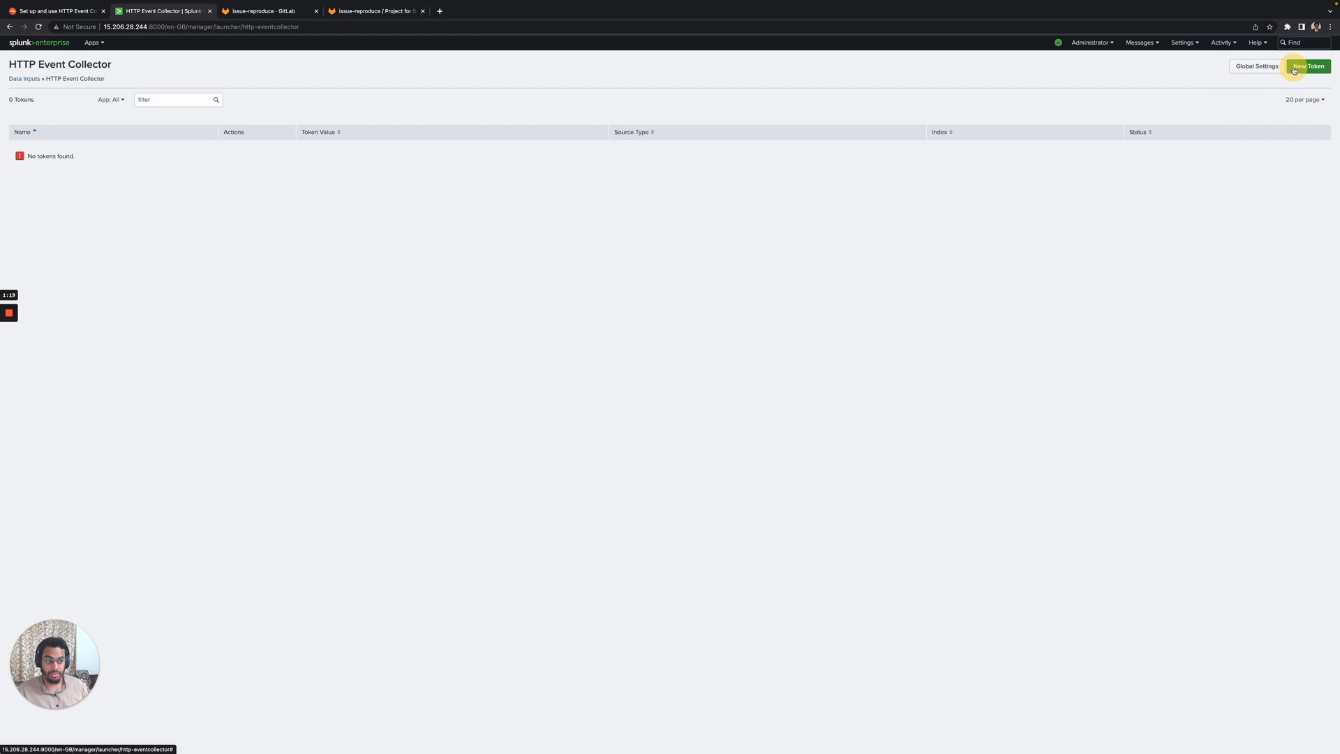
- Create a new HEC token named audit-events-from-gitlab with default index and automatic source type
click(1308, 66)
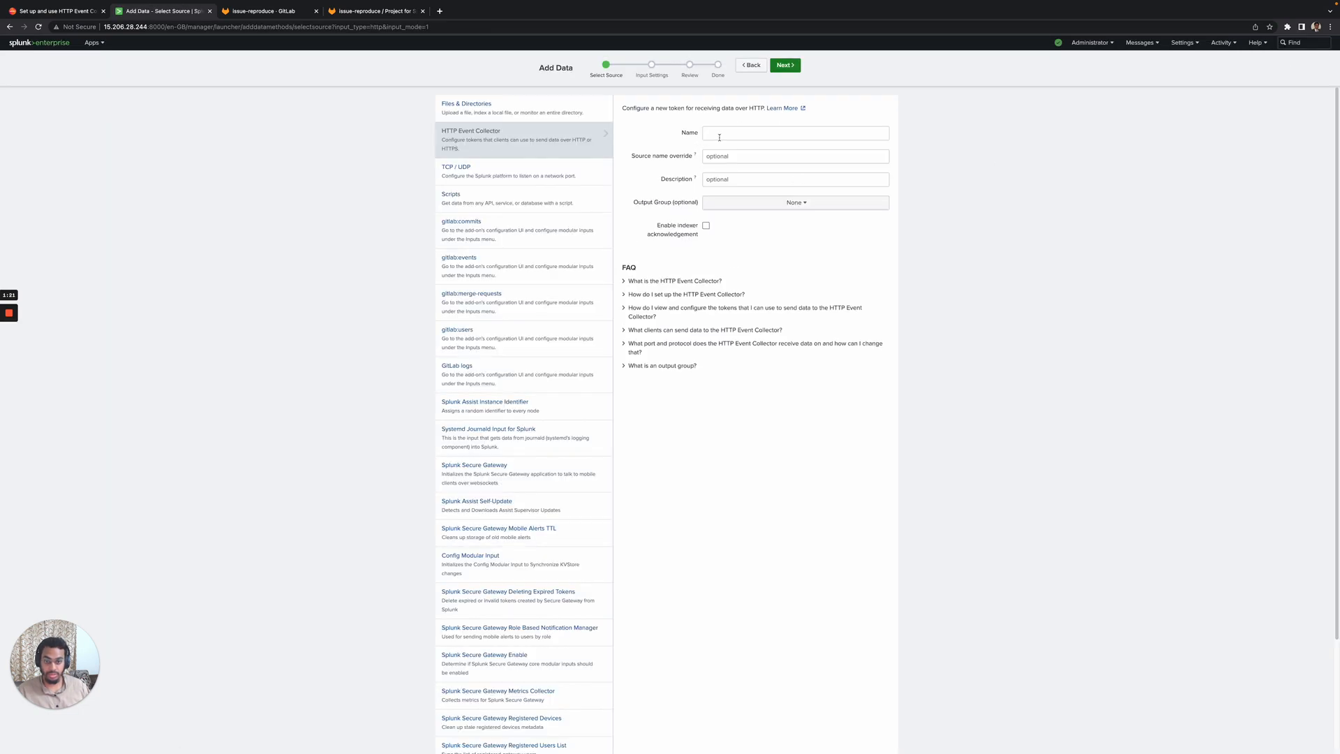
click(794, 134)
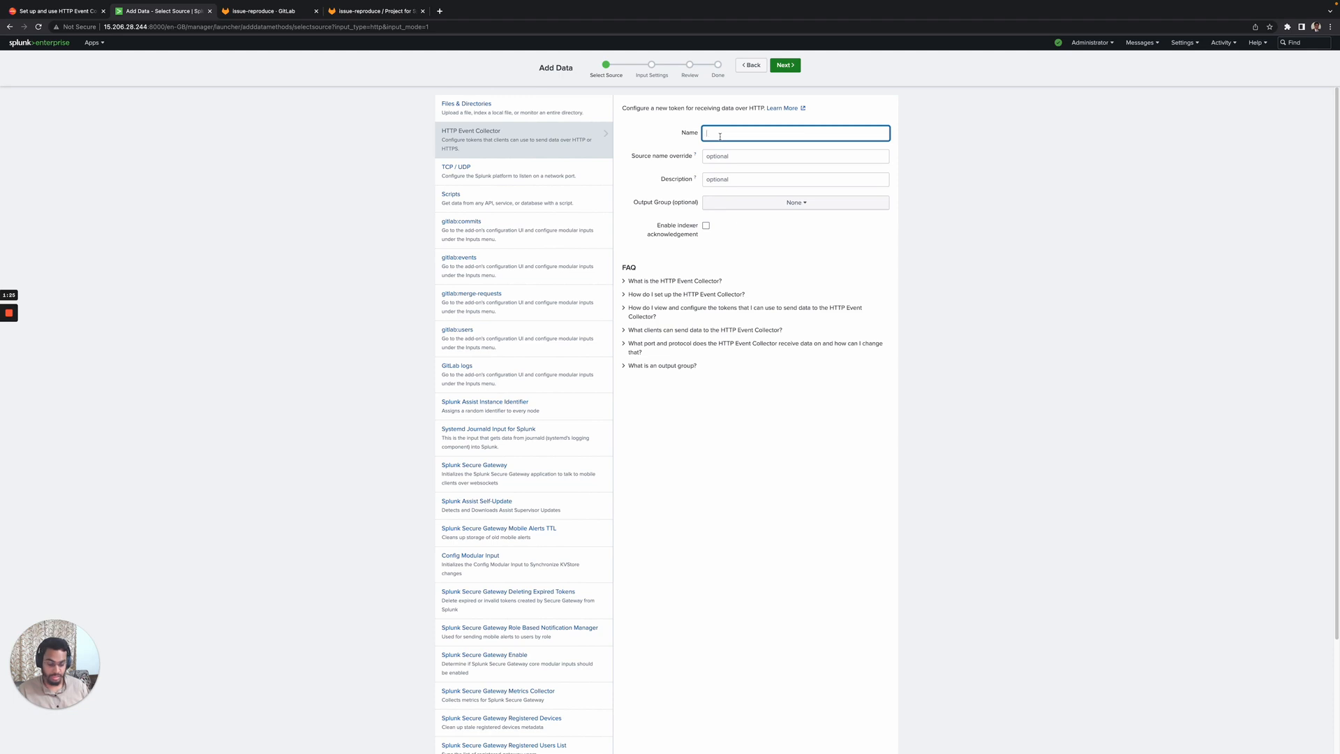
text(audit-events-from-)
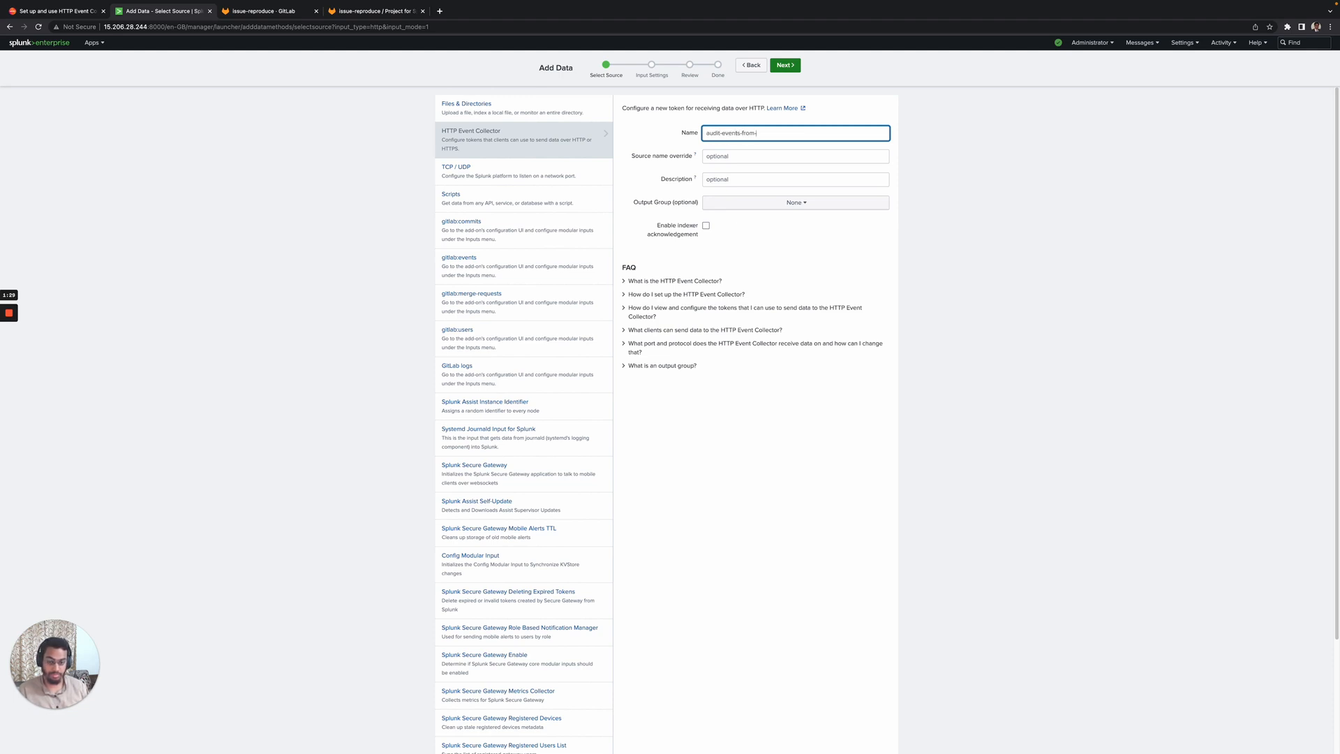
text(gitlab)
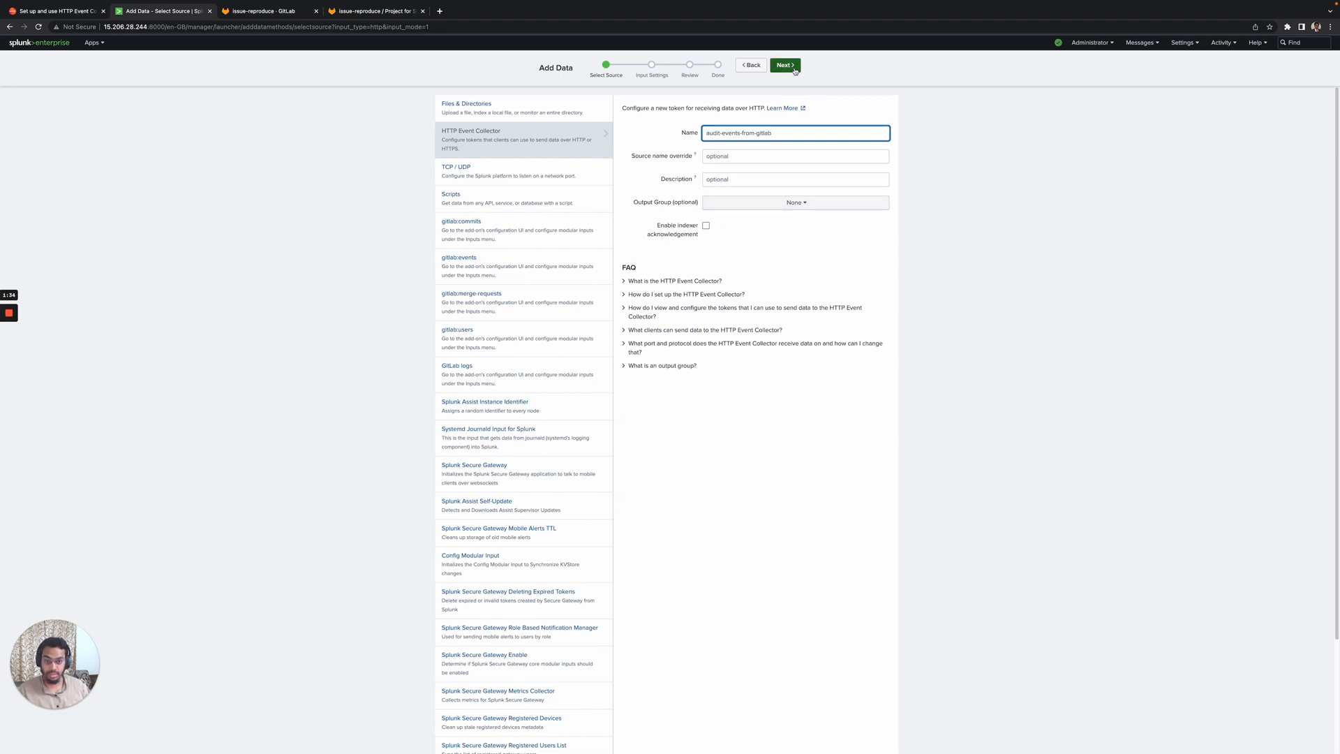
click(783, 65)
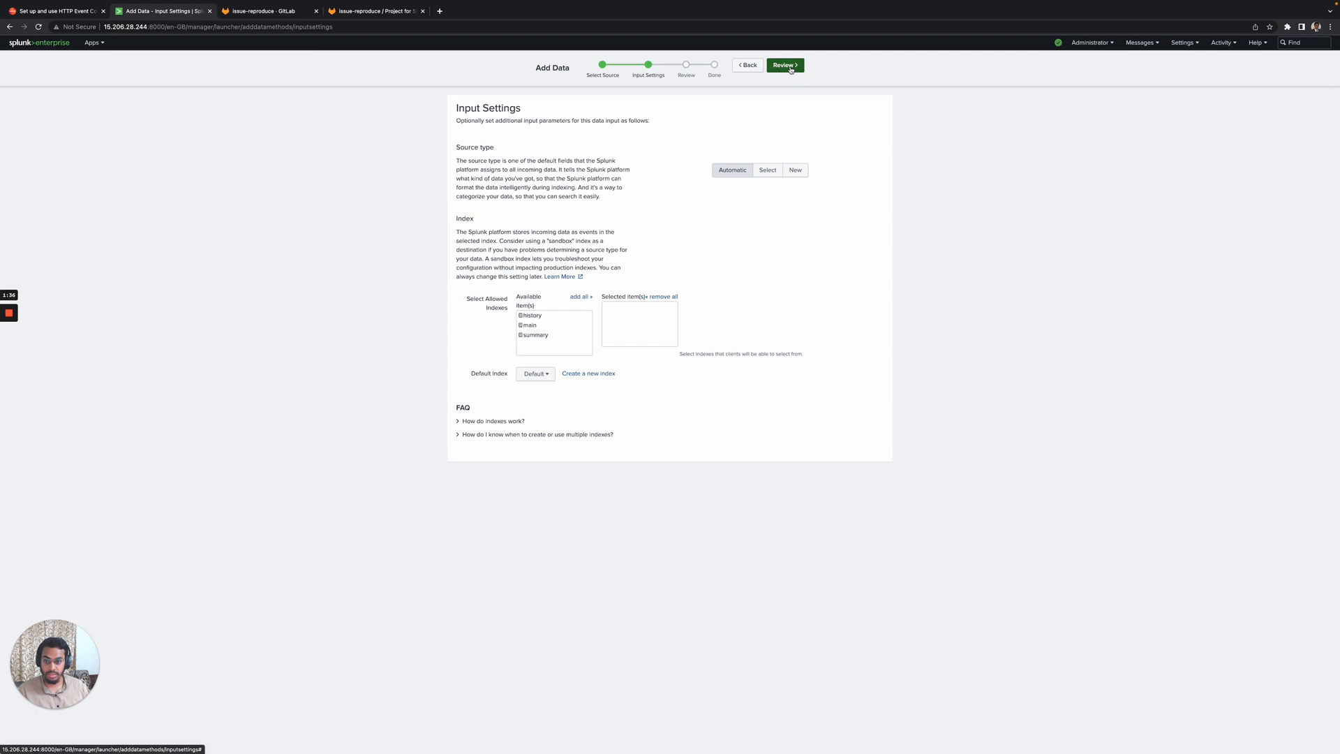
click(783, 66)
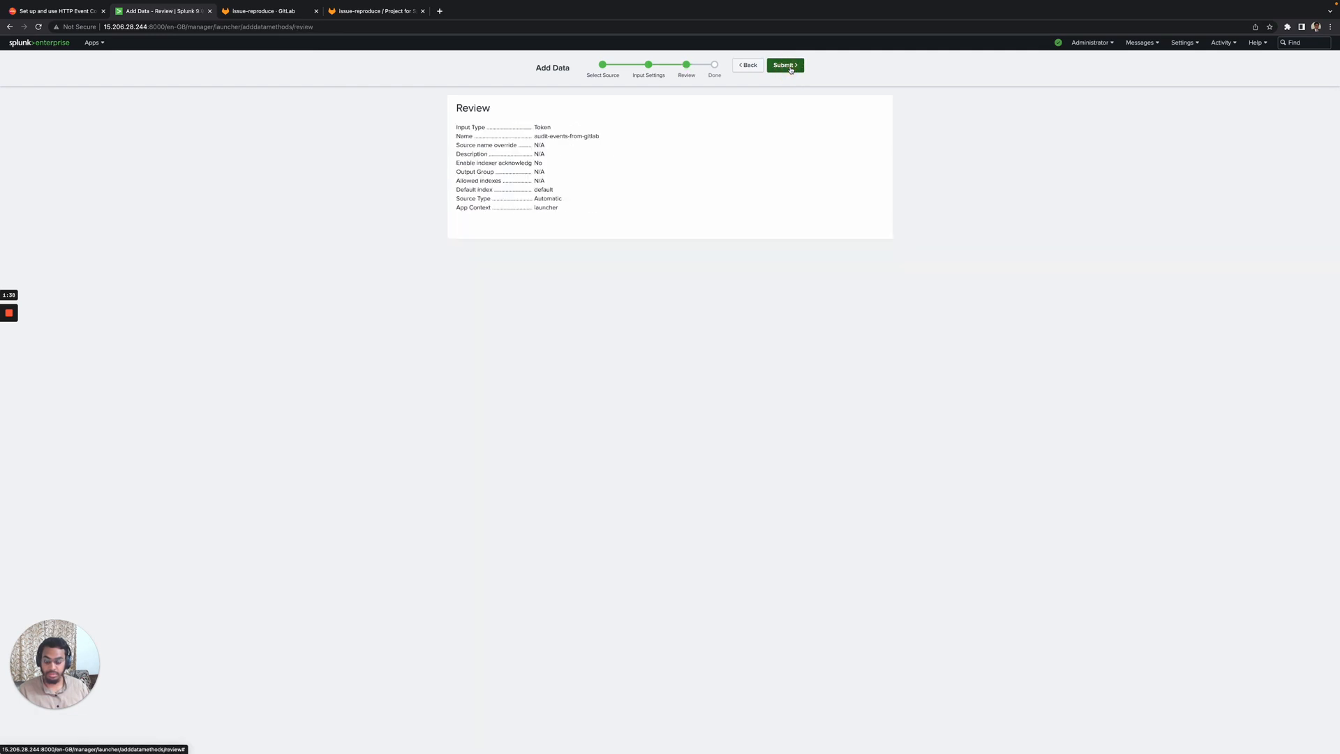
click(783, 65)
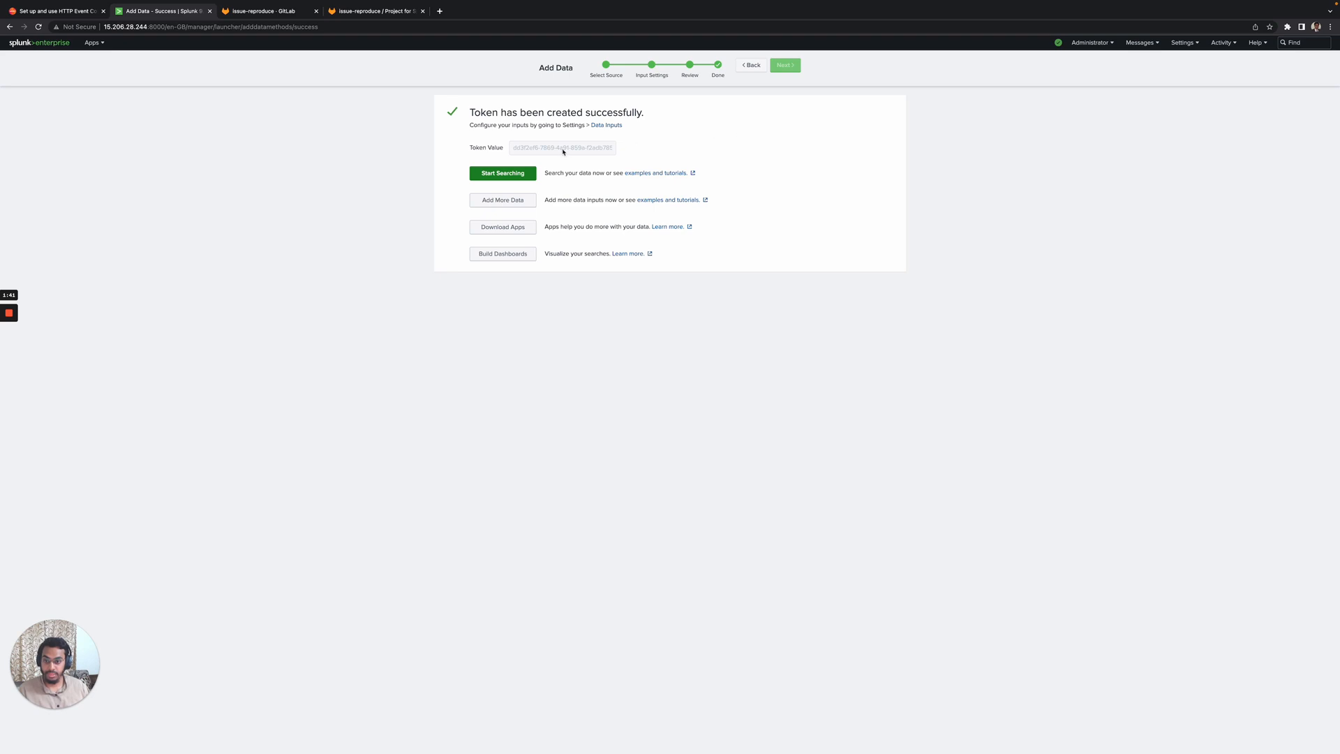
- Select the new token value for copying and bring up the GitLab issue-reproduce group page
triple_click(563, 147)
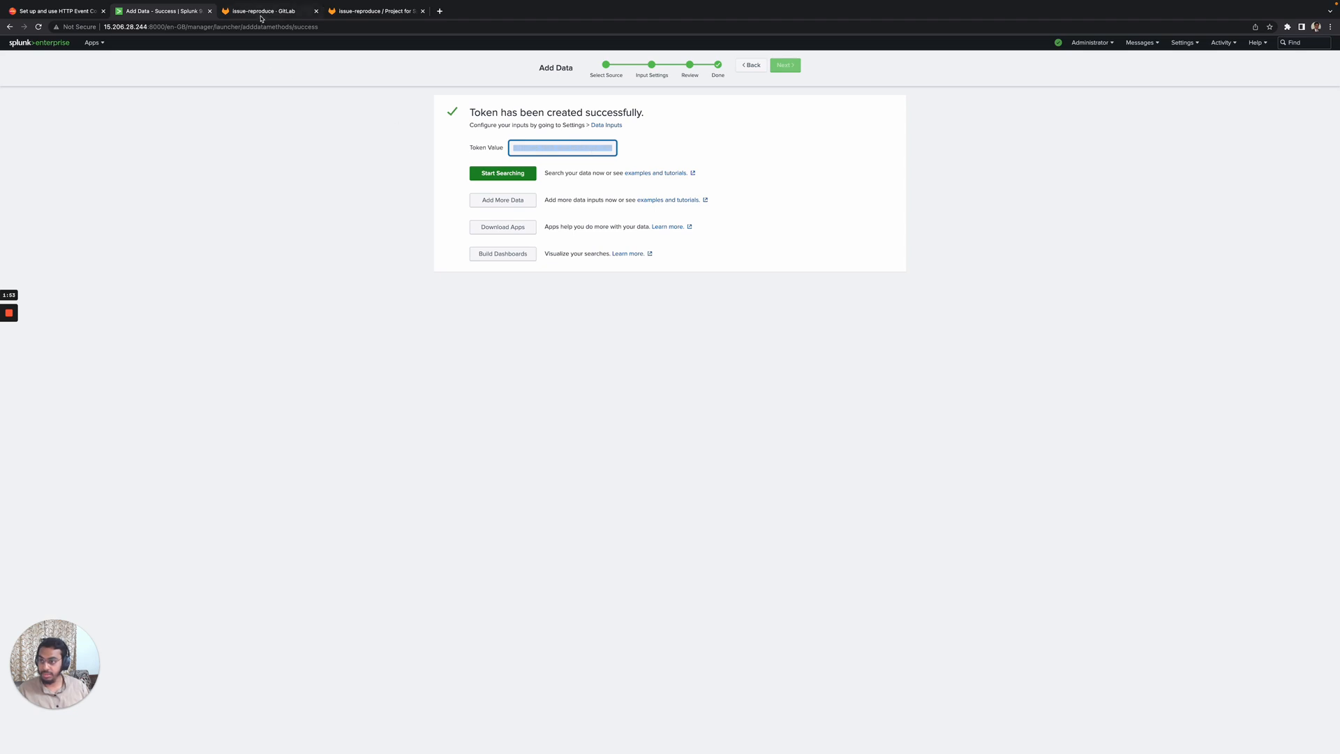
click(261, 10)
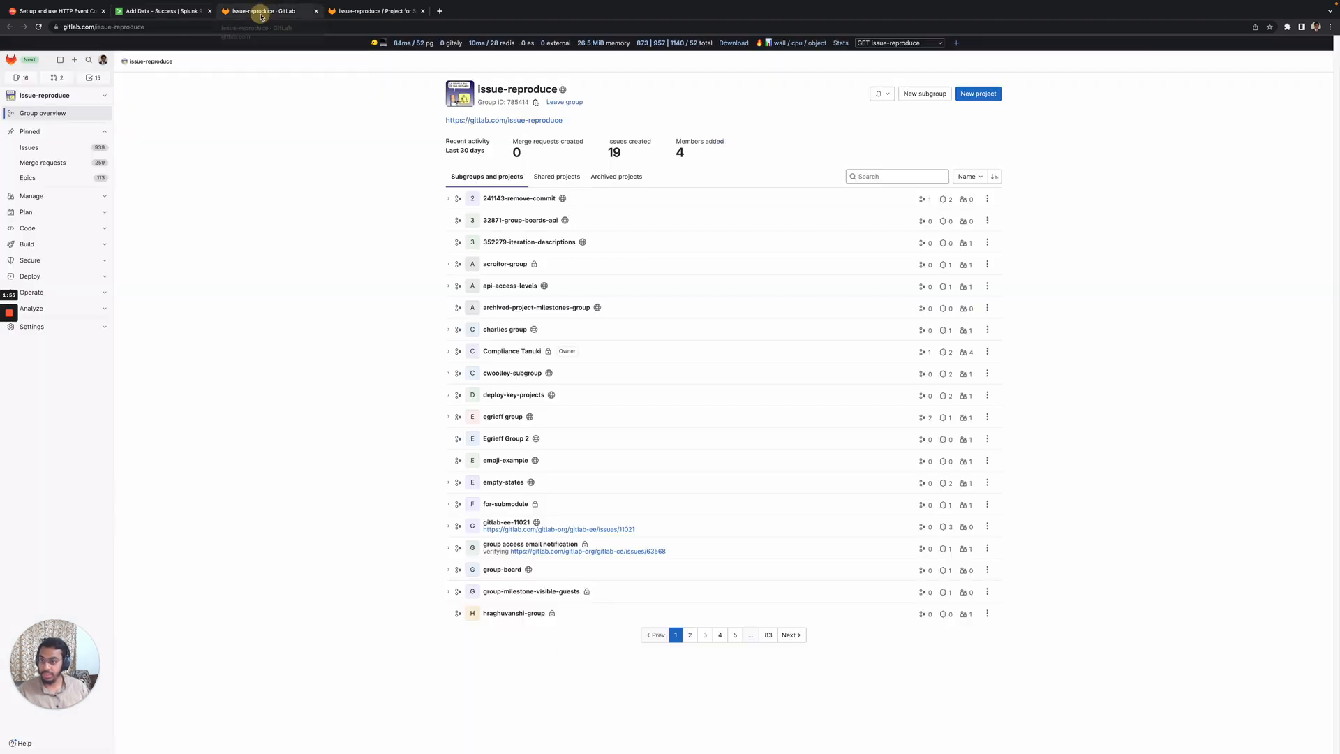
mouse_move(303, 138)
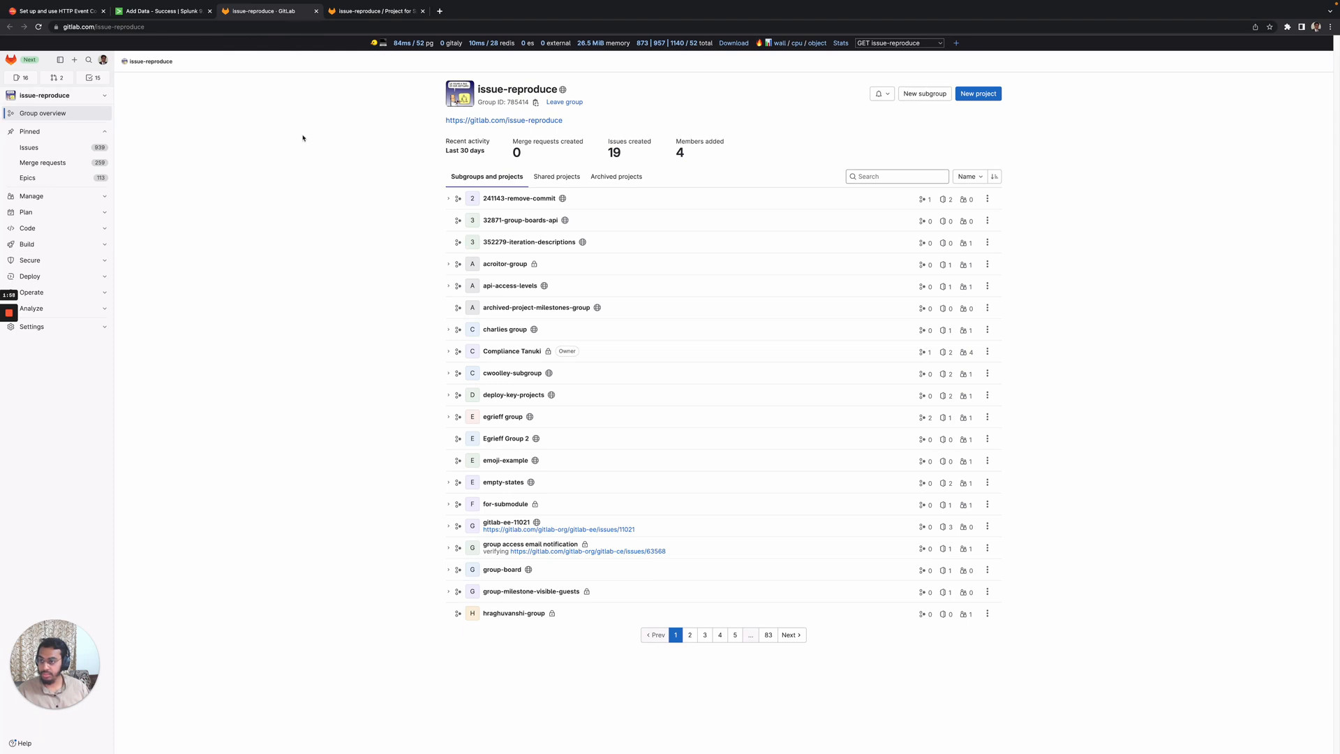
mouse_move(248, 227)
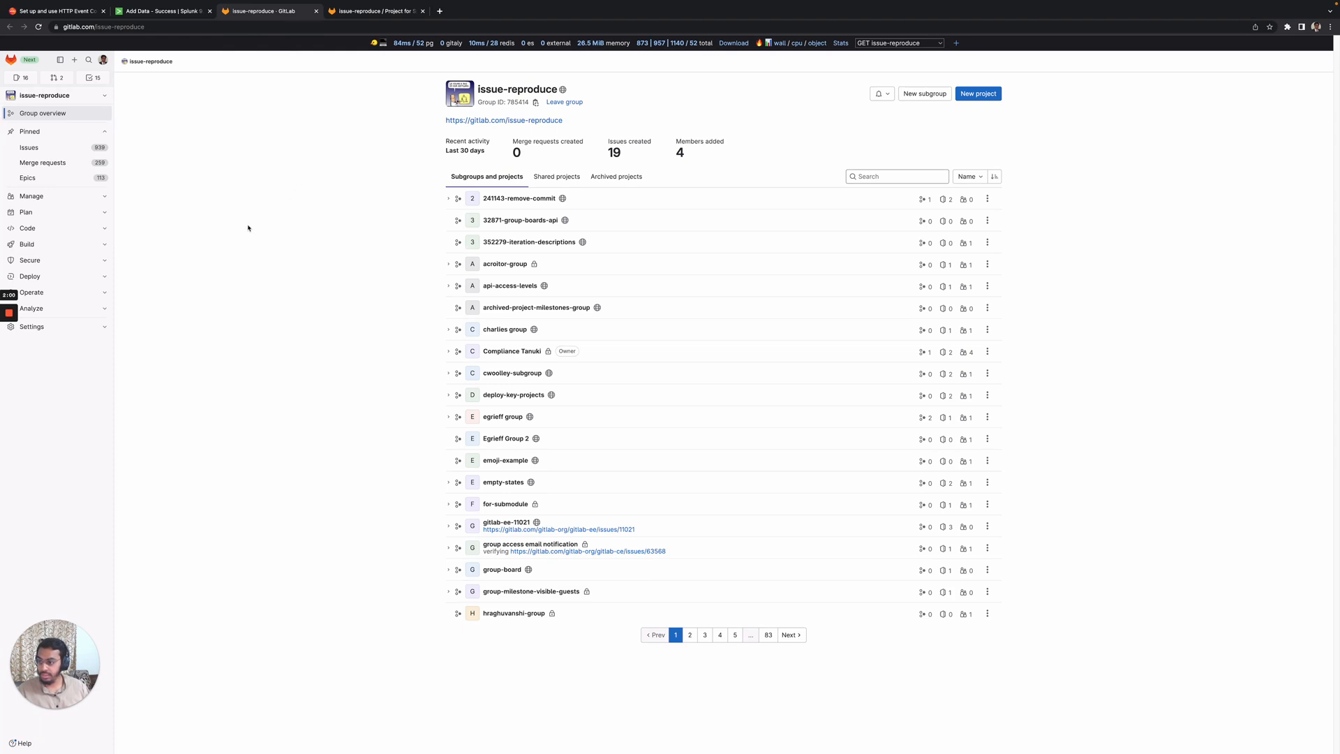
mouse_move(82, 261)
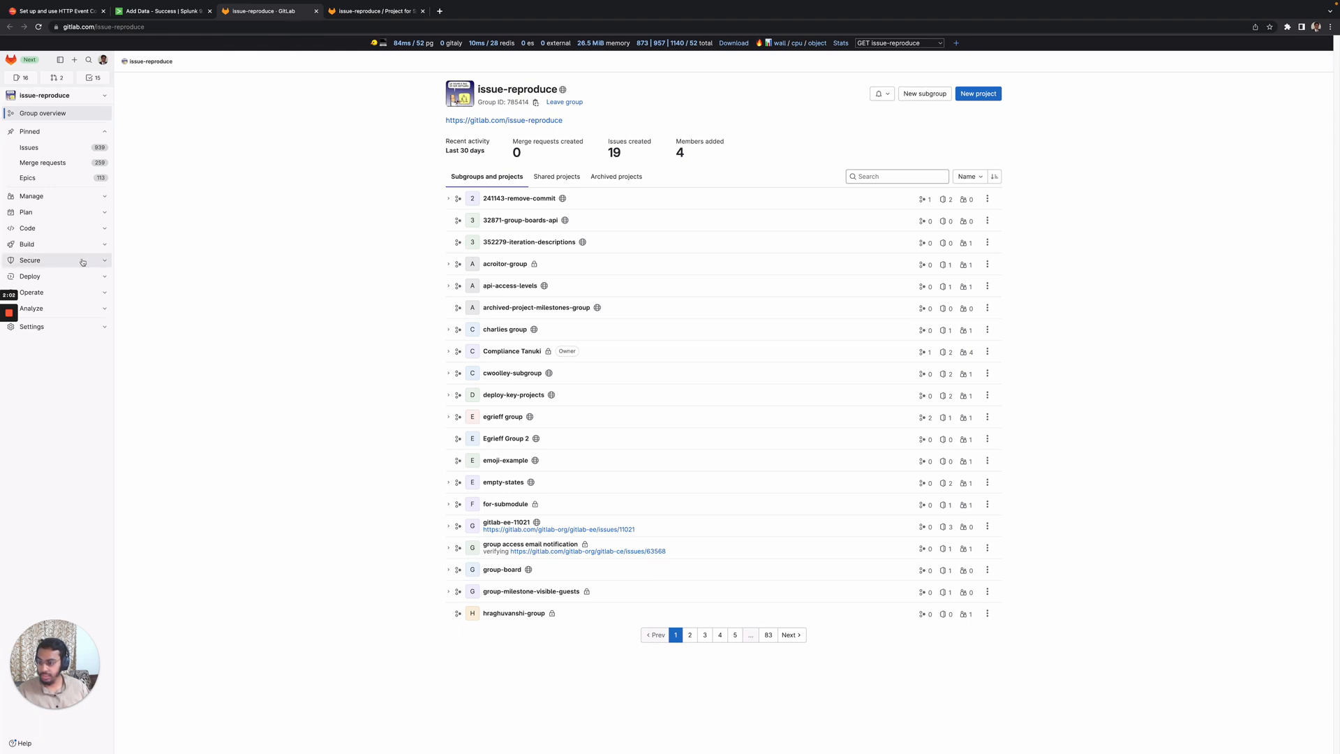
- Start a new streaming destination under the group's Secure > Audit events > Streams, then bring up the HEC docs
click(29, 262)
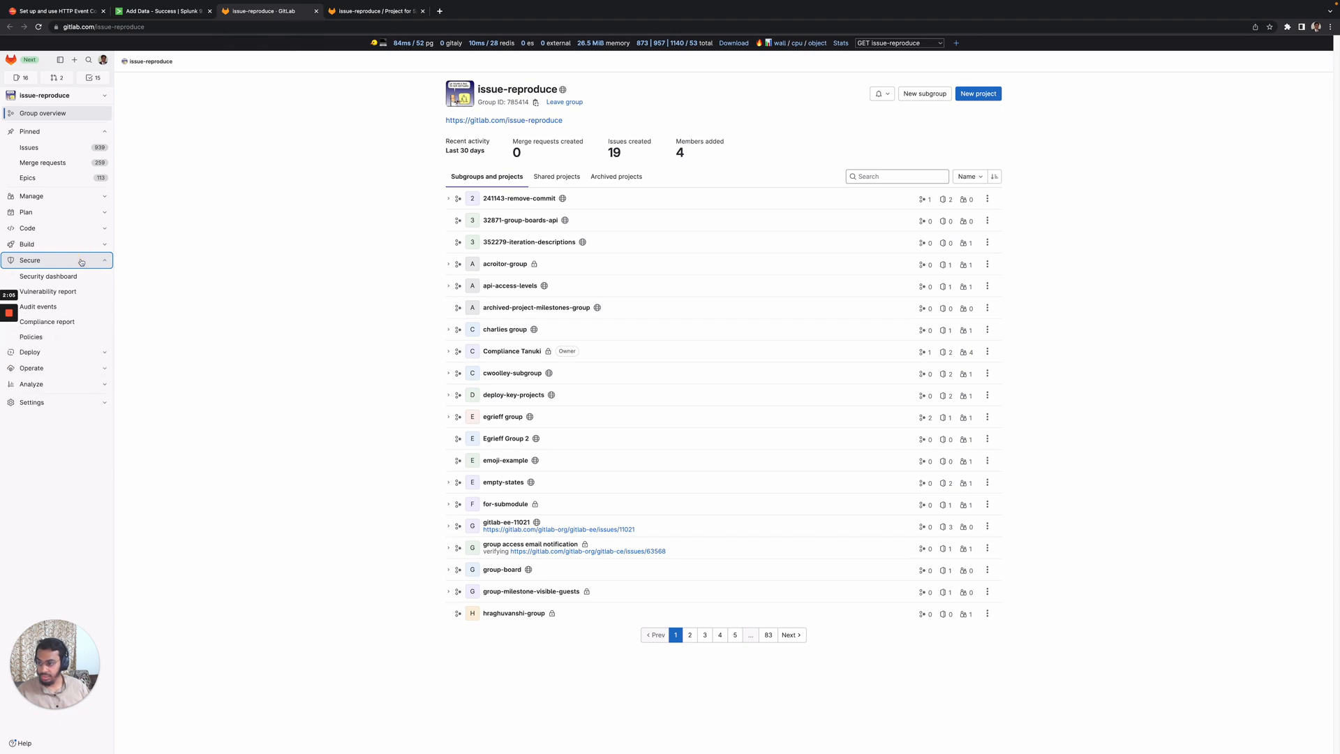
click(38, 306)
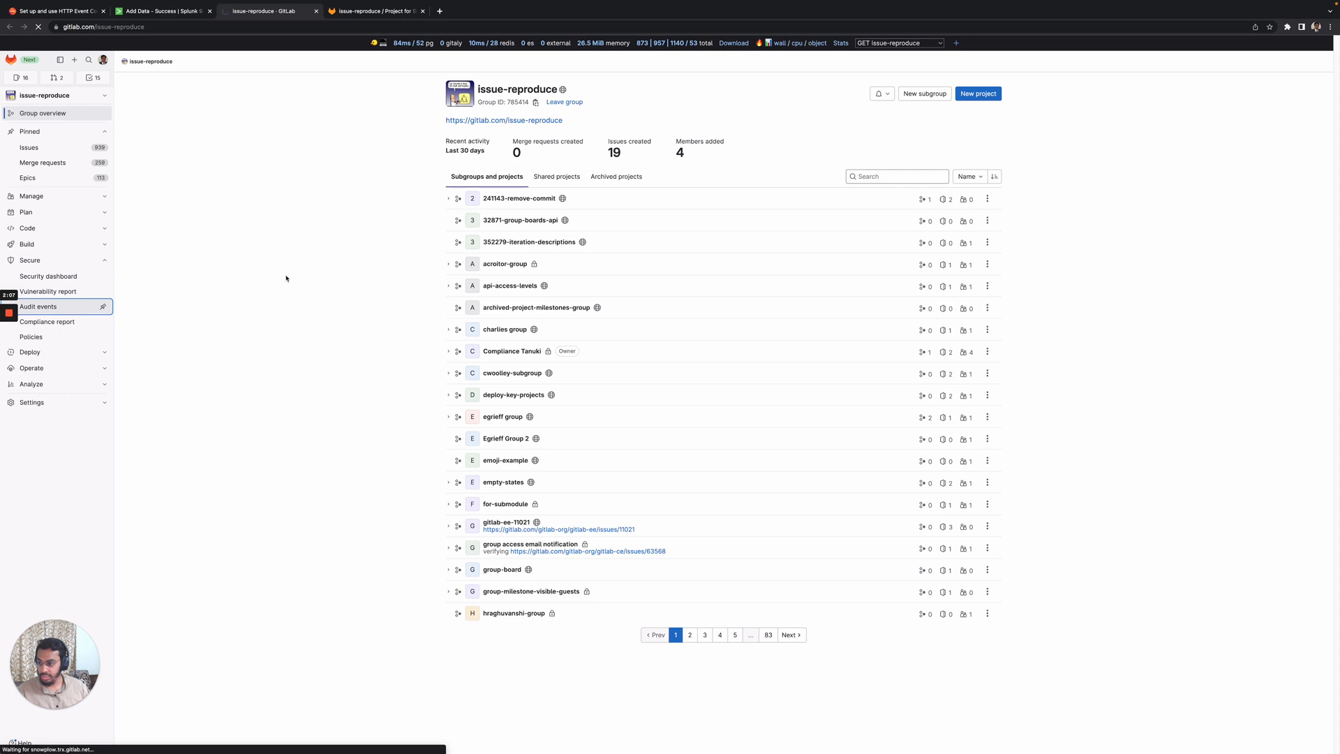
click(39, 307)
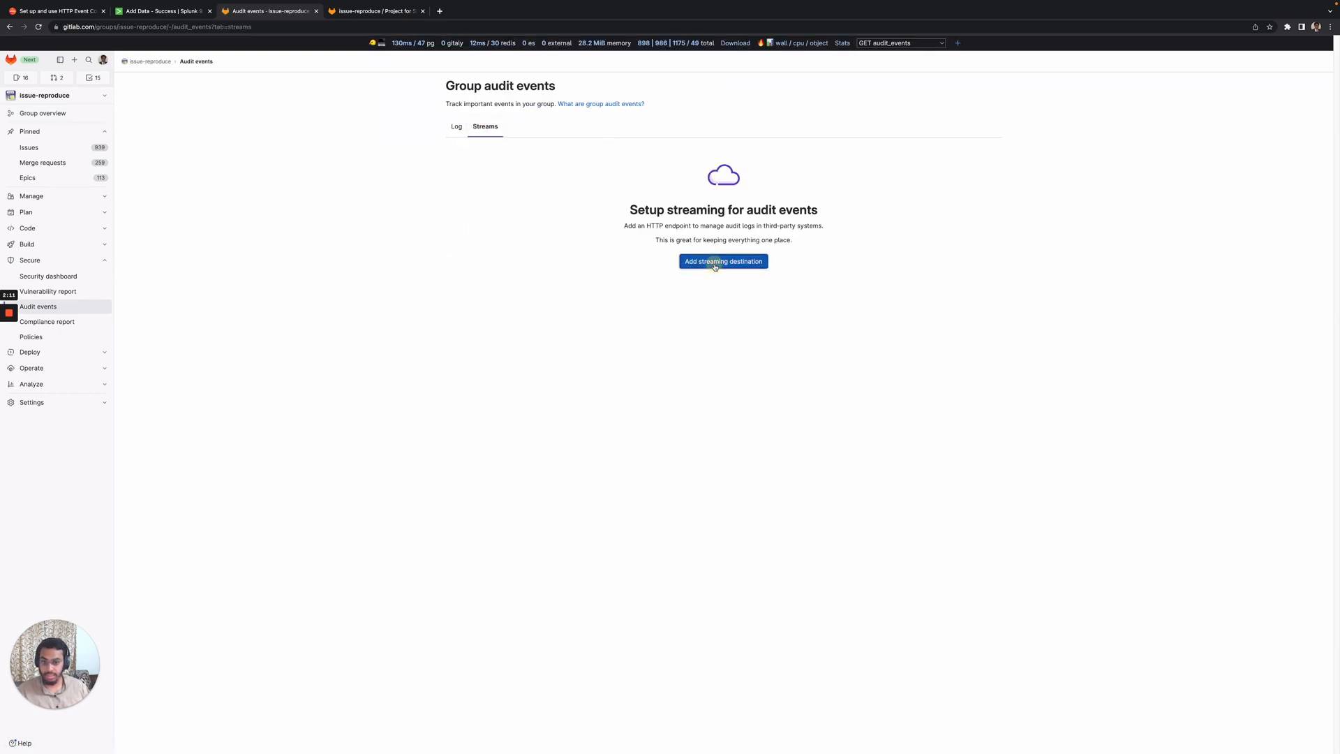
click(722, 261)
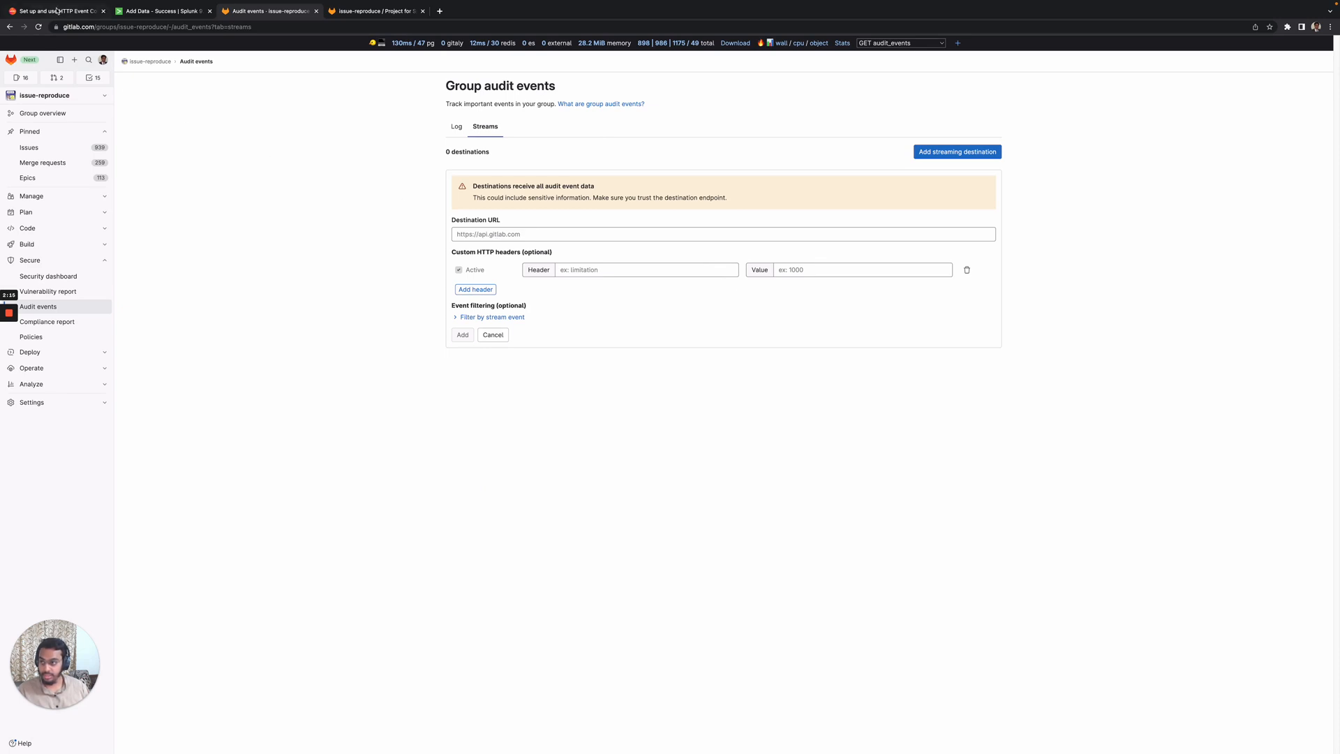
click(57, 10)
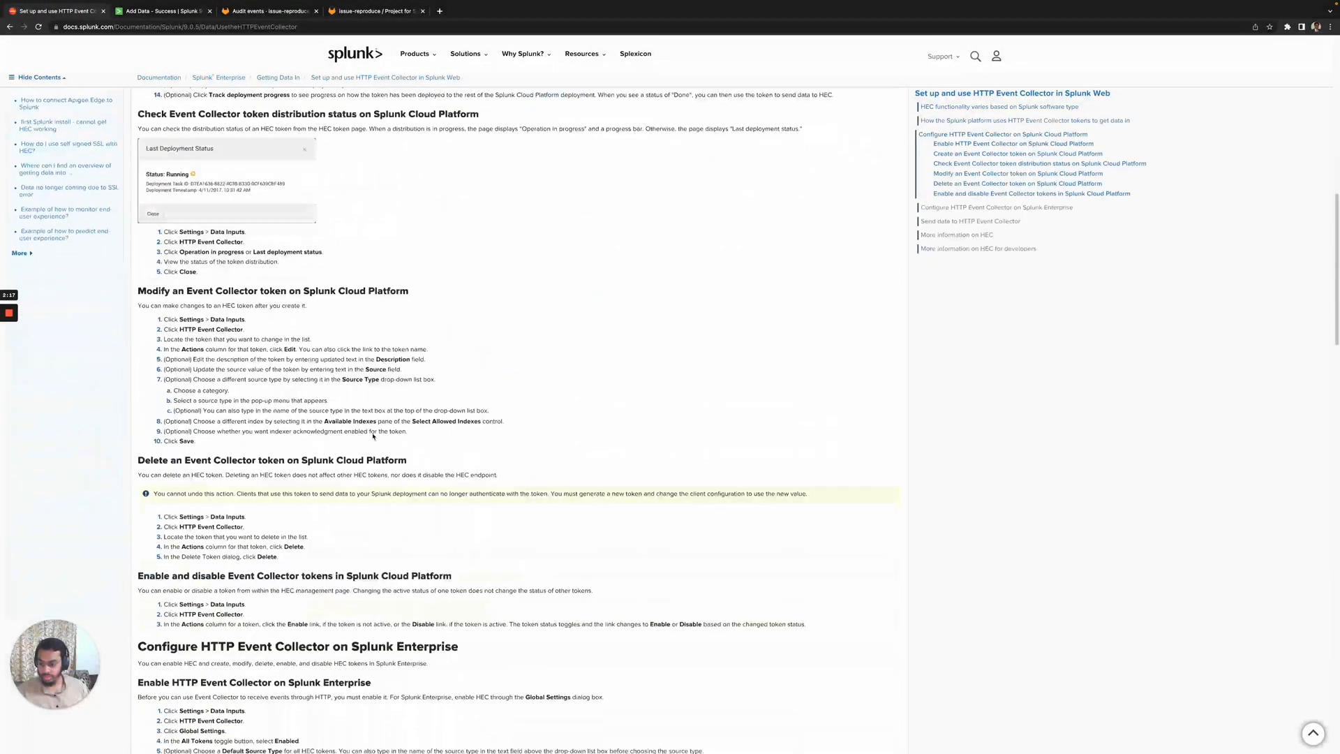
- Scroll the docs to the Enterprise send-data section, select the HEC URI example, and return to the token page
scroll(down, 3)
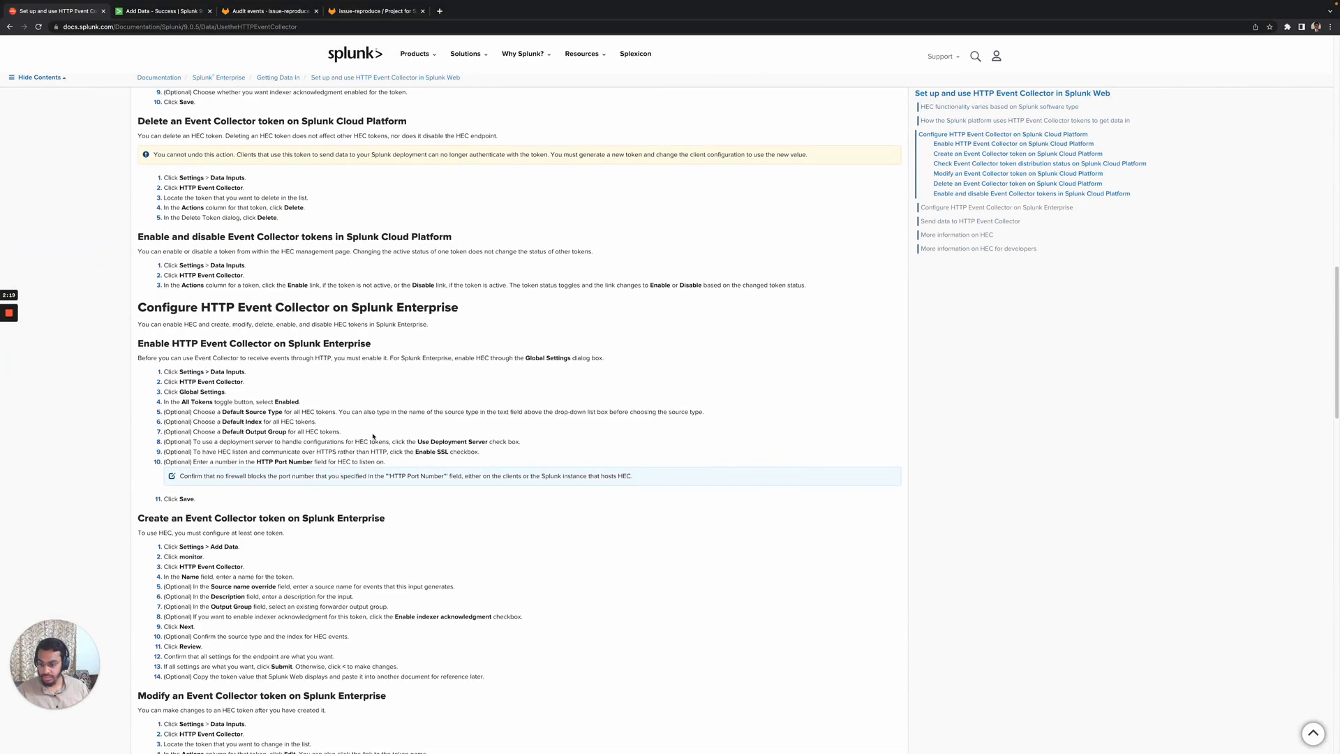
scroll(down, 3)
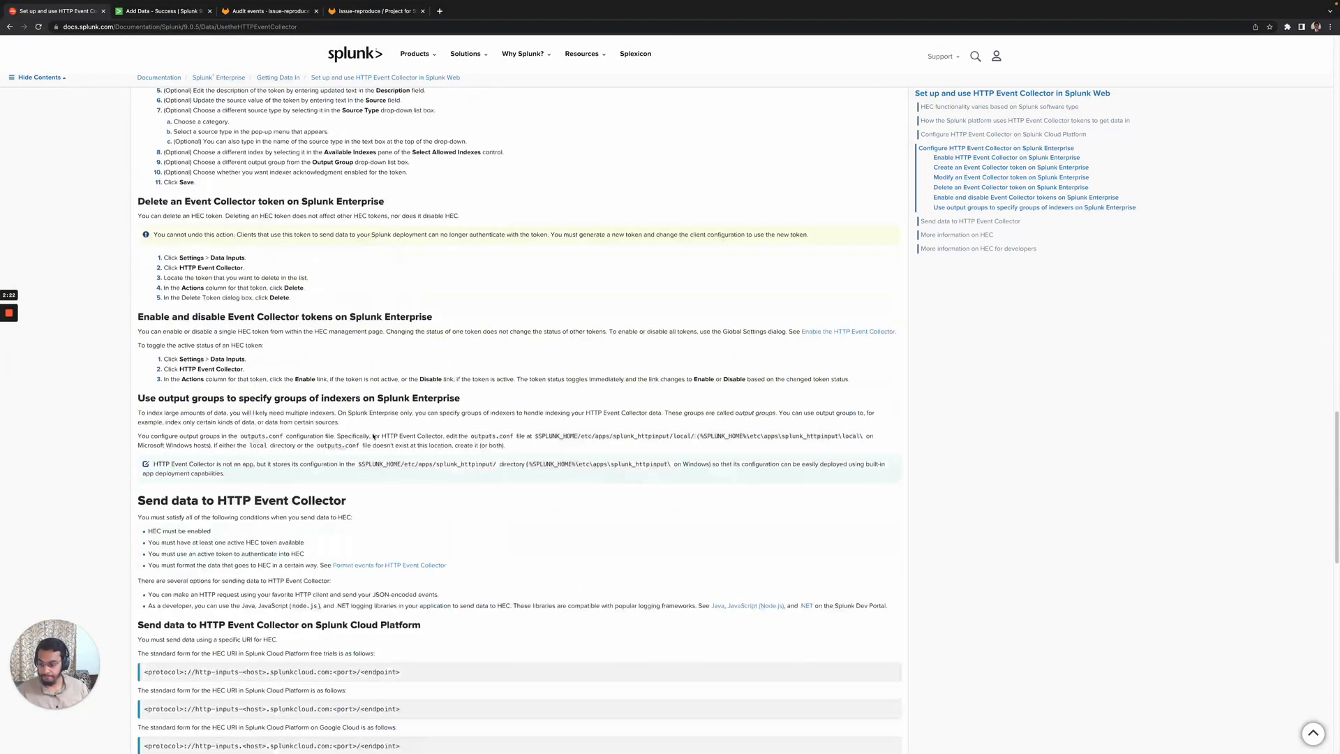
scroll(down, 3)
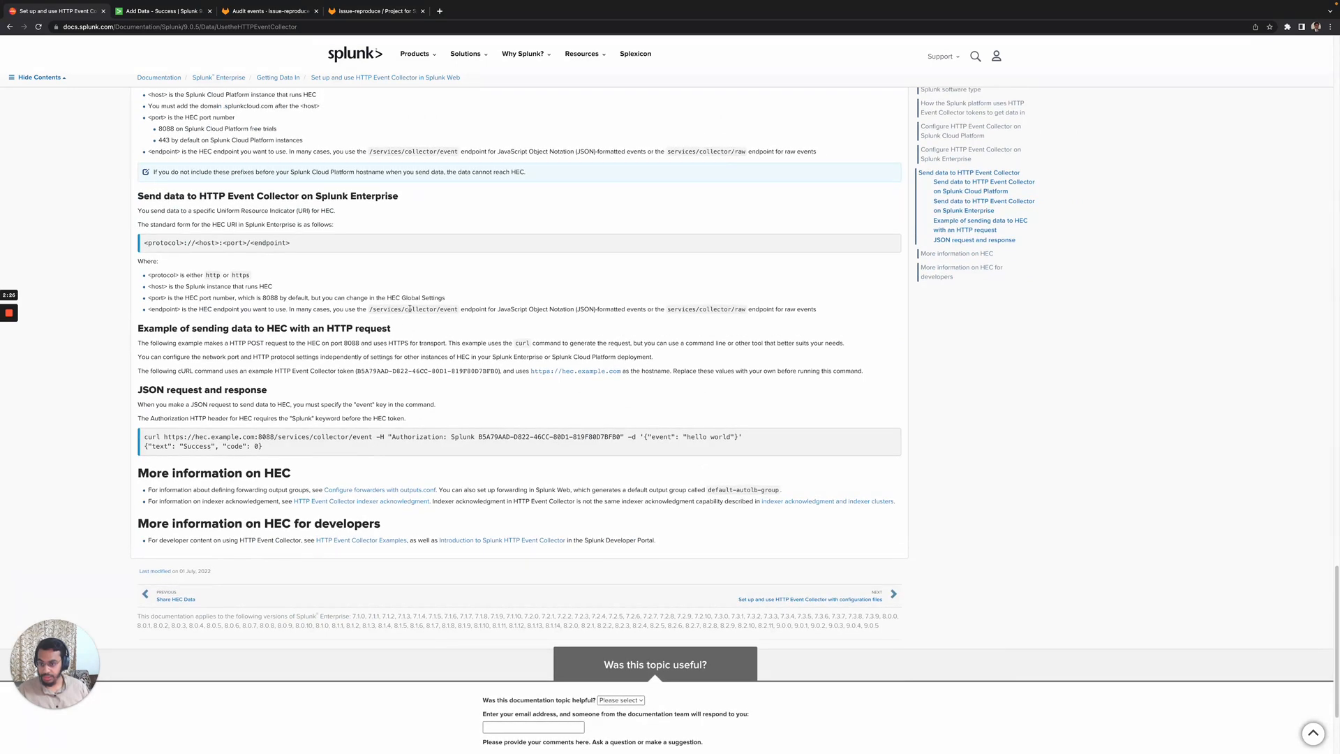
double_click(694, 309)
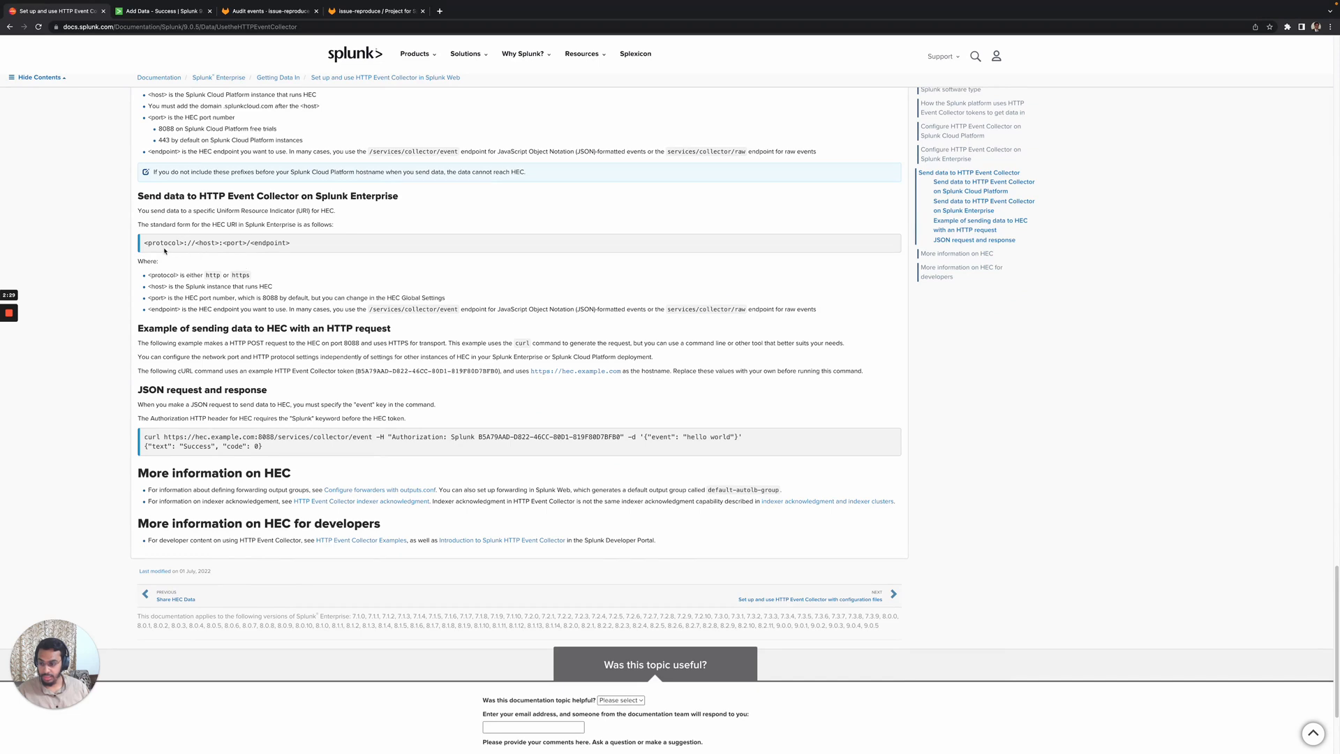
mouse_move(318, 254)
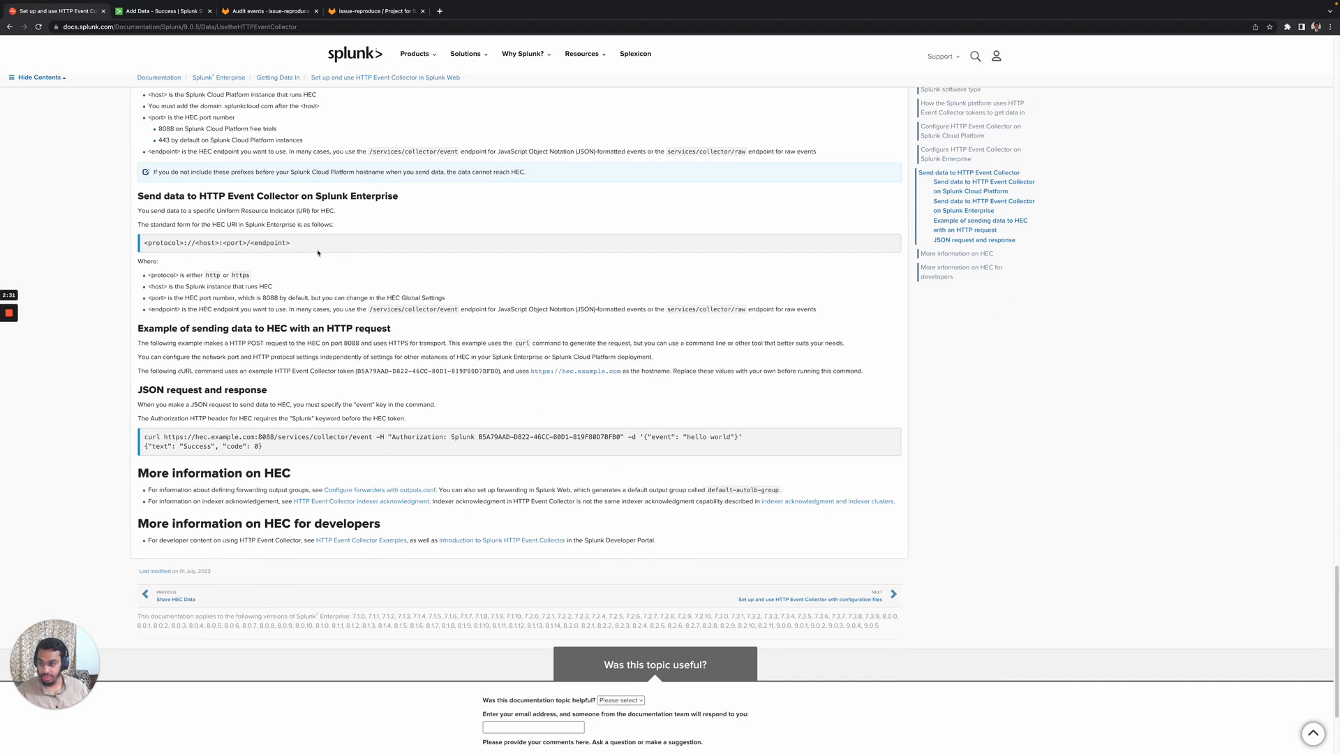
mouse_move(292, 50)
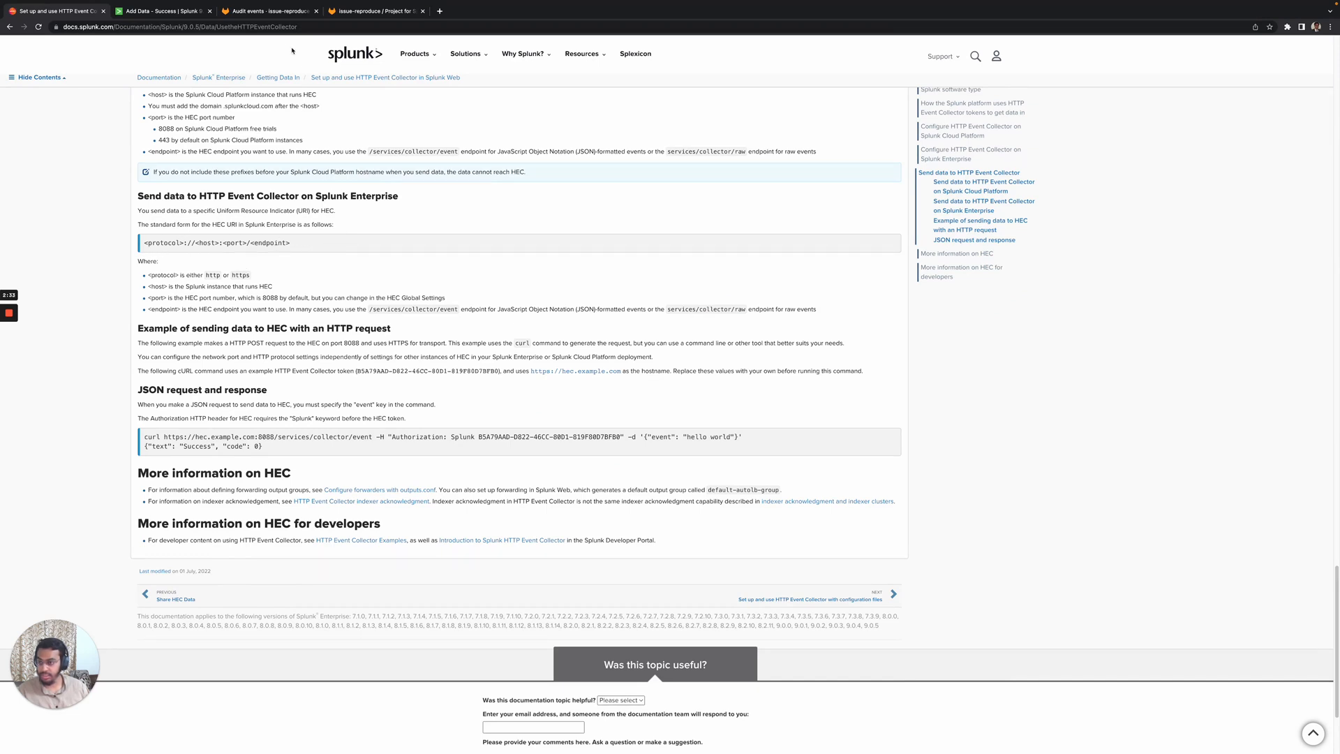
click(158, 9)
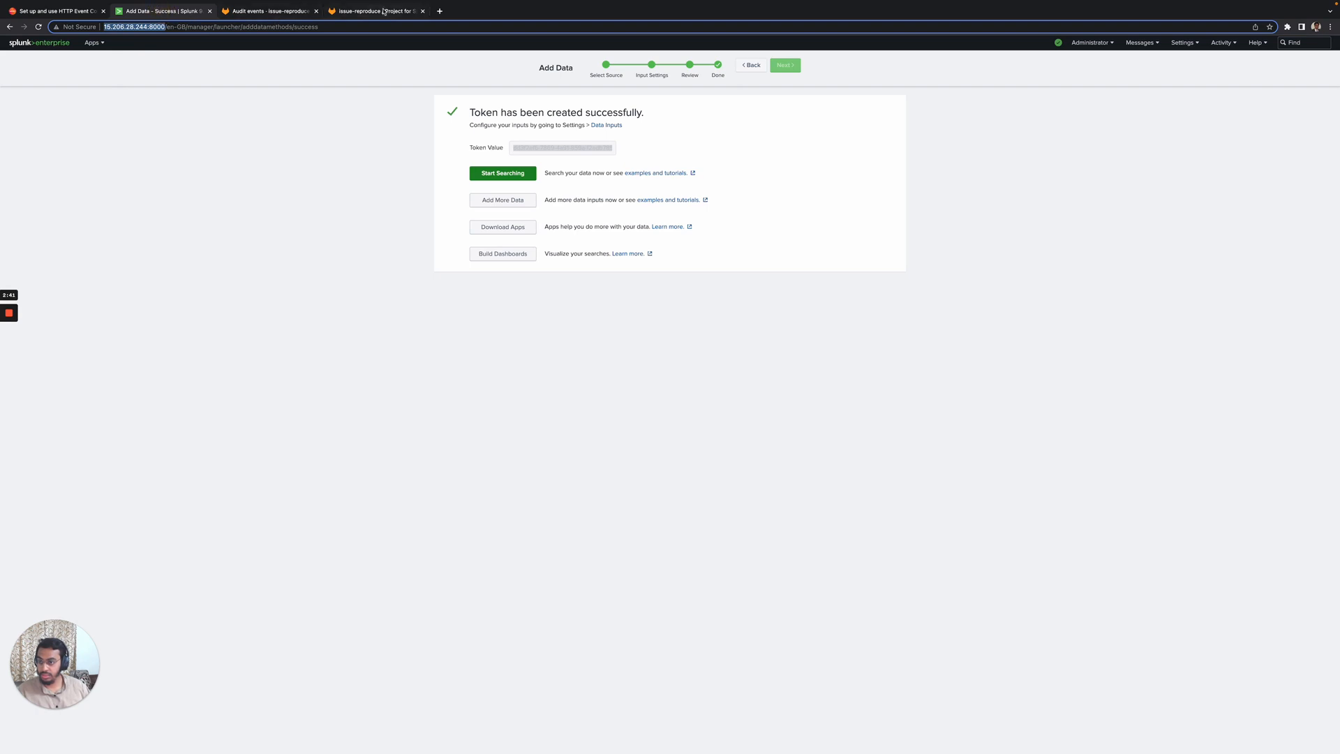
click(268, 11)
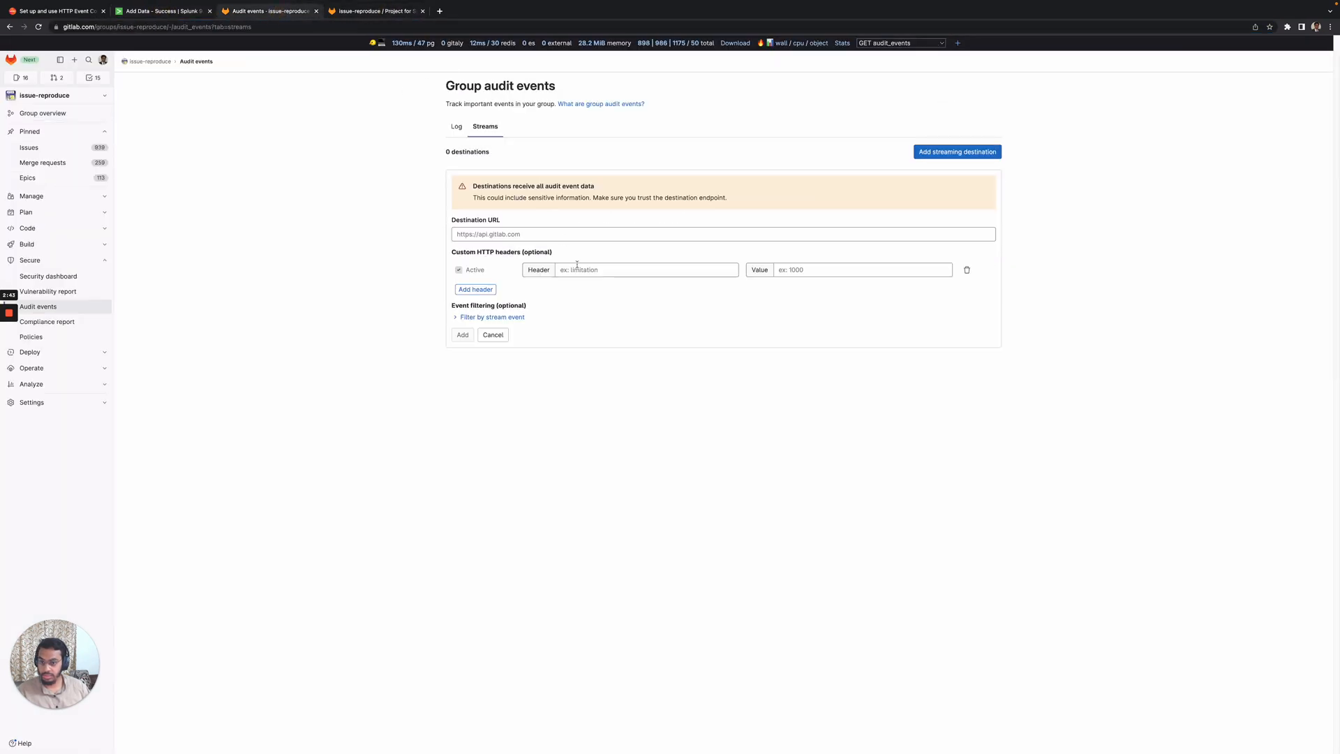
text(http://15.206.28.244:8000/)
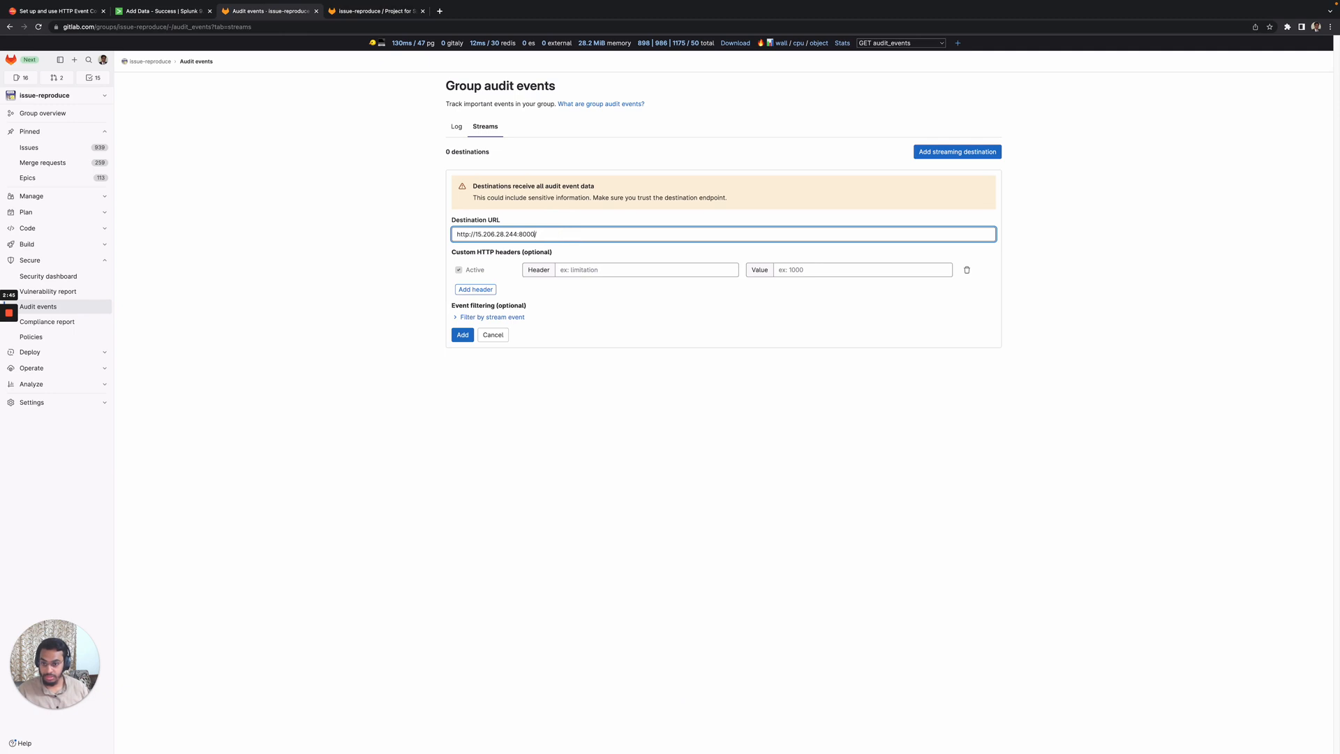
double_click(526, 233)
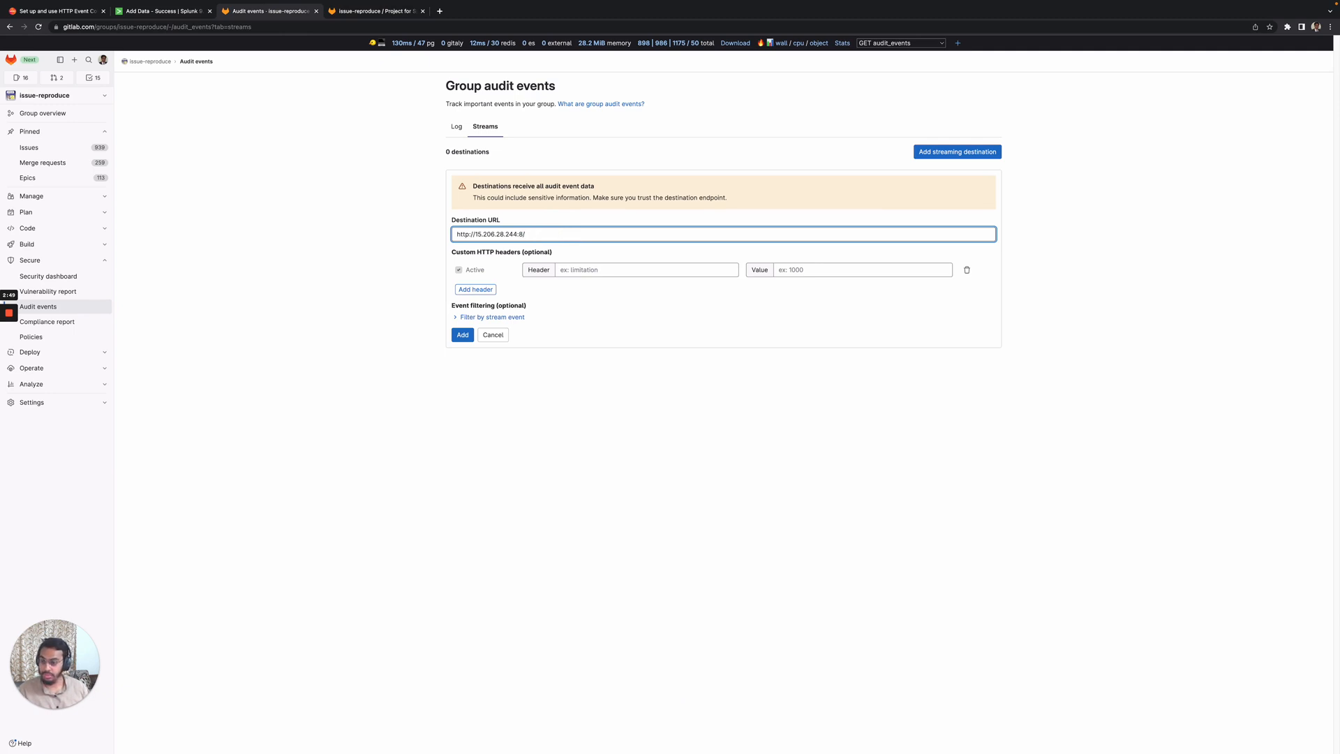
text(088)
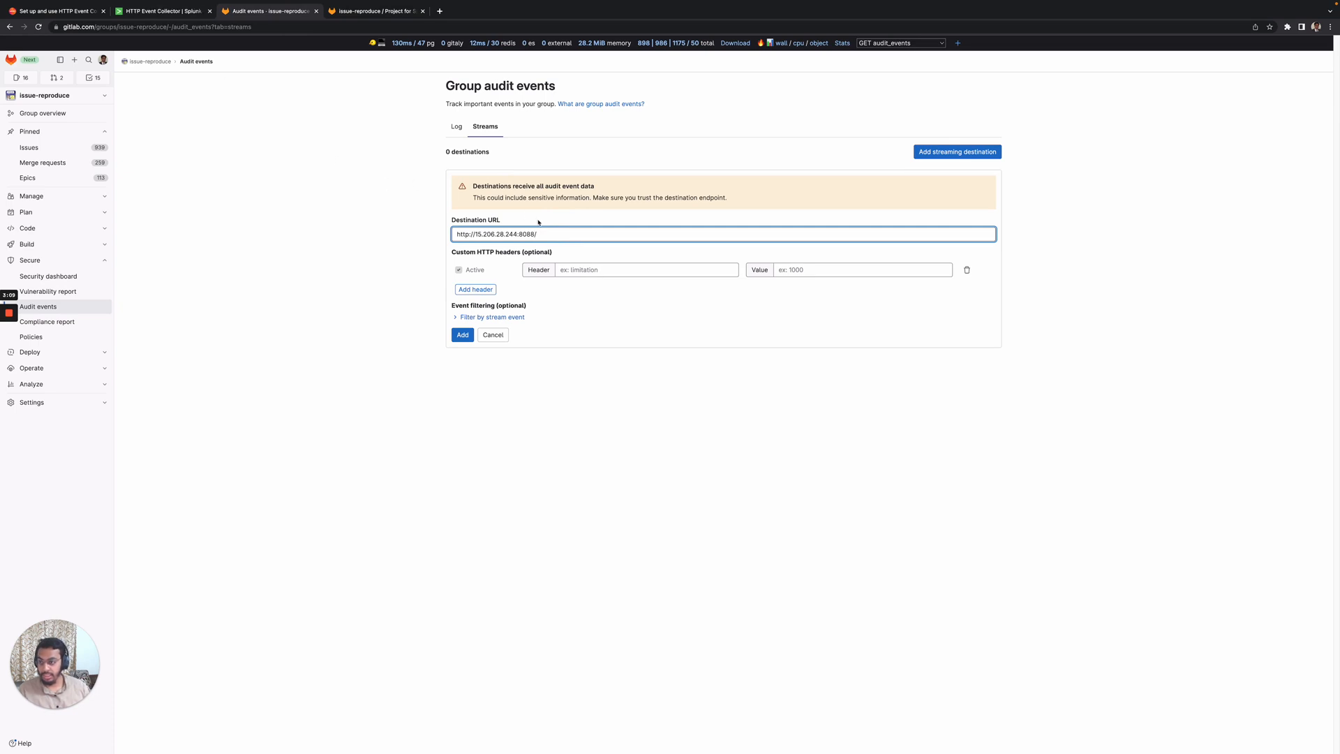
- Select the services/collector/raw endpoint path in the docs and return to the GitLab form
click(160, 11)
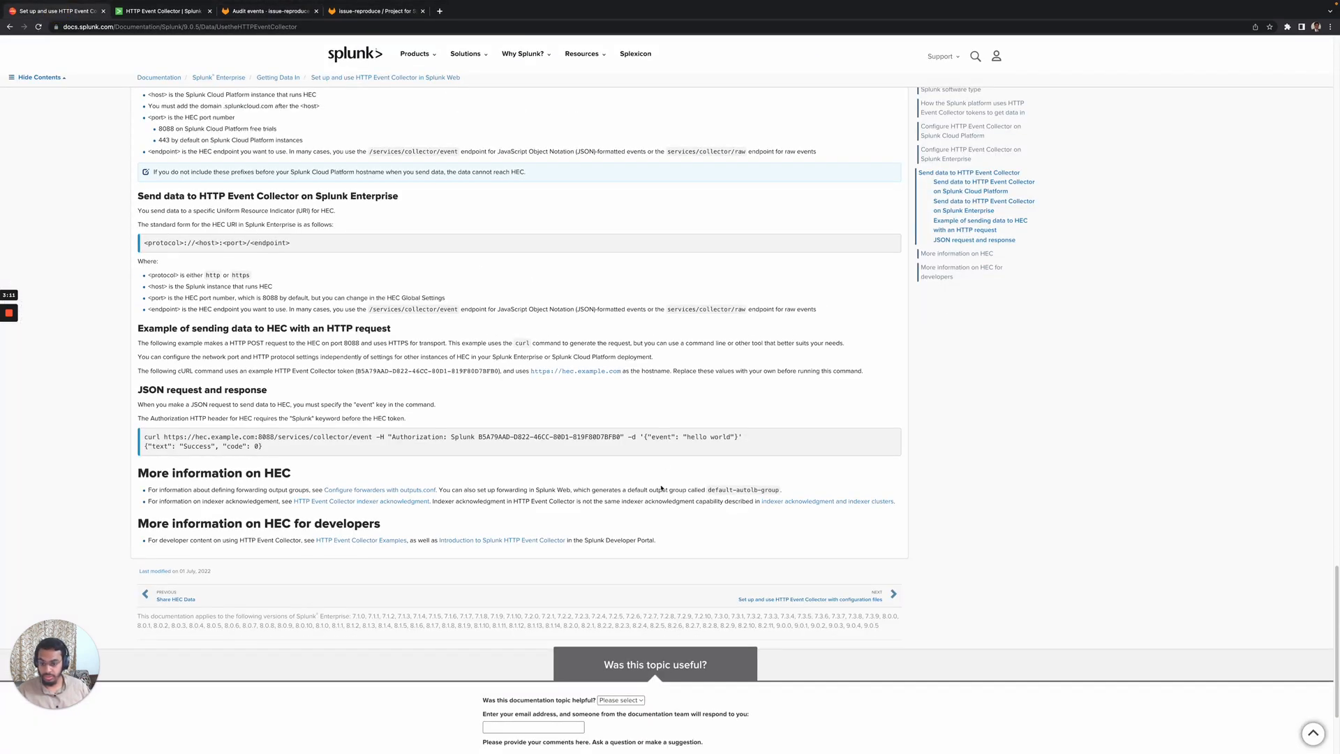
double_click(699, 308)
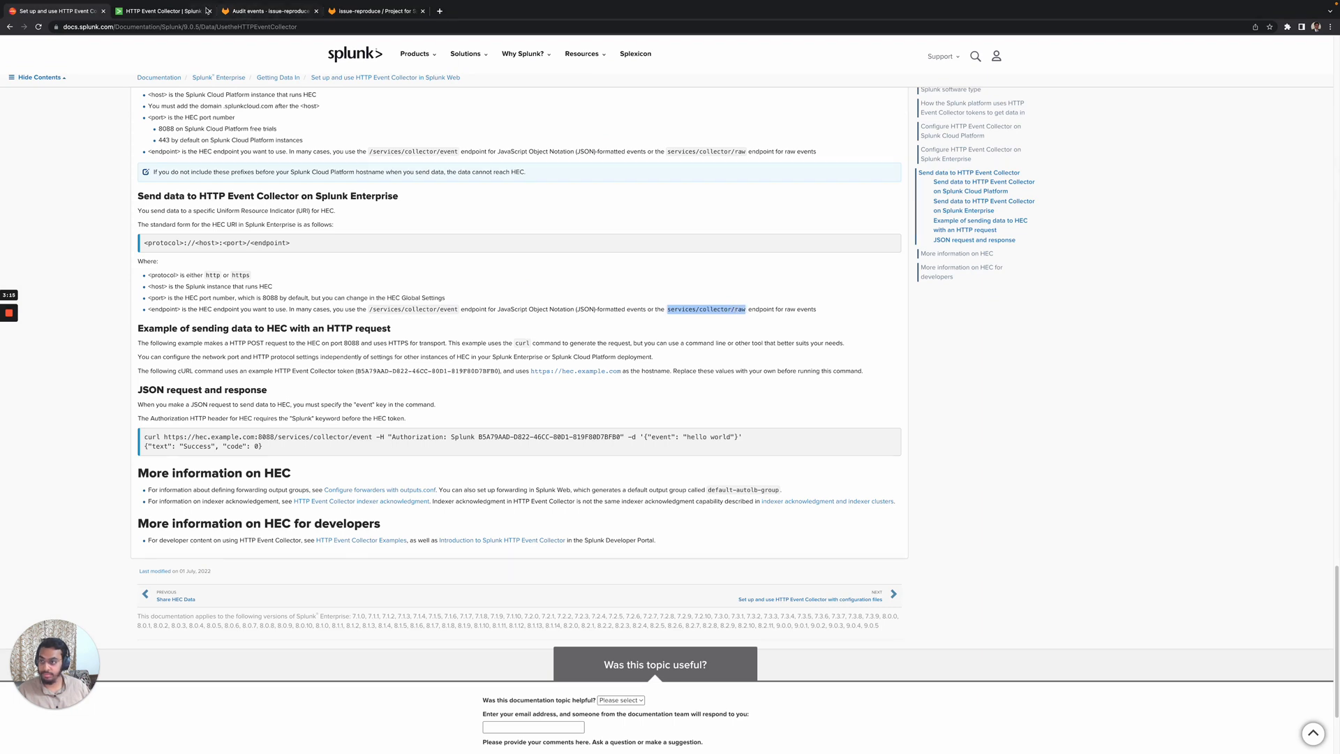
click(267, 9)
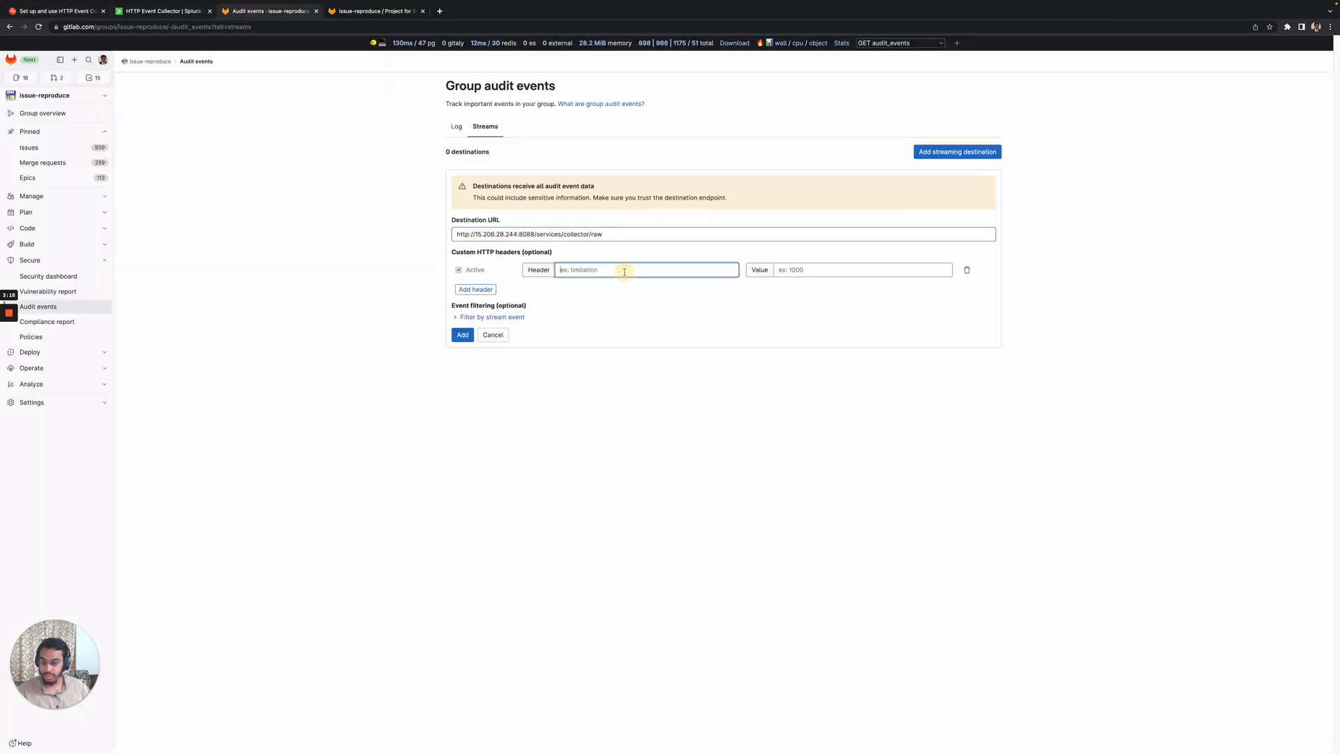
mouse_move(664, 285)
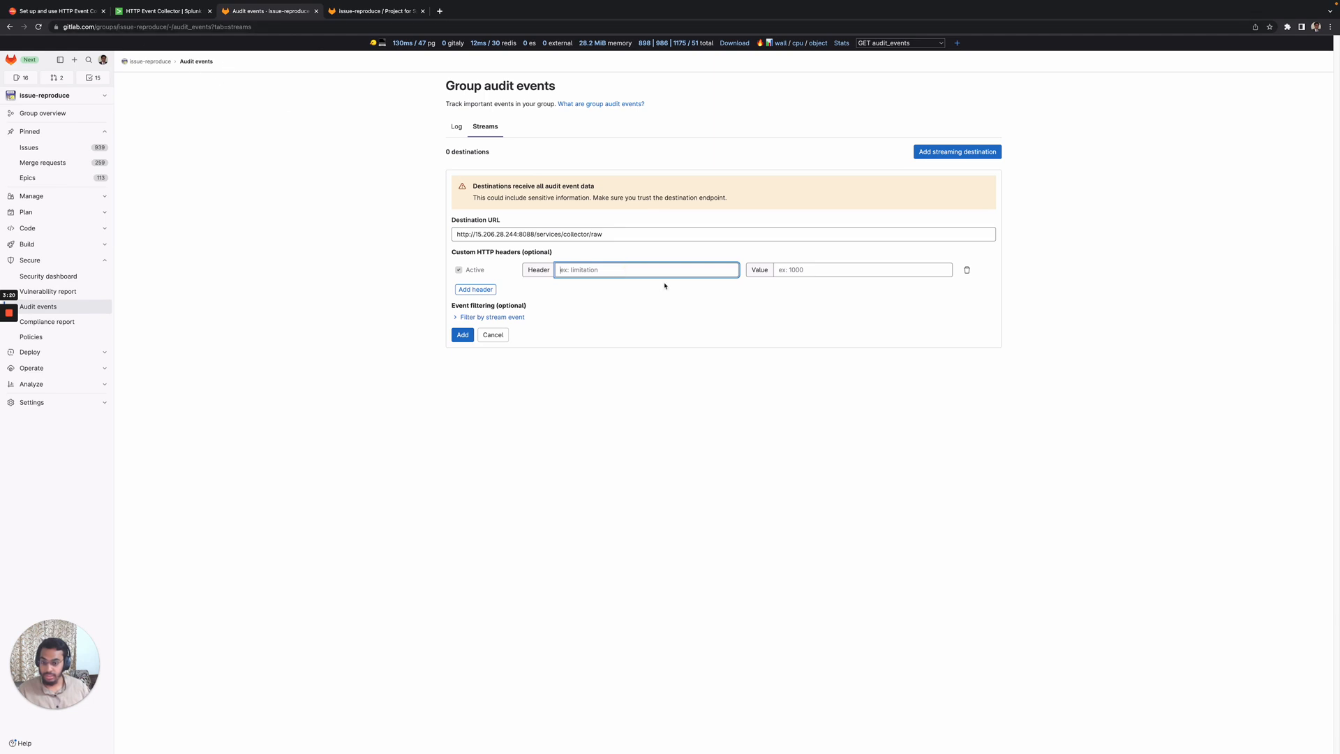
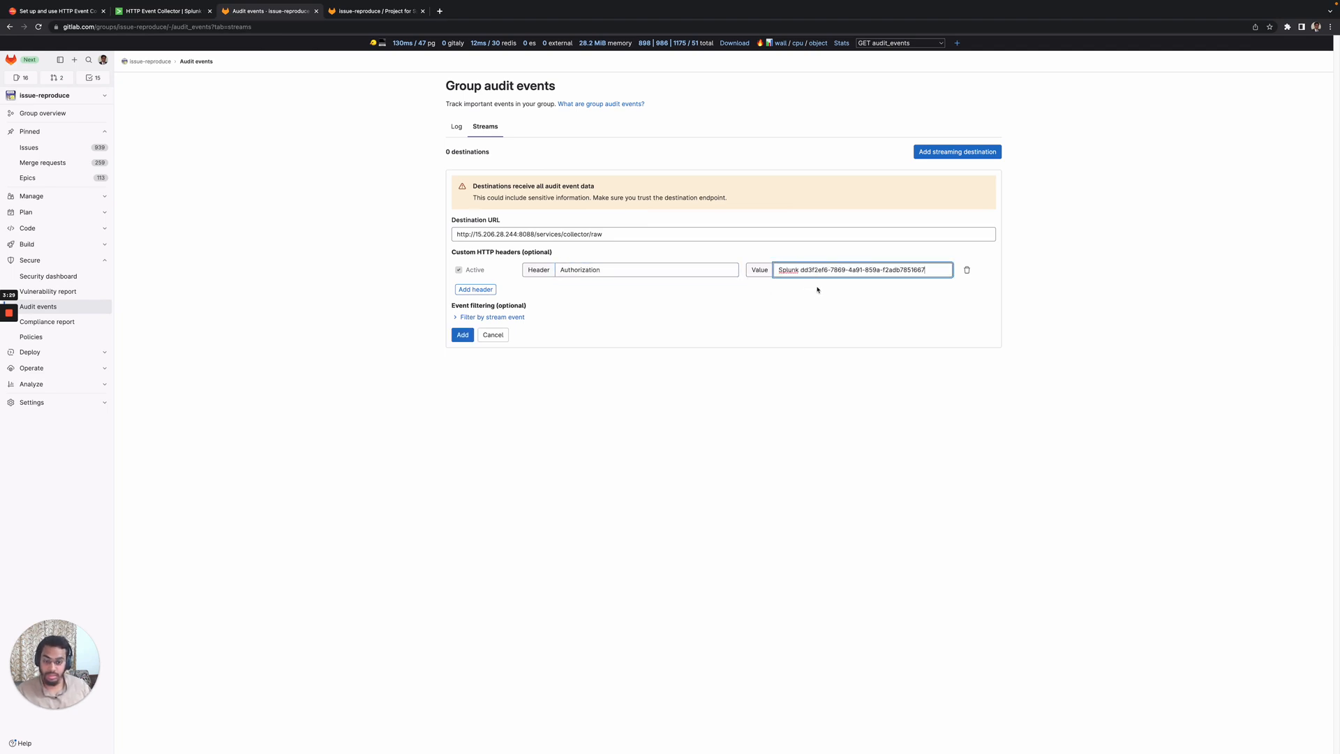
mouse_move(710, 314)
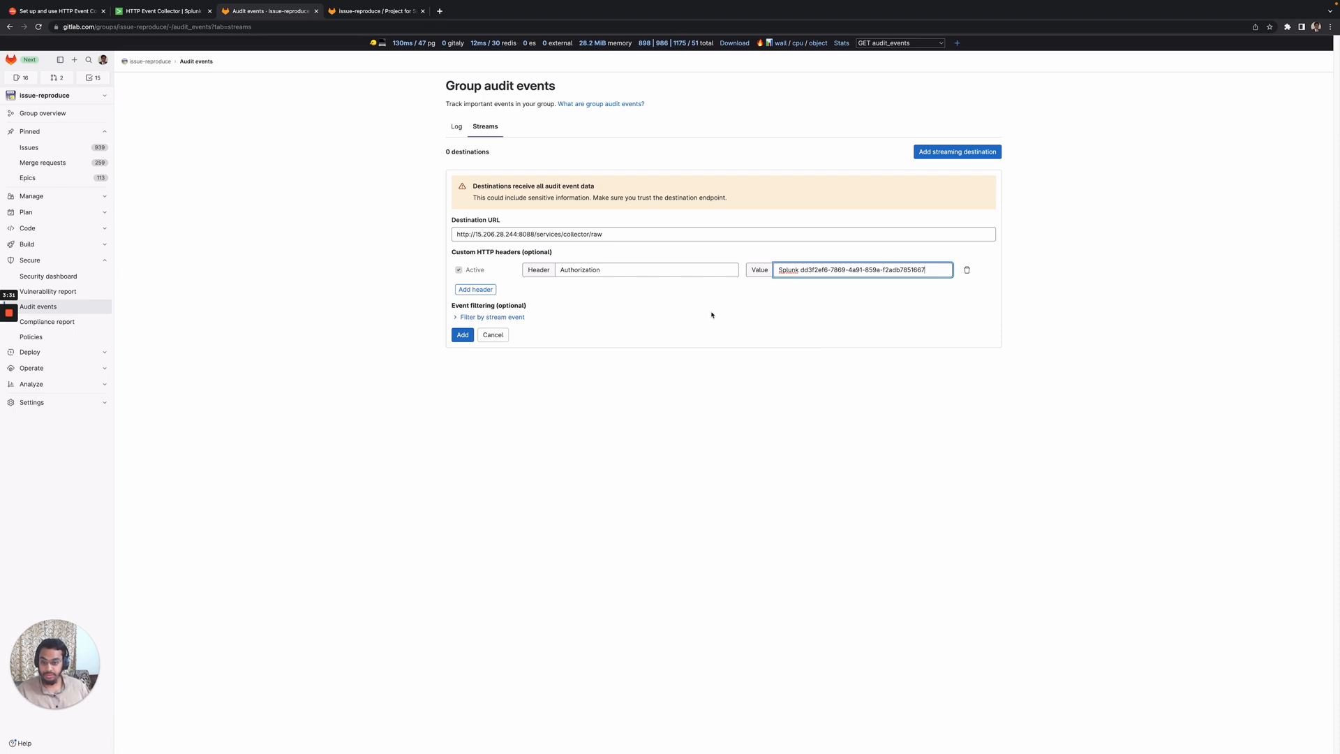
- Add the streaming destination so the Splunk HEC raw endpoint is listed for the group
click(162, 10)
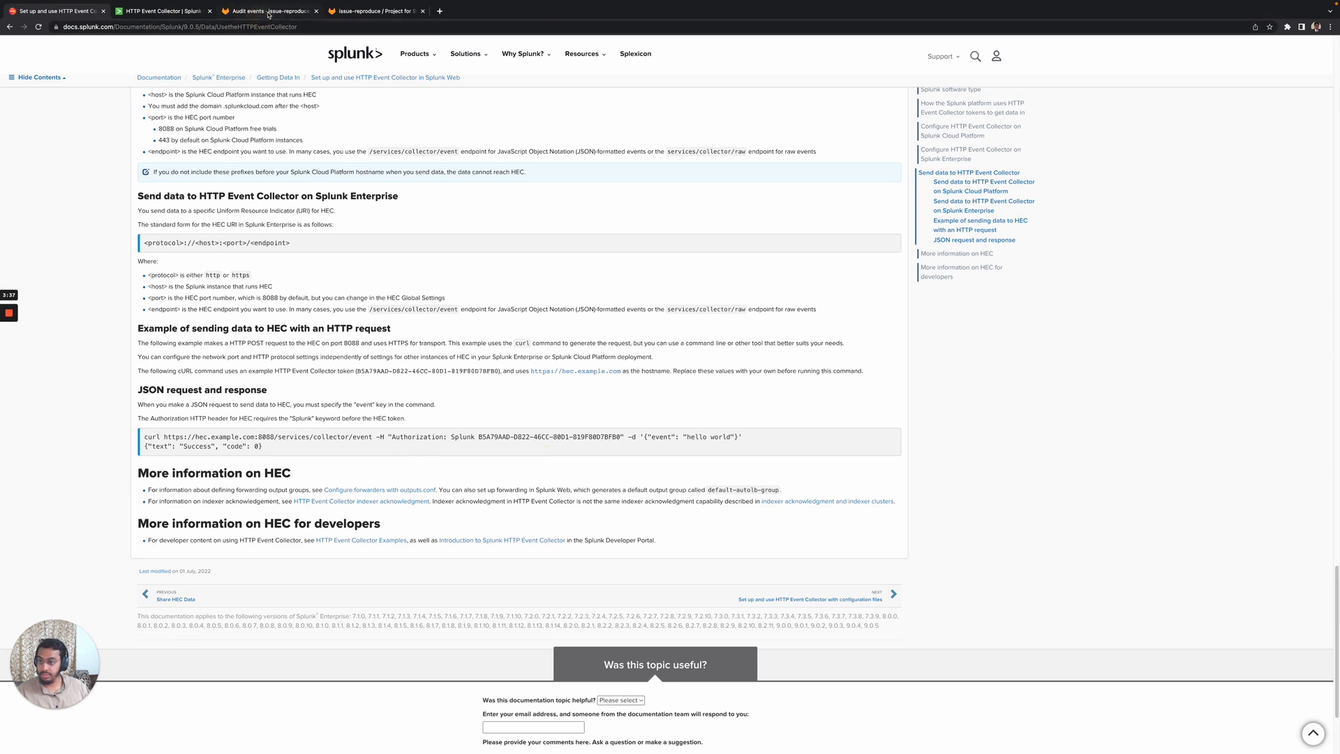
click(268, 10)
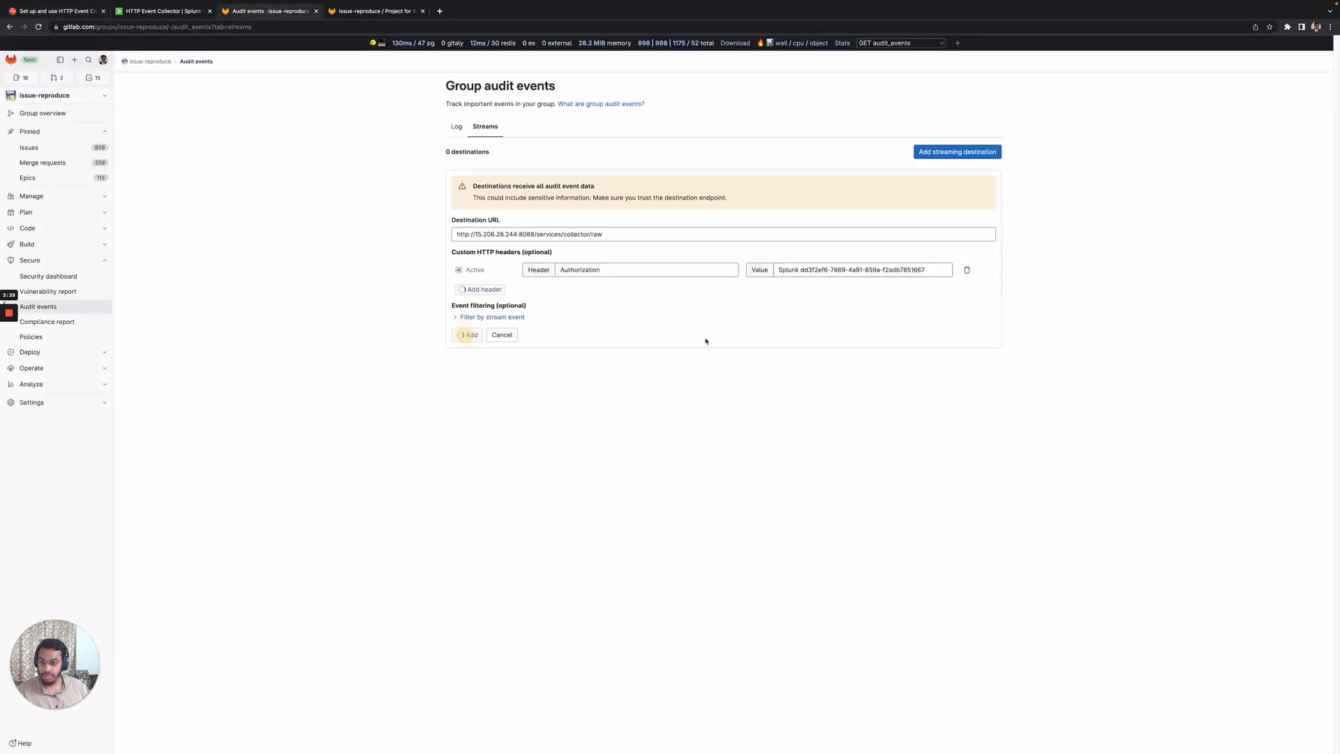
click(469, 333)
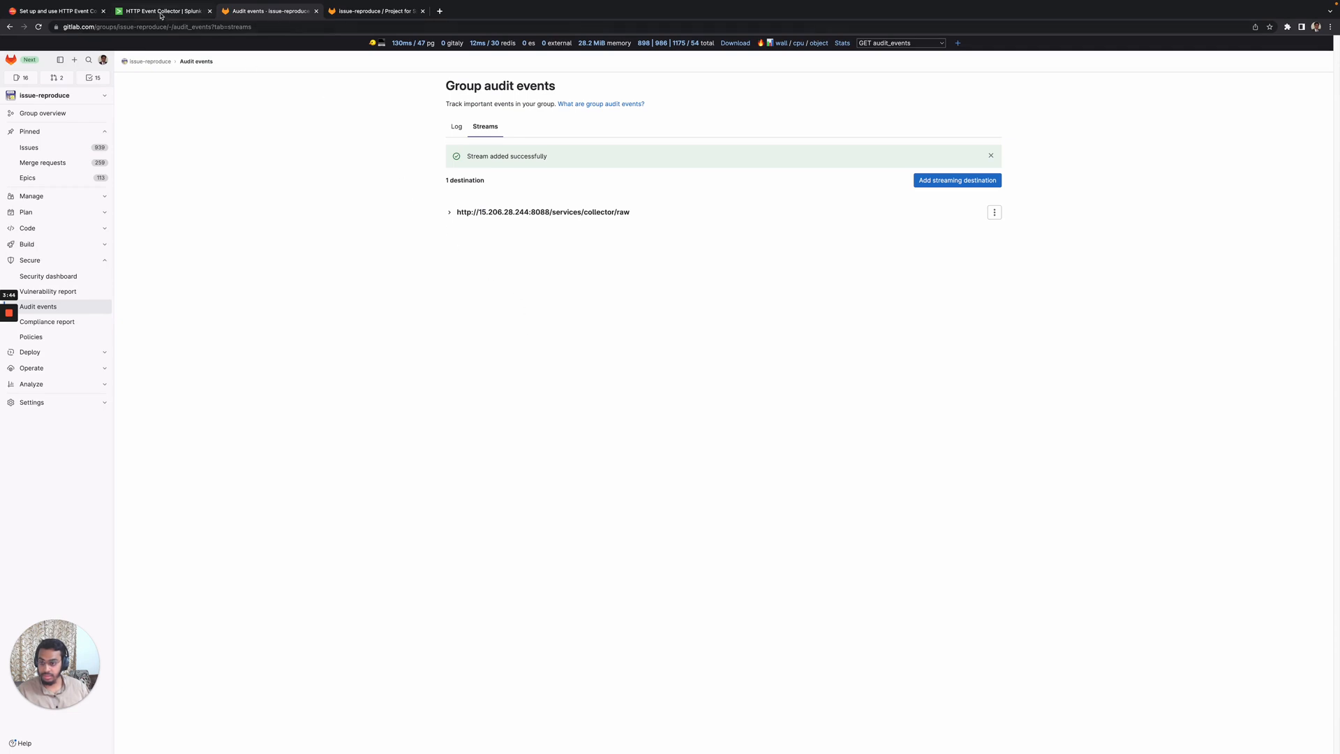
- Run a Search & Reporting query for source="http:audit-events-from-gitlab", returning one audit event
click(162, 10)
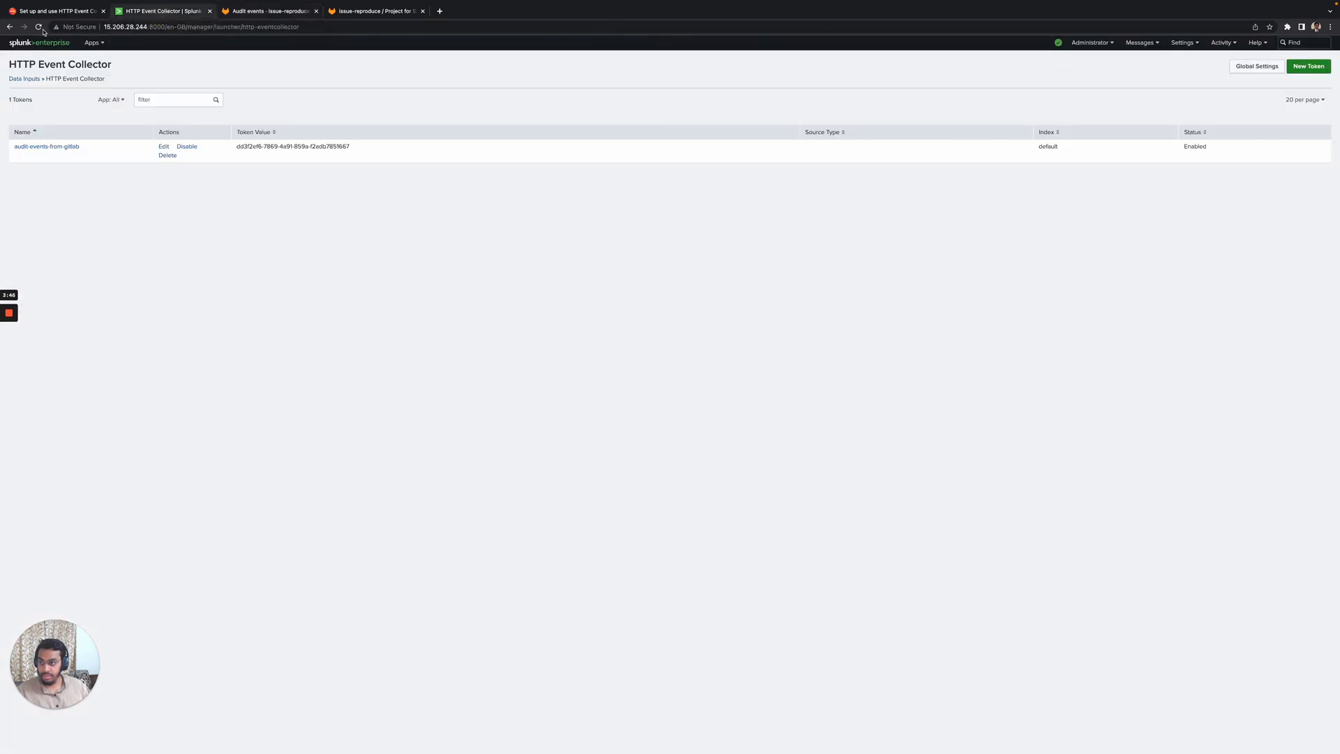
click(39, 27)
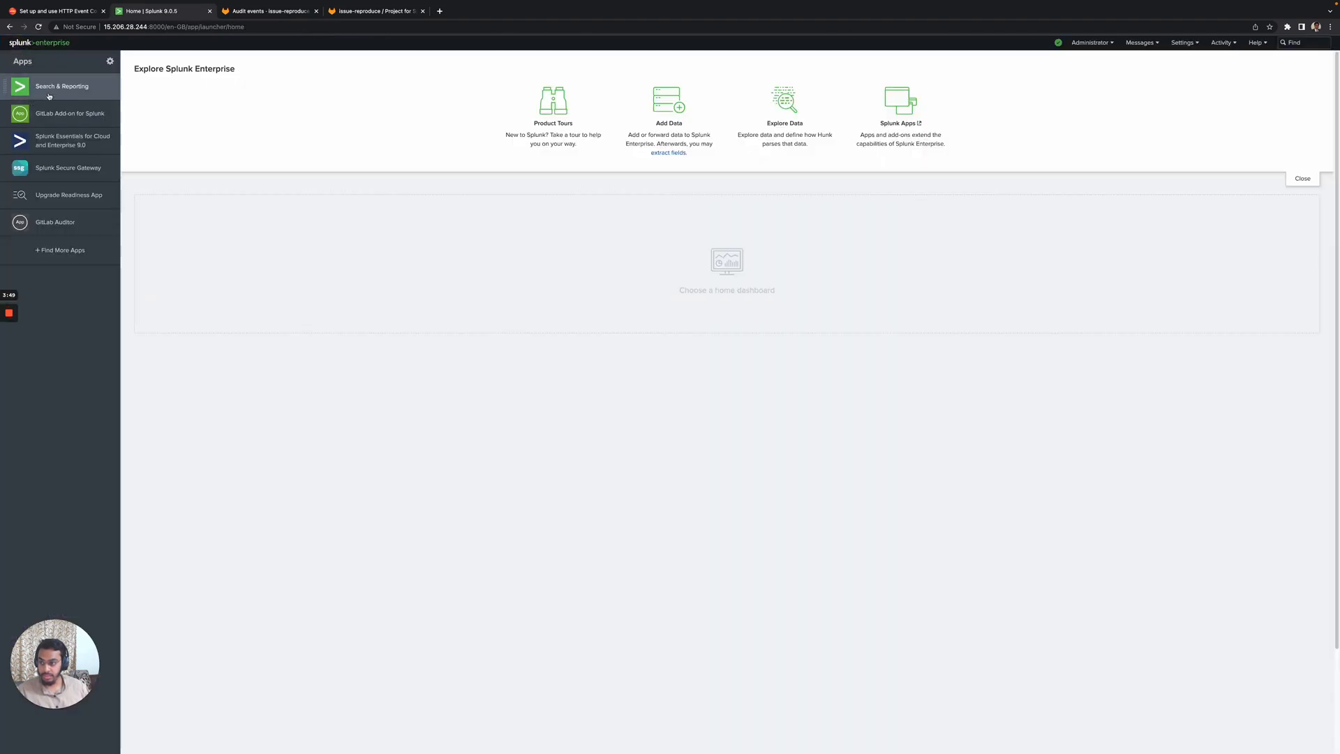
click(62, 86)
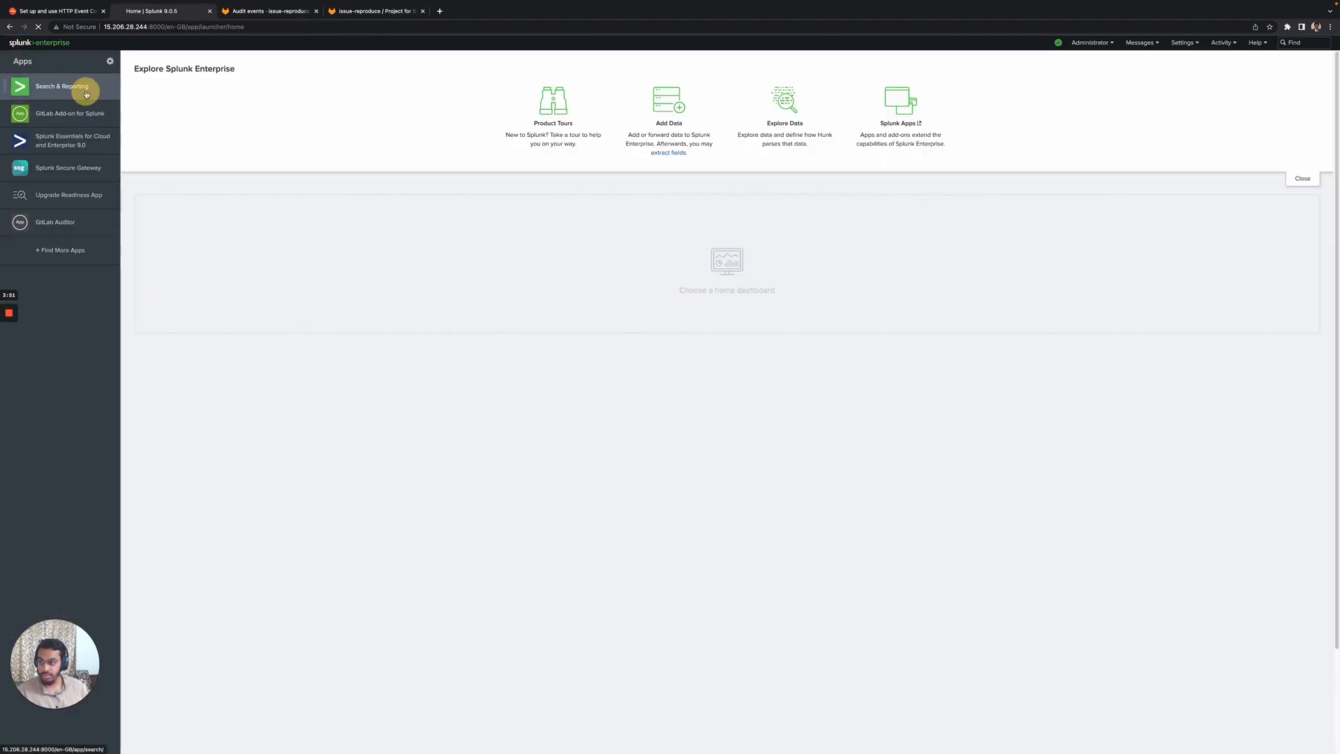
click(60, 85)
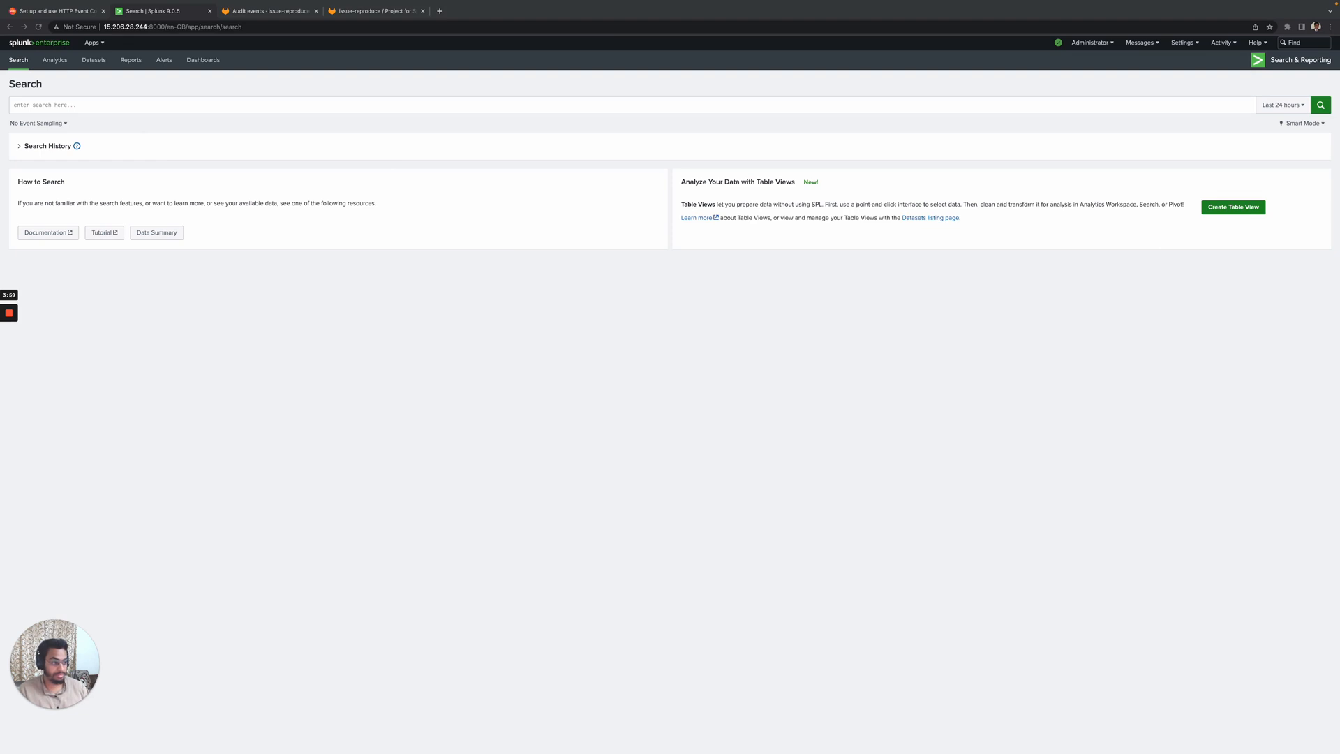
text(source="http:audit-events-from-gitlab")
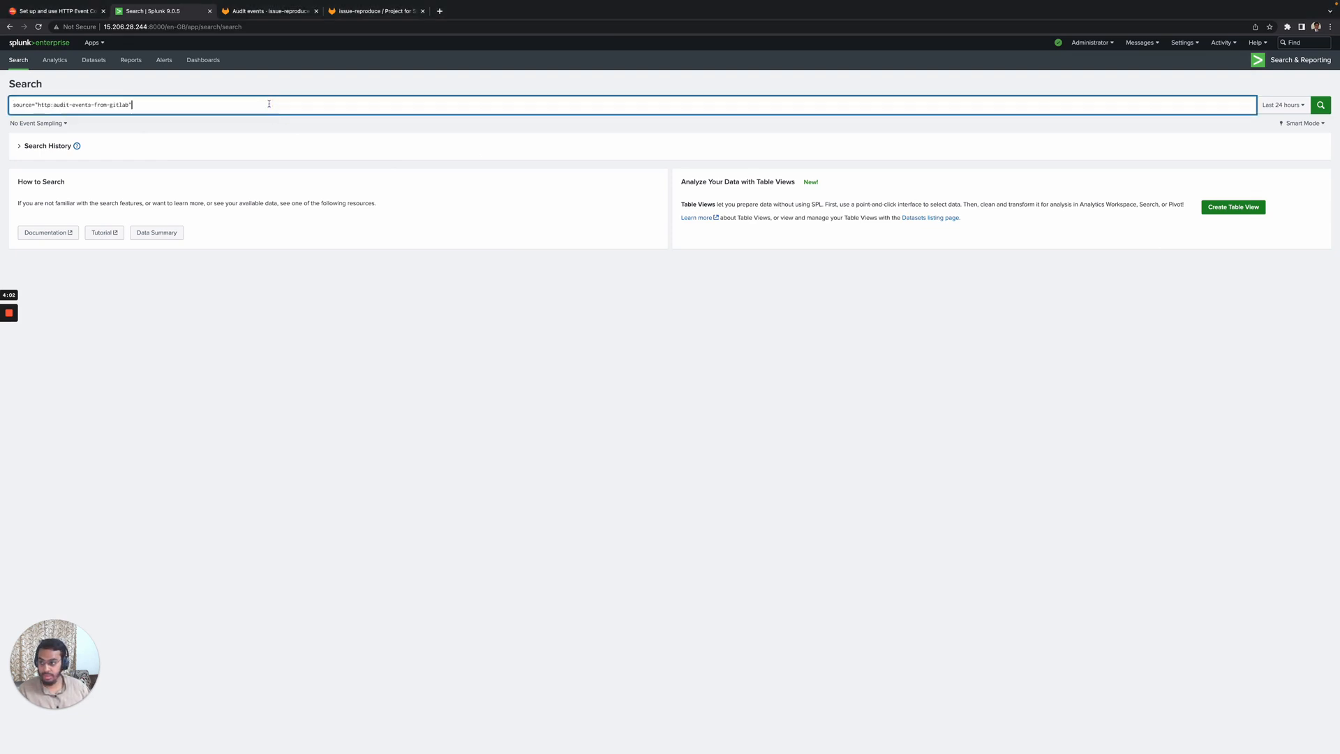
click(1319, 104)
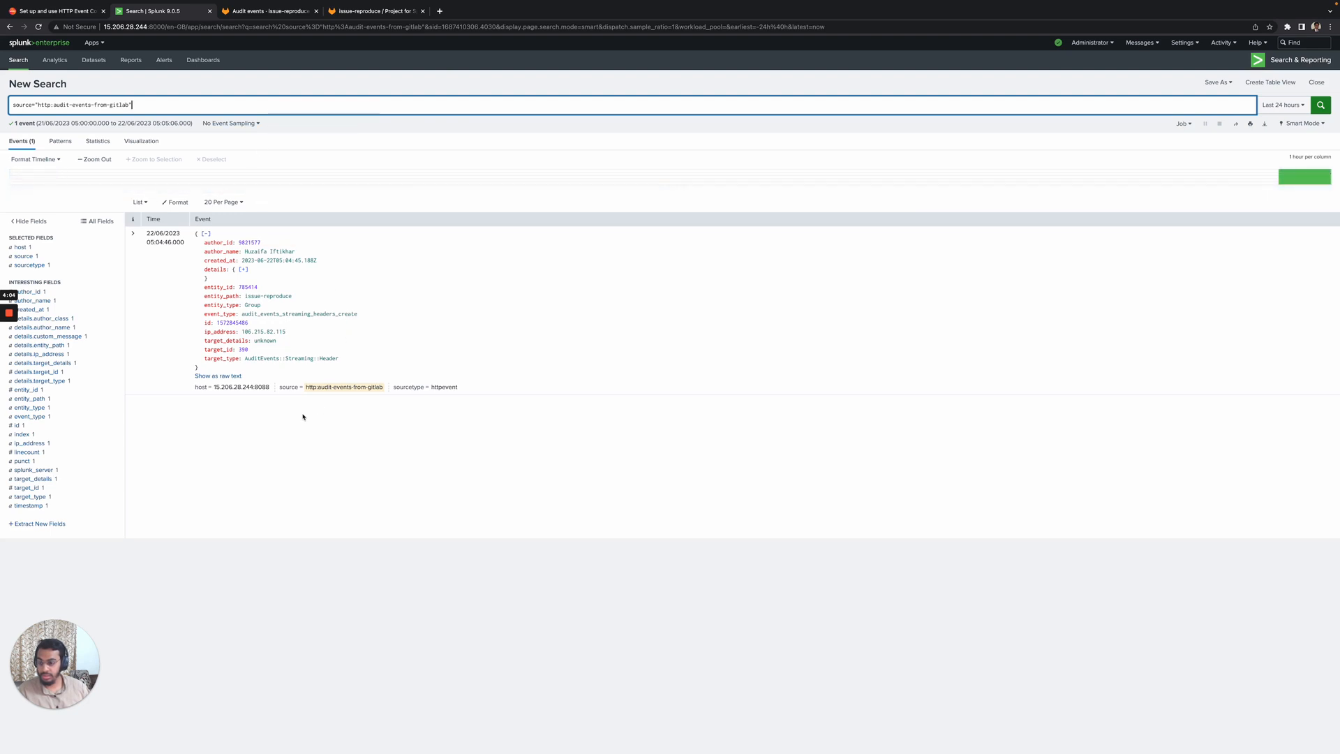
mouse_move(349, 332)
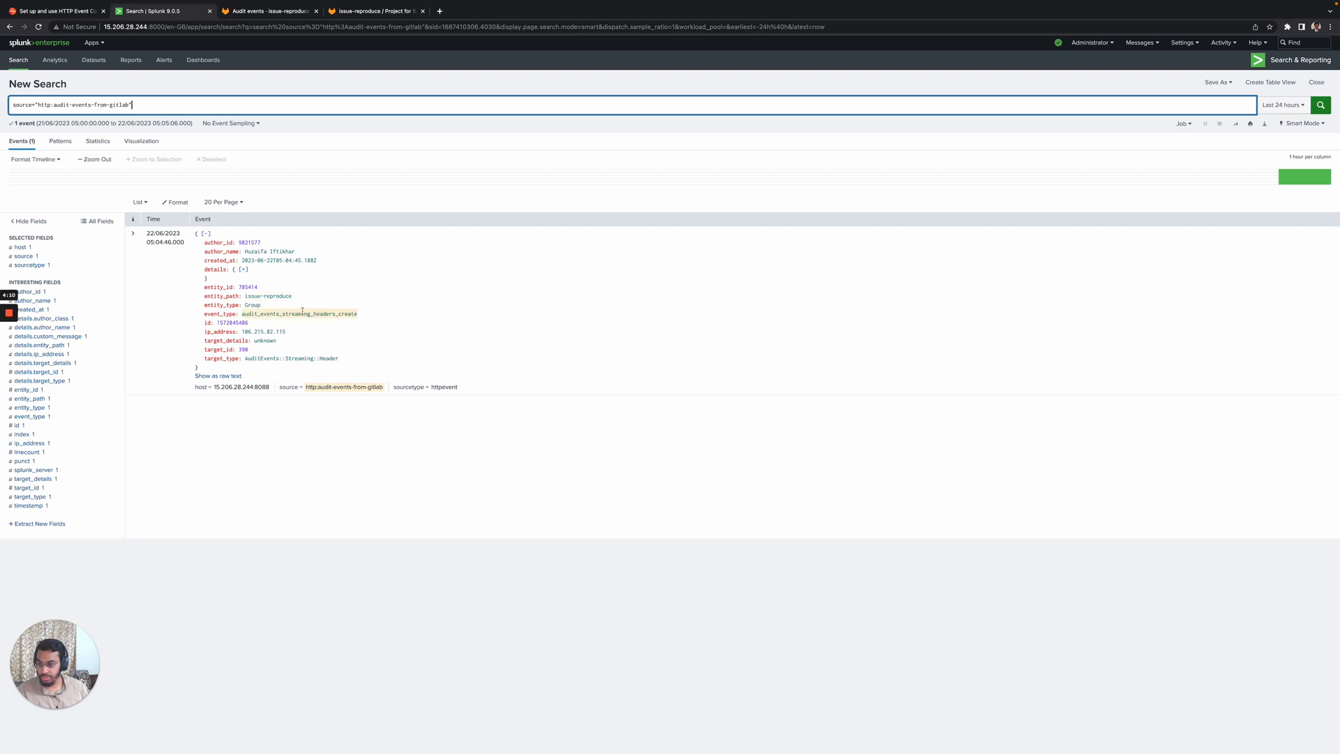
mouse_move(230, 122)
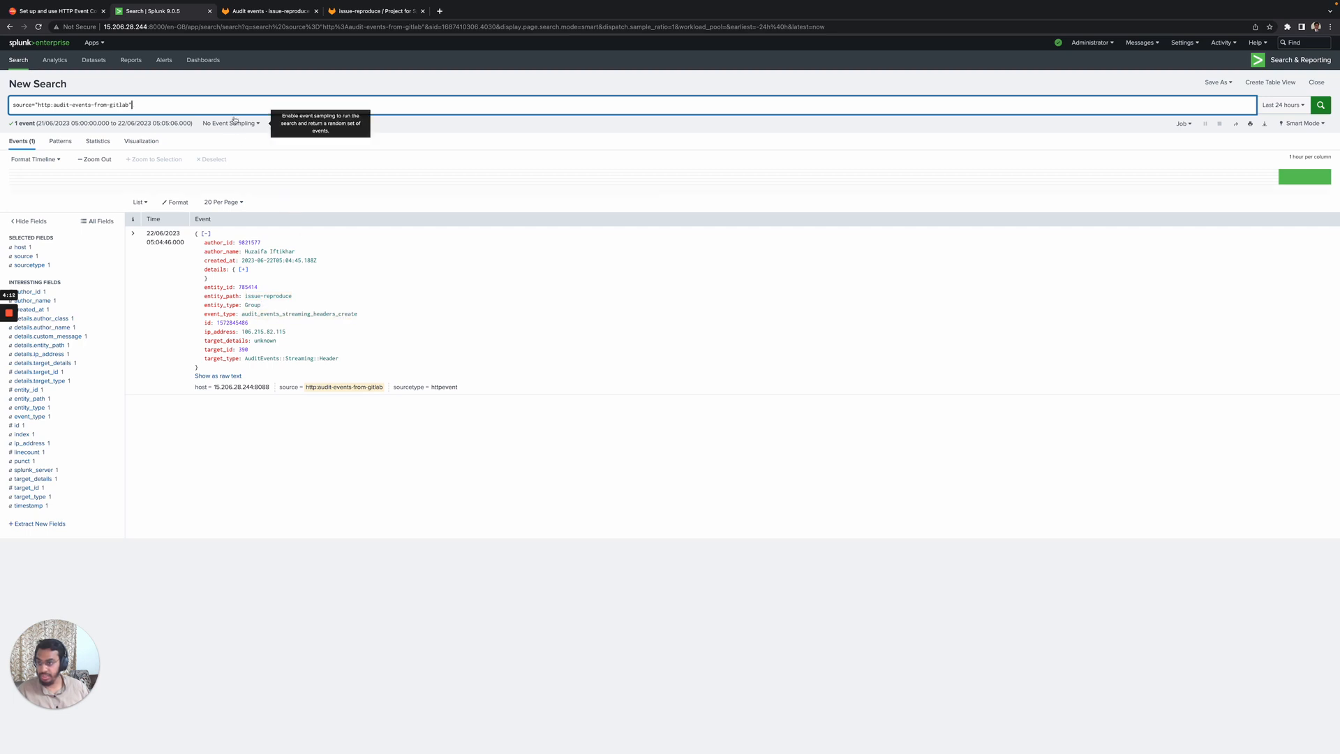
mouse_move(278, 14)
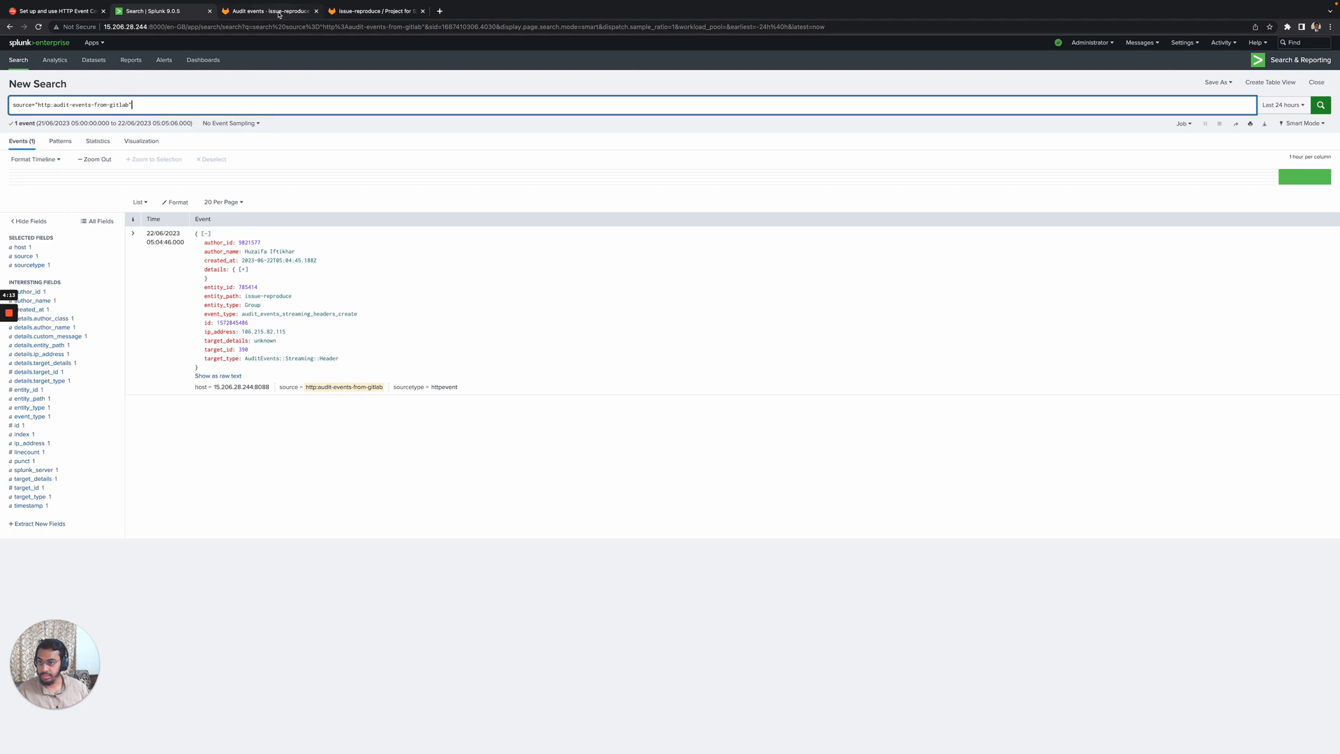
- In Project for Splunk HEC merge request settings, untick Prevent approval by author and save changes
click(374, 10)
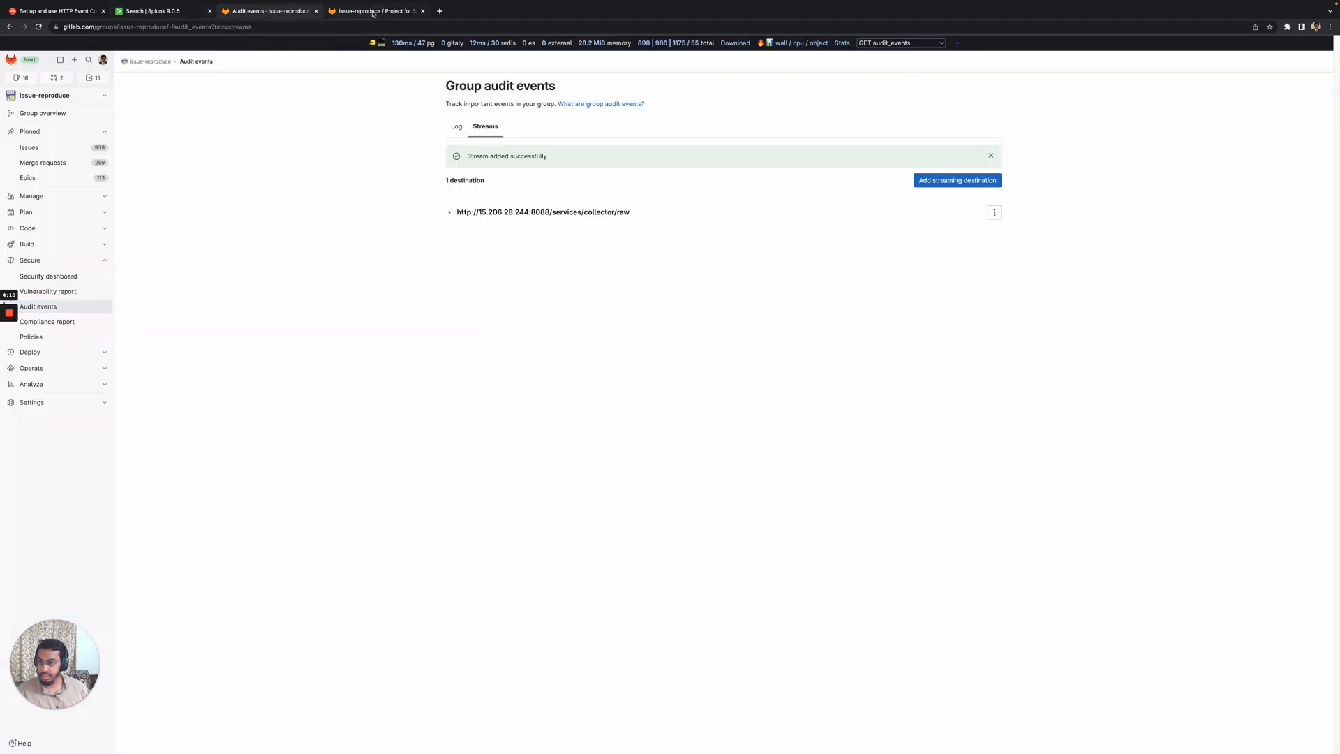
click(375, 11)
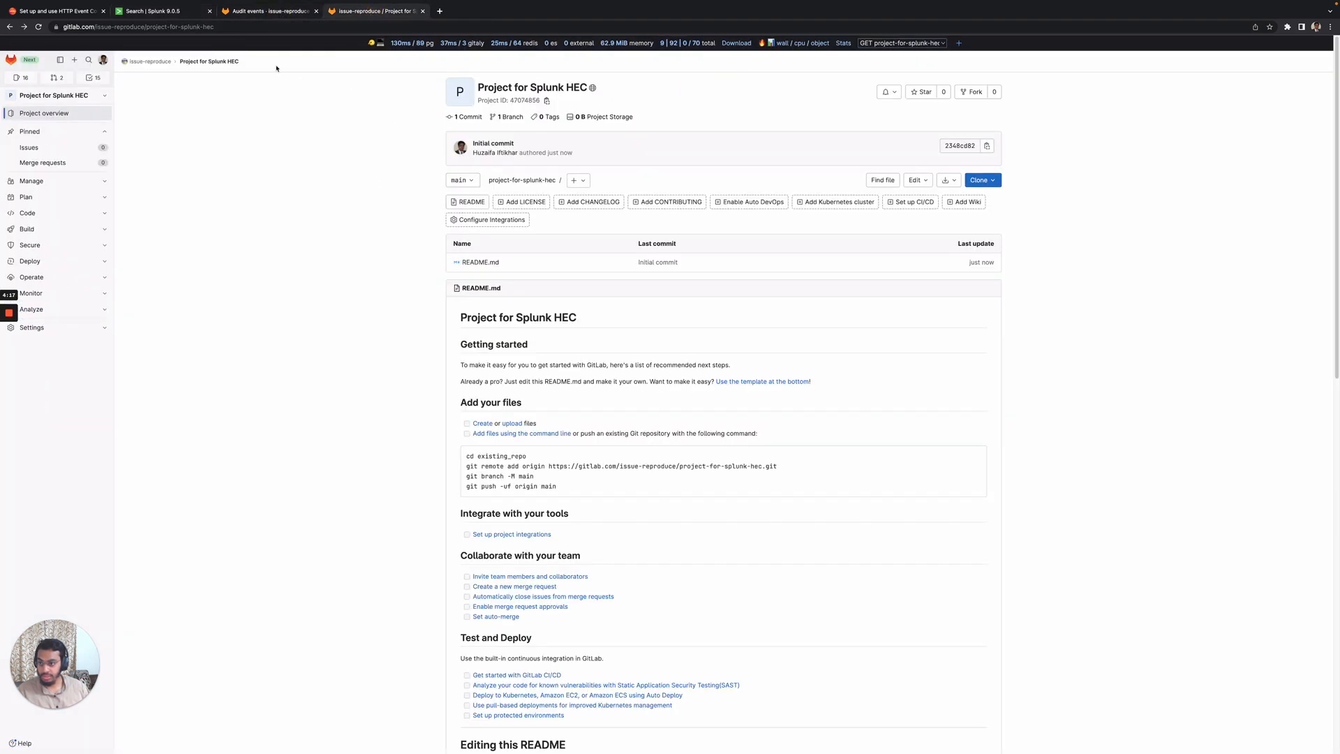
mouse_move(144, 325)
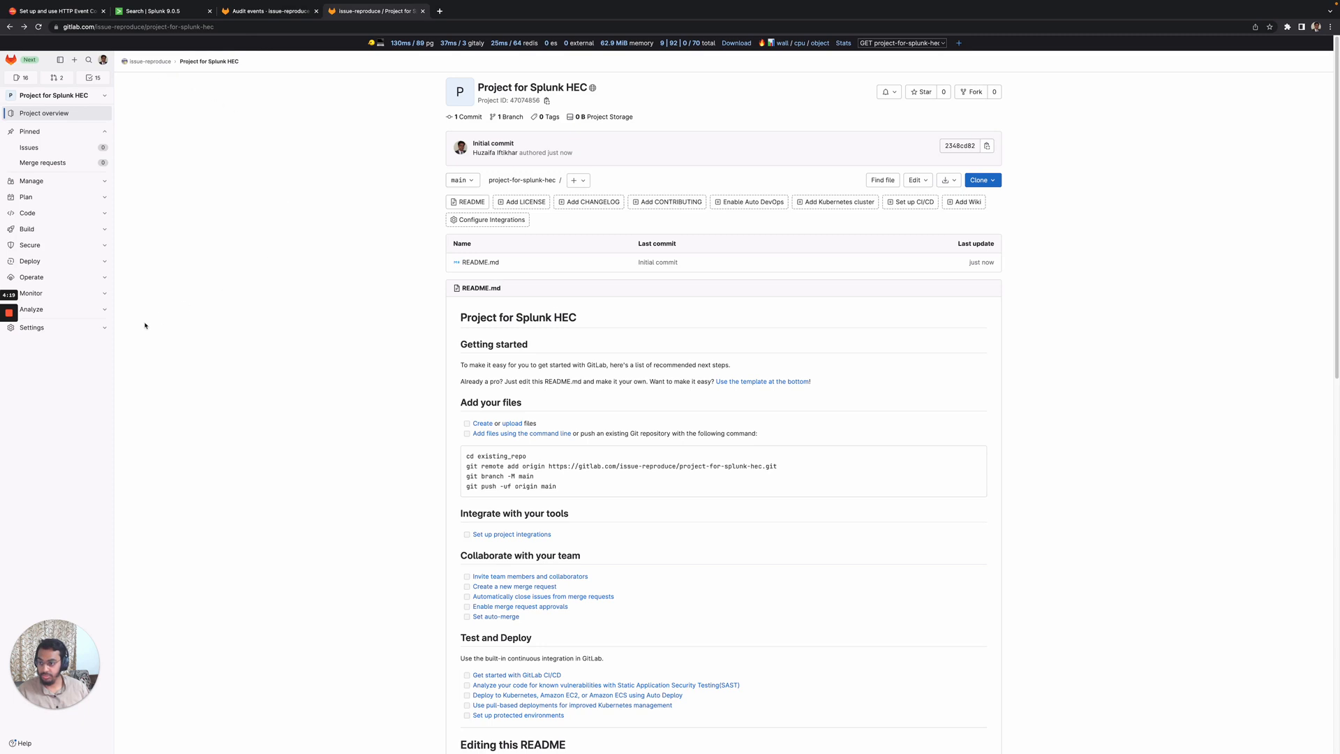
click(30, 327)
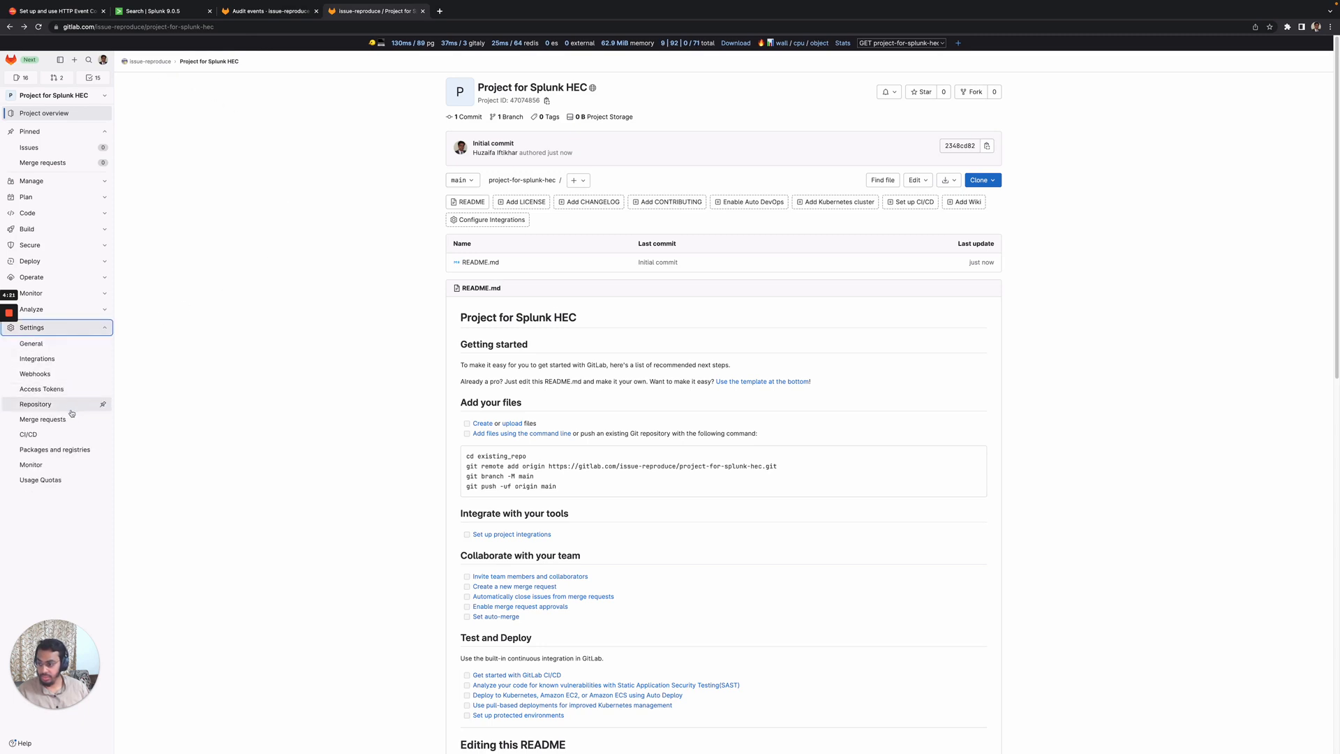
click(42, 419)
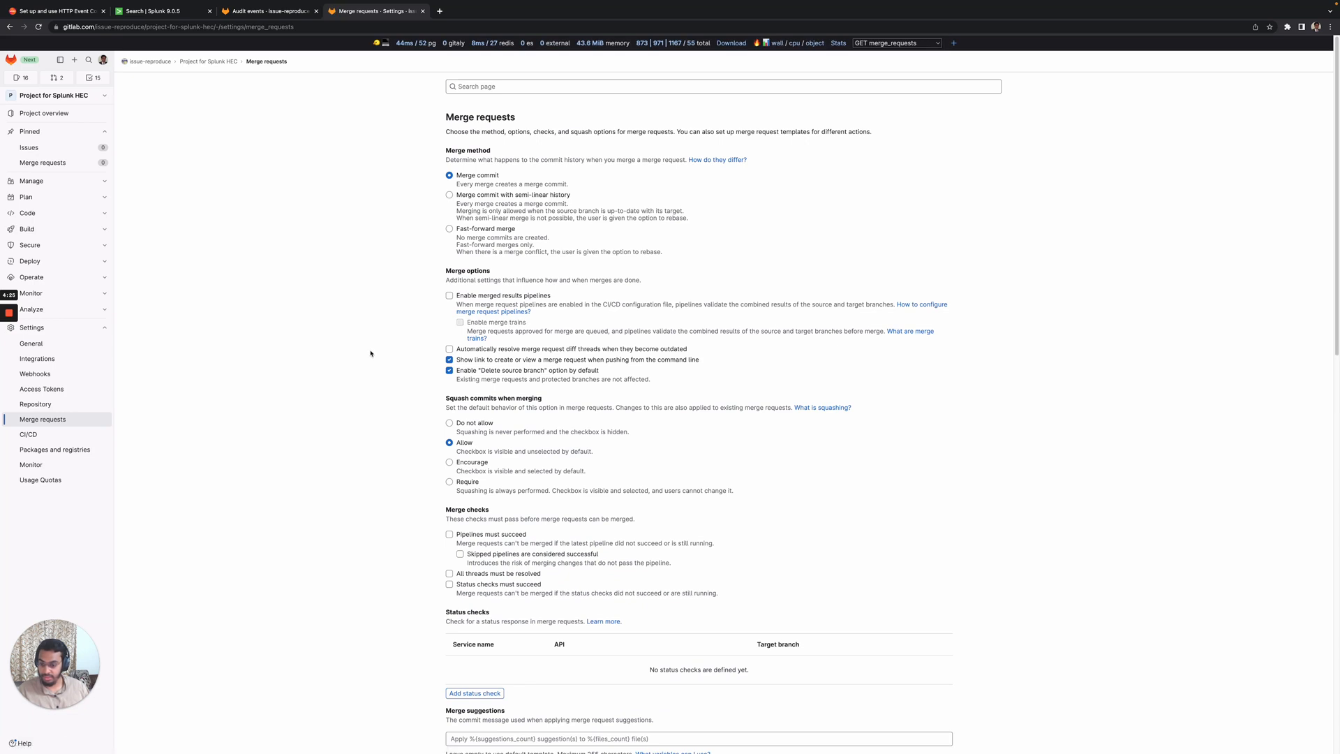
scroll(down, 3)
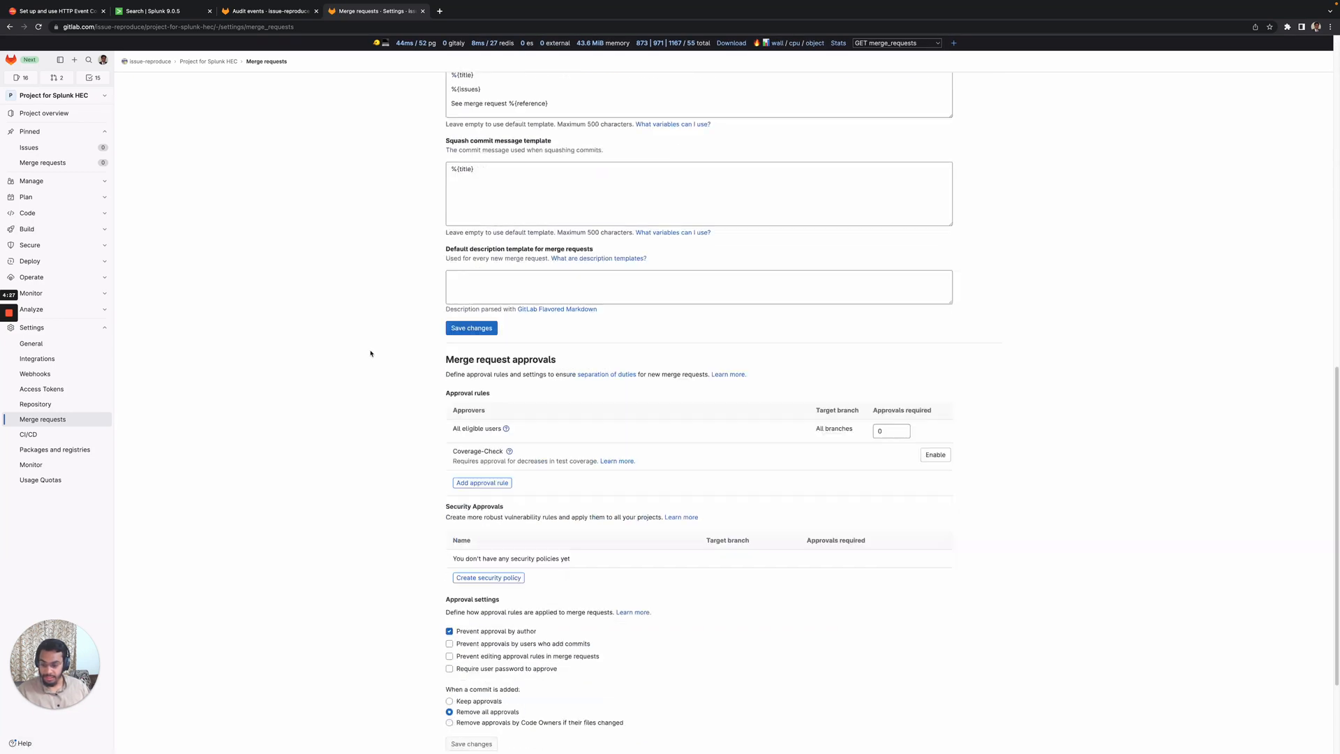
scroll(down, 3)
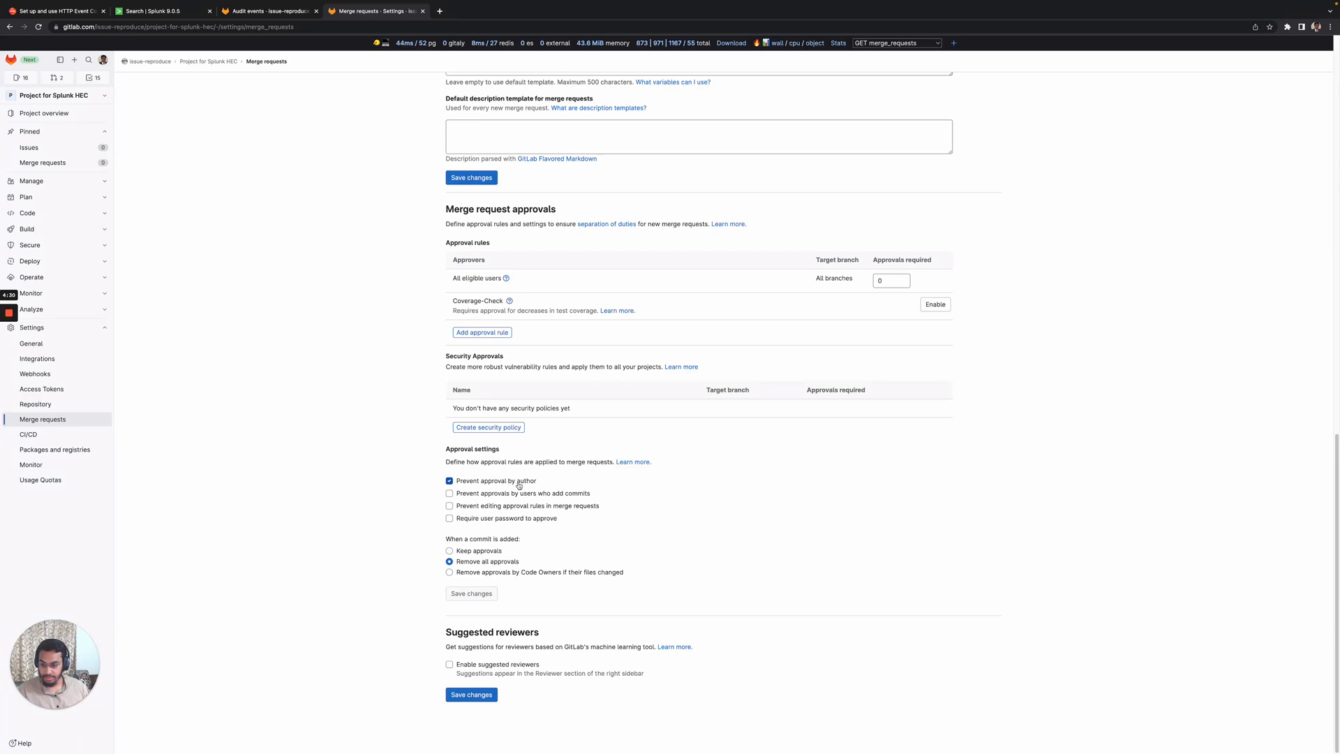
click(450, 480)
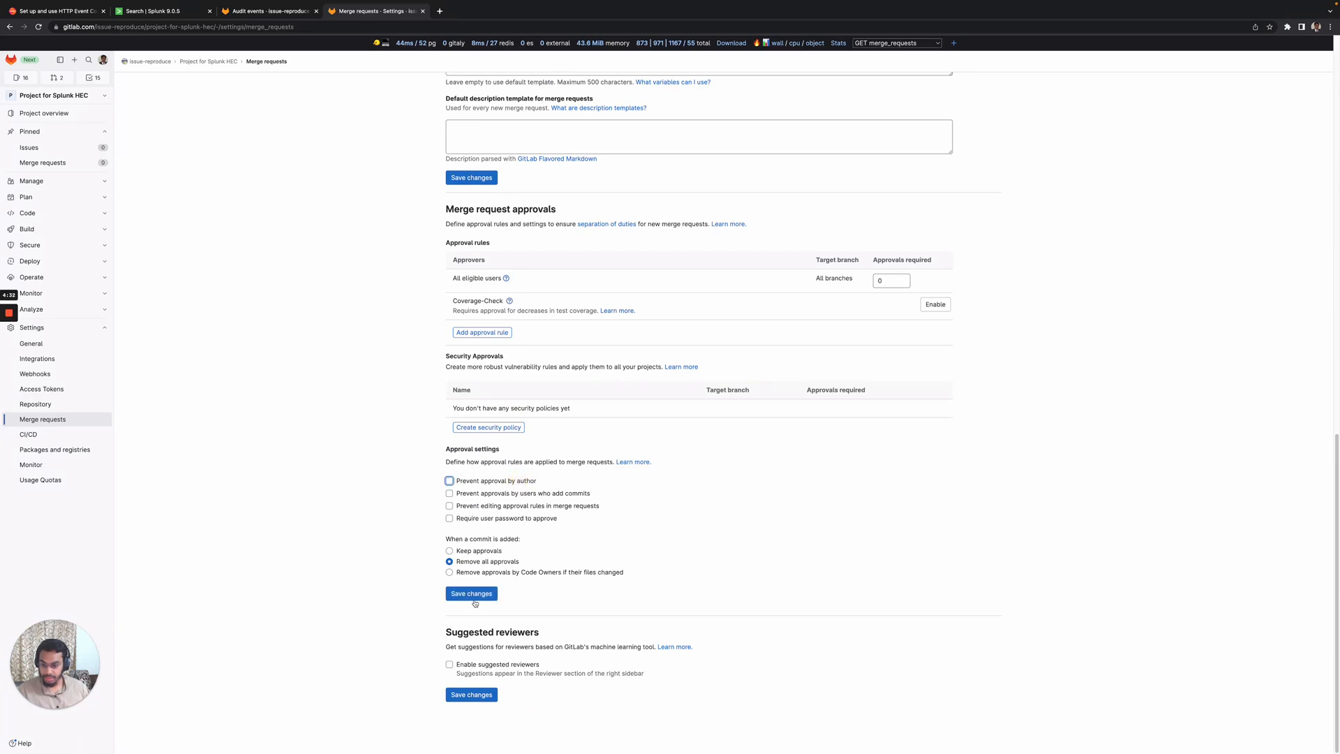
click(470, 595)
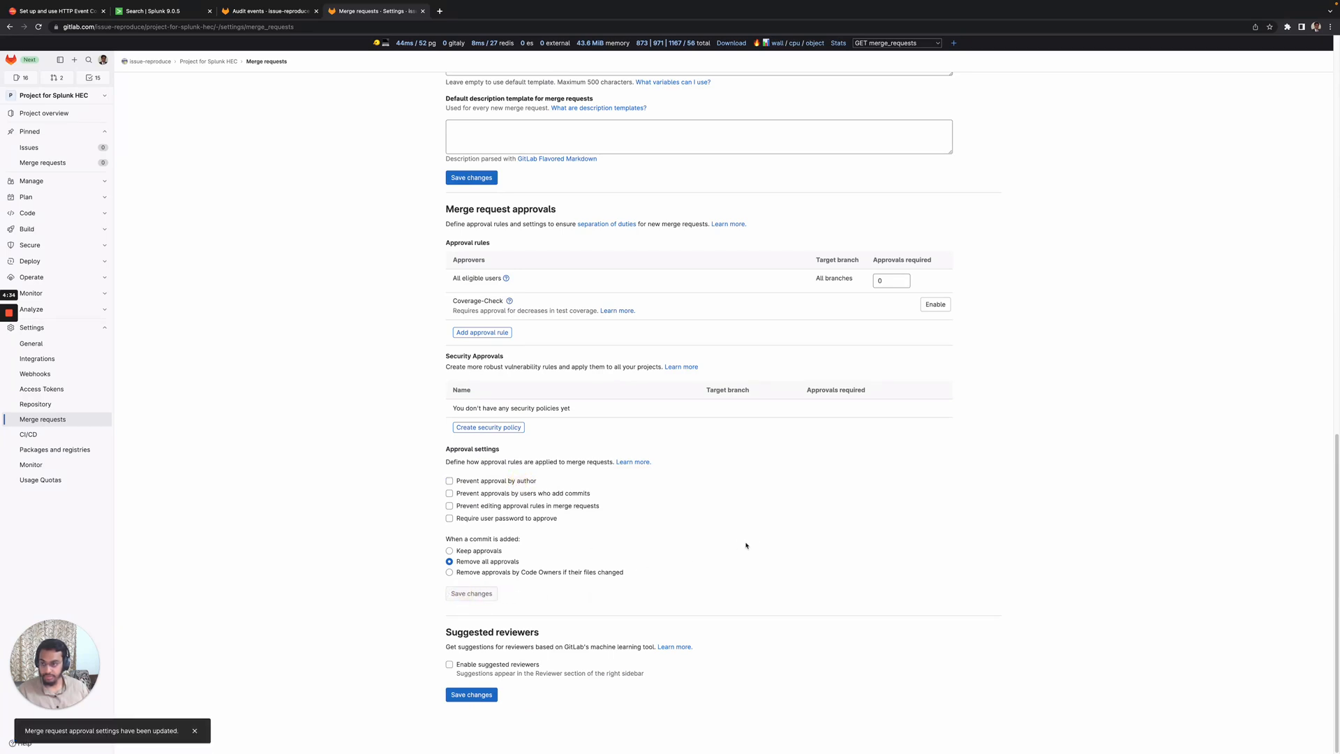
click(158, 9)
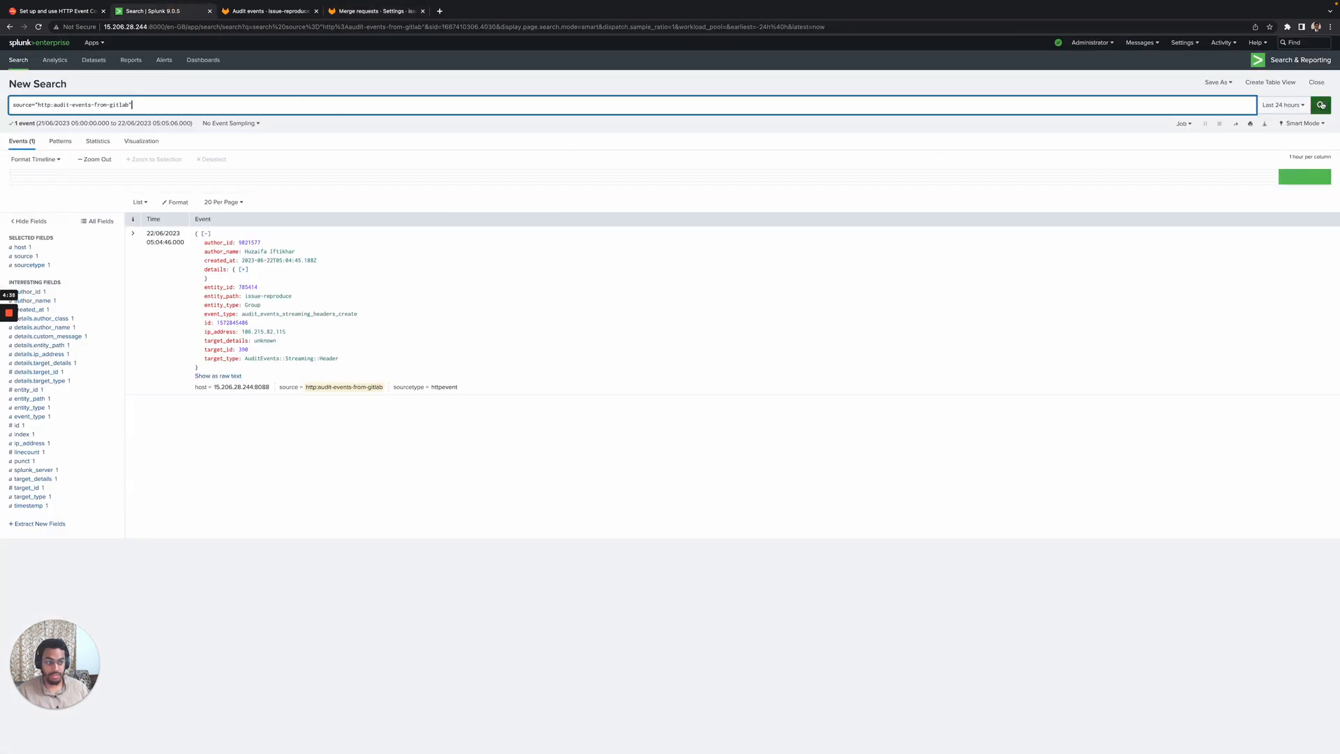
- Rerun the search to show five GitLab audit events and expand the overriding-approvers event's details
click(1319, 105)
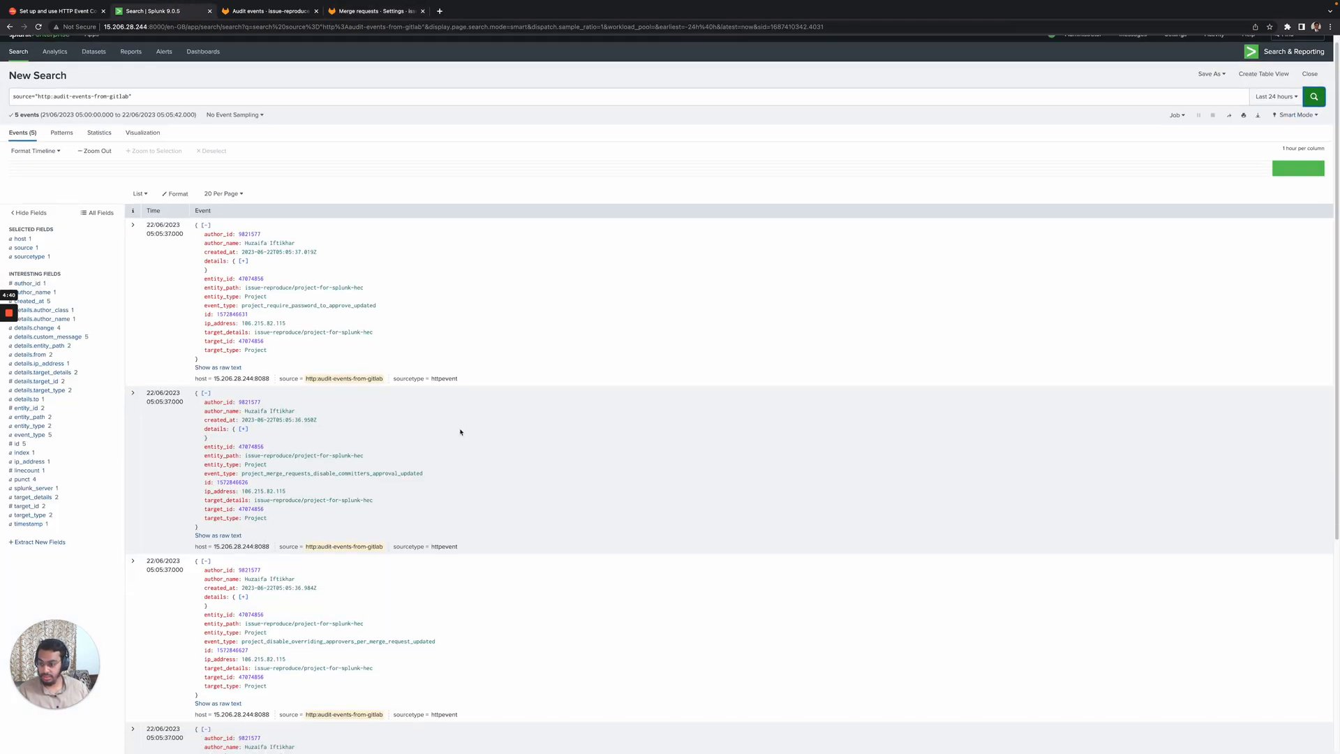
scroll(down, 3)
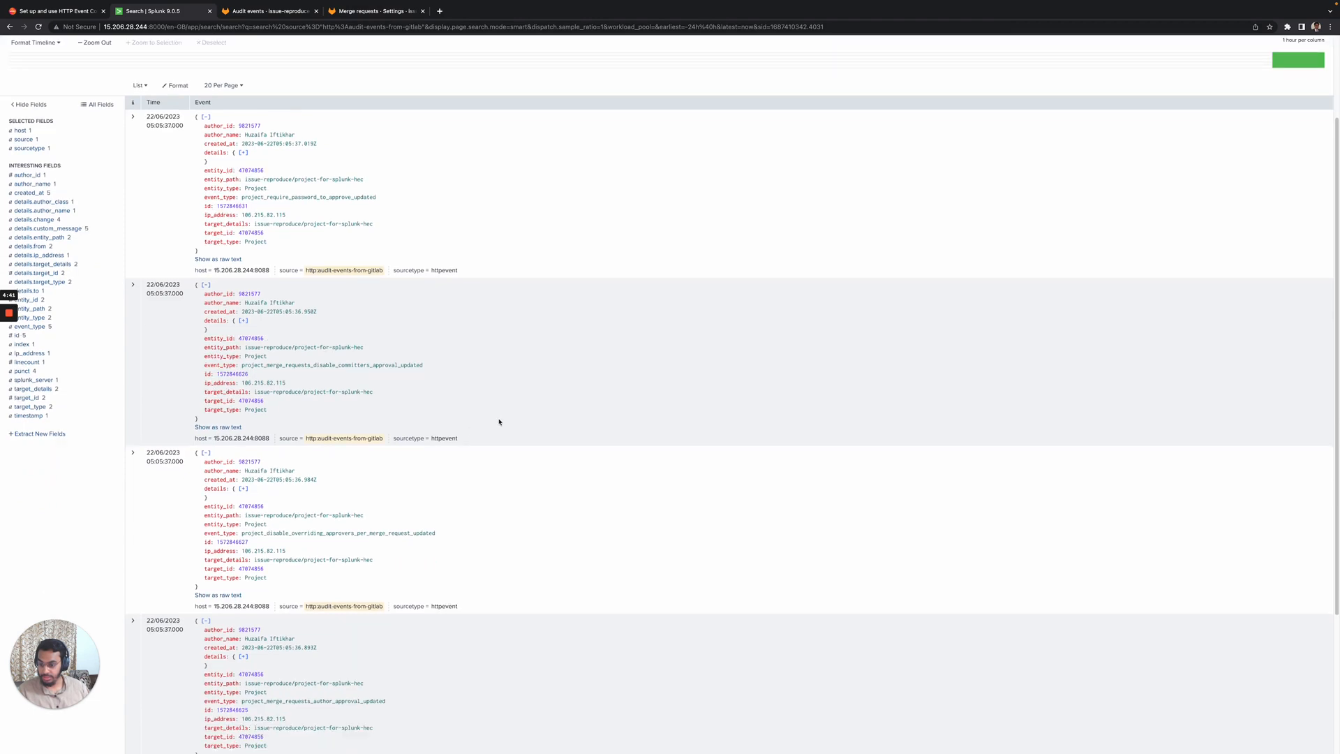
scroll(down, 3)
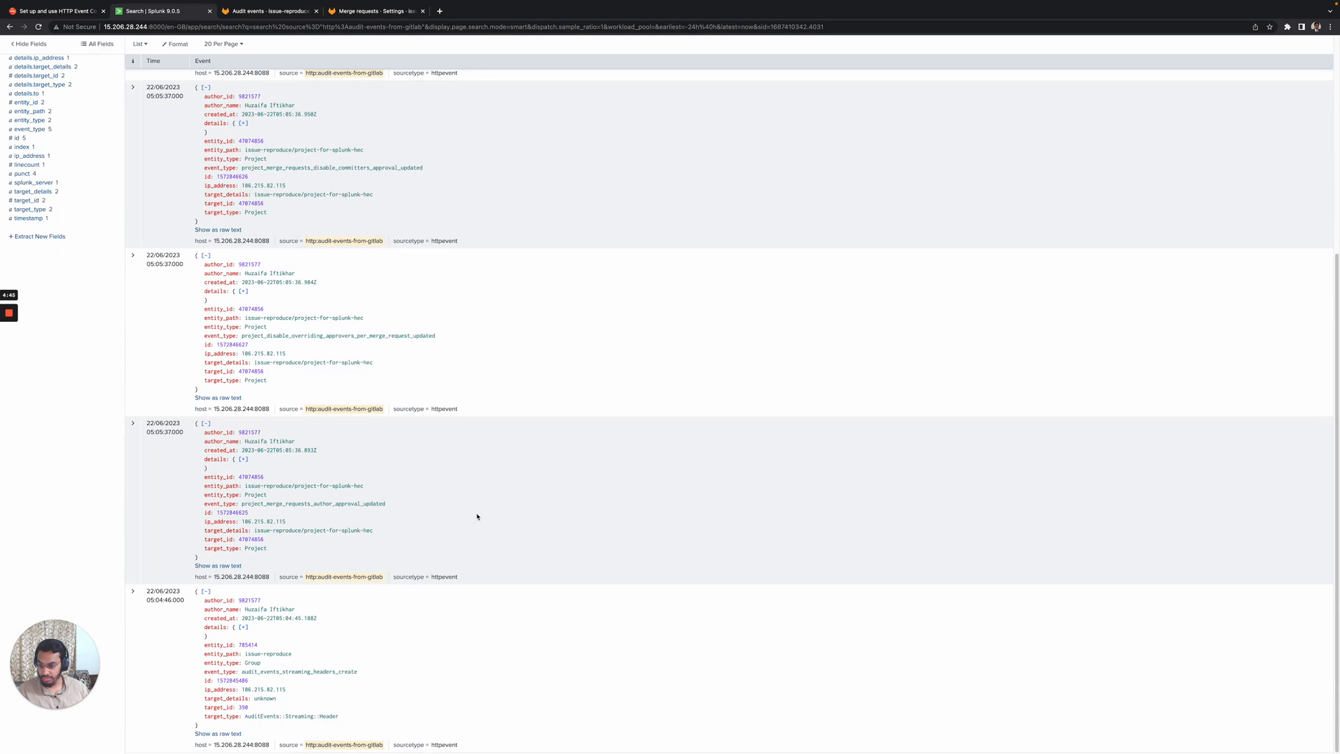
mouse_move(338, 555)
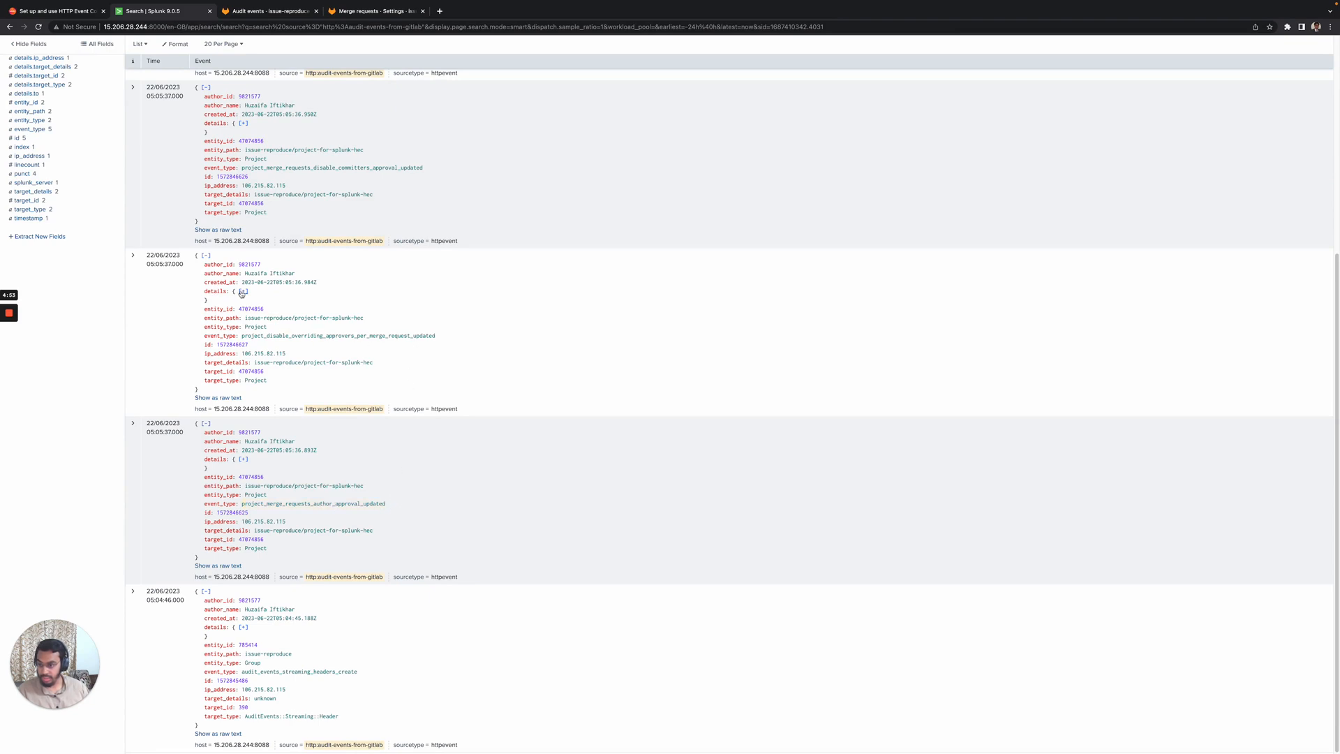
click(243, 292)
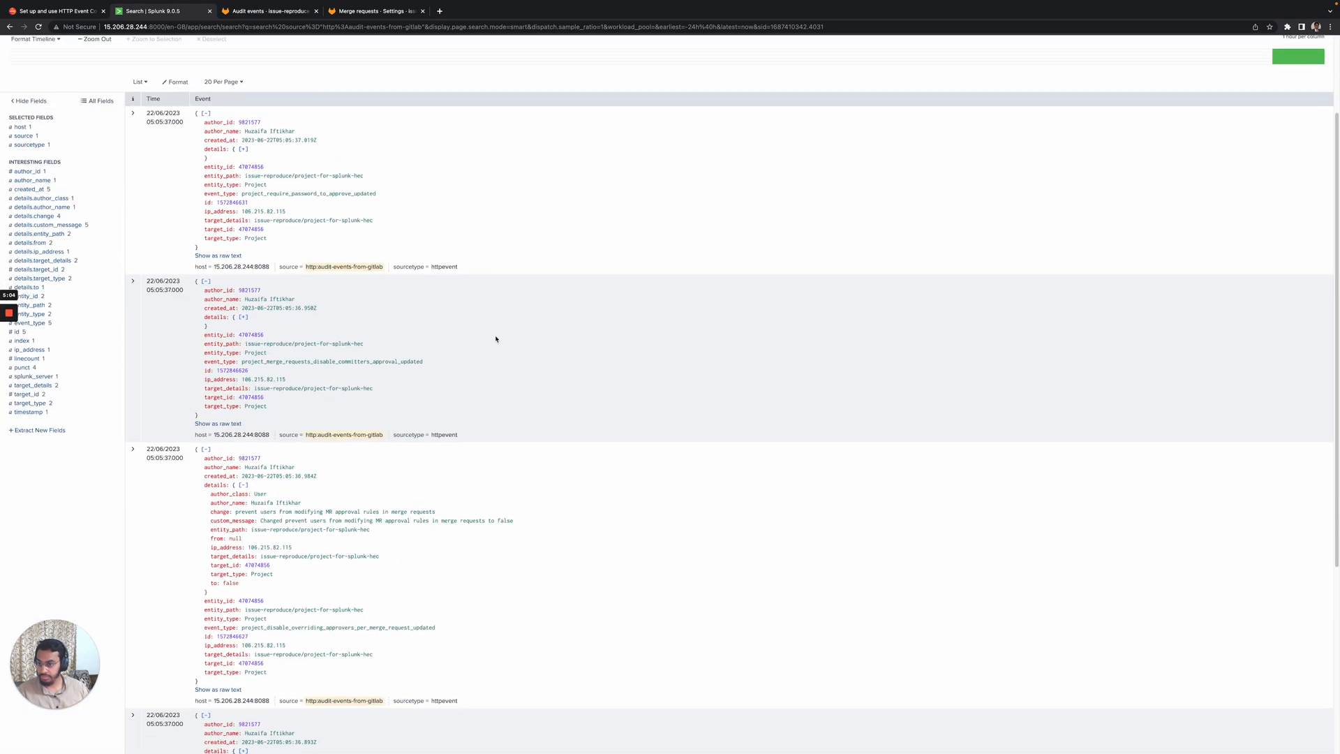
scroll(up, 3)
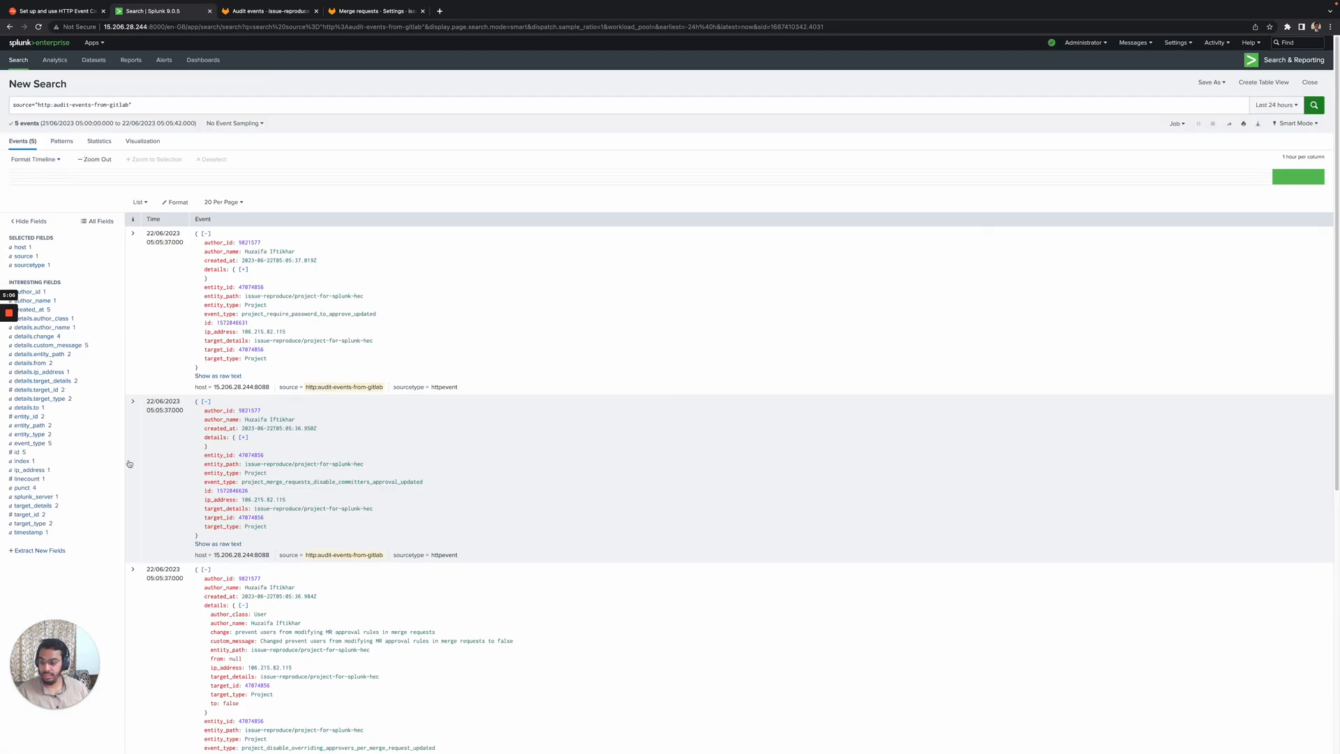